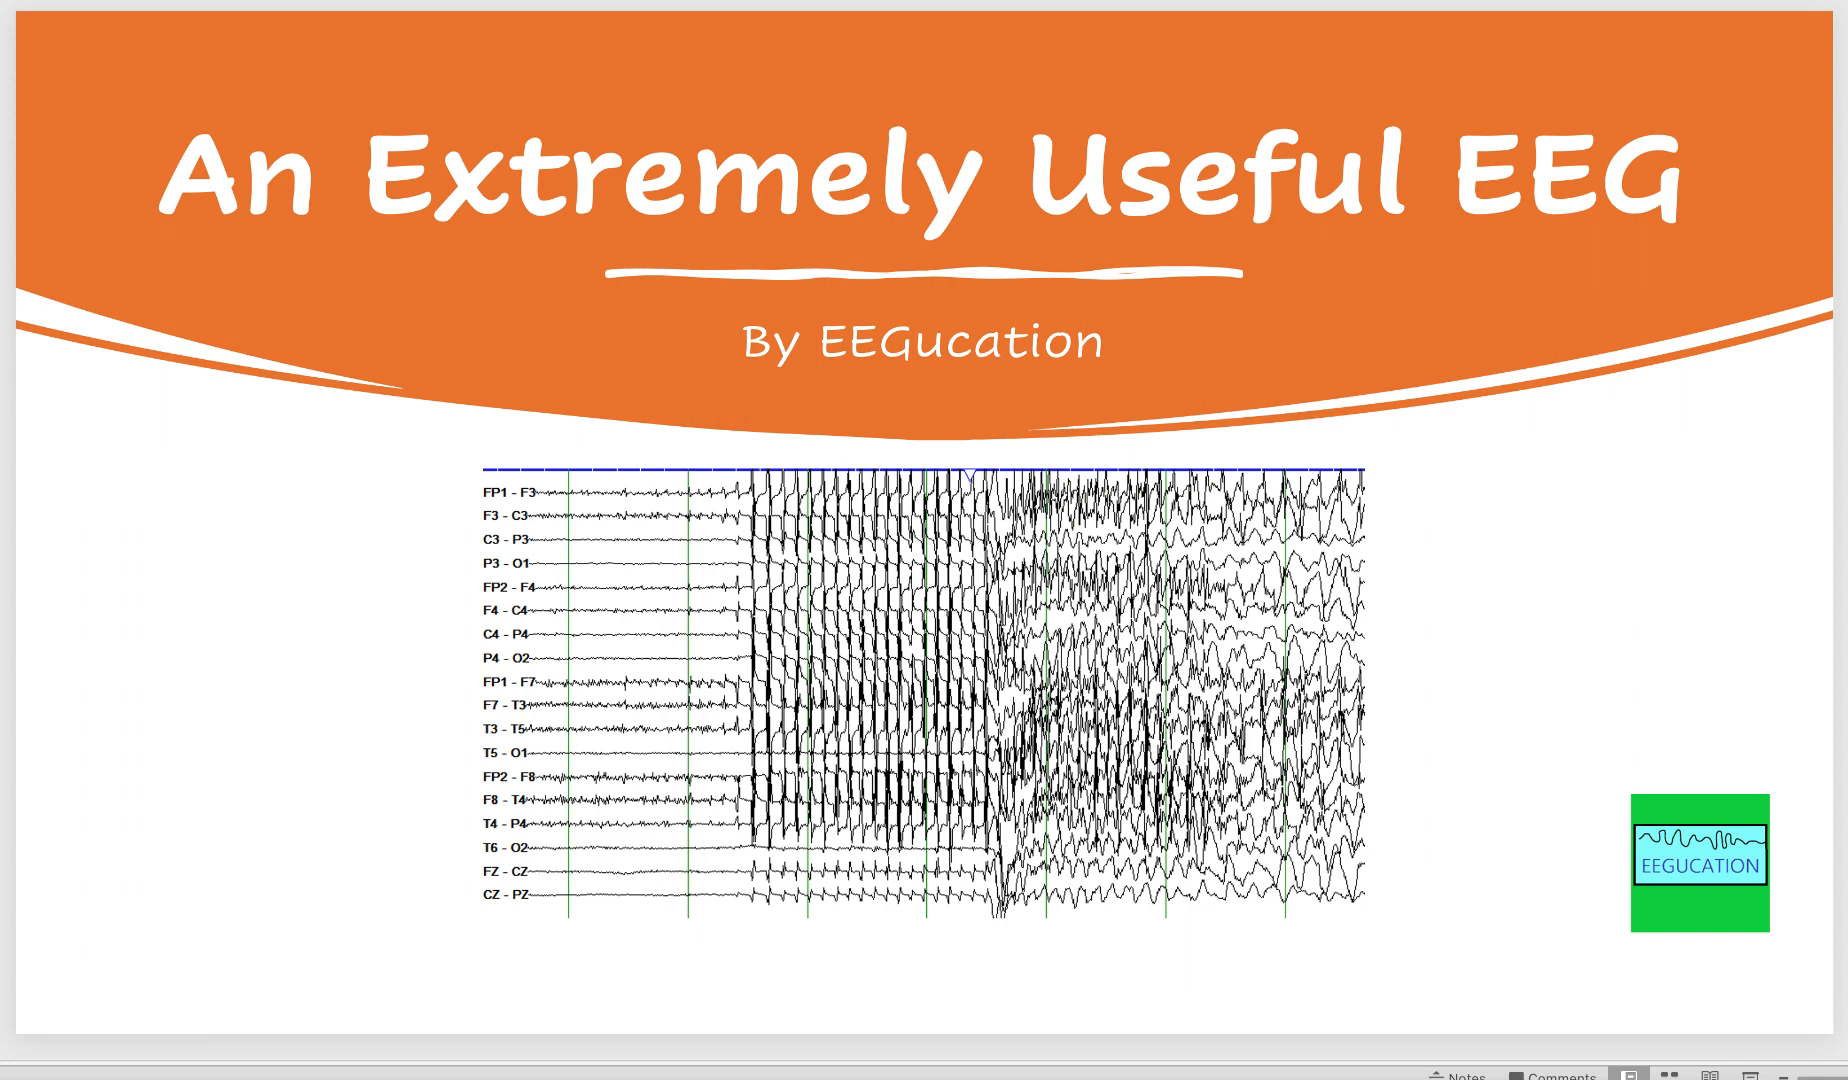
Advance to the next EEG slide, showing rhythmic high-amplitude left-sided discharges.
key(right)
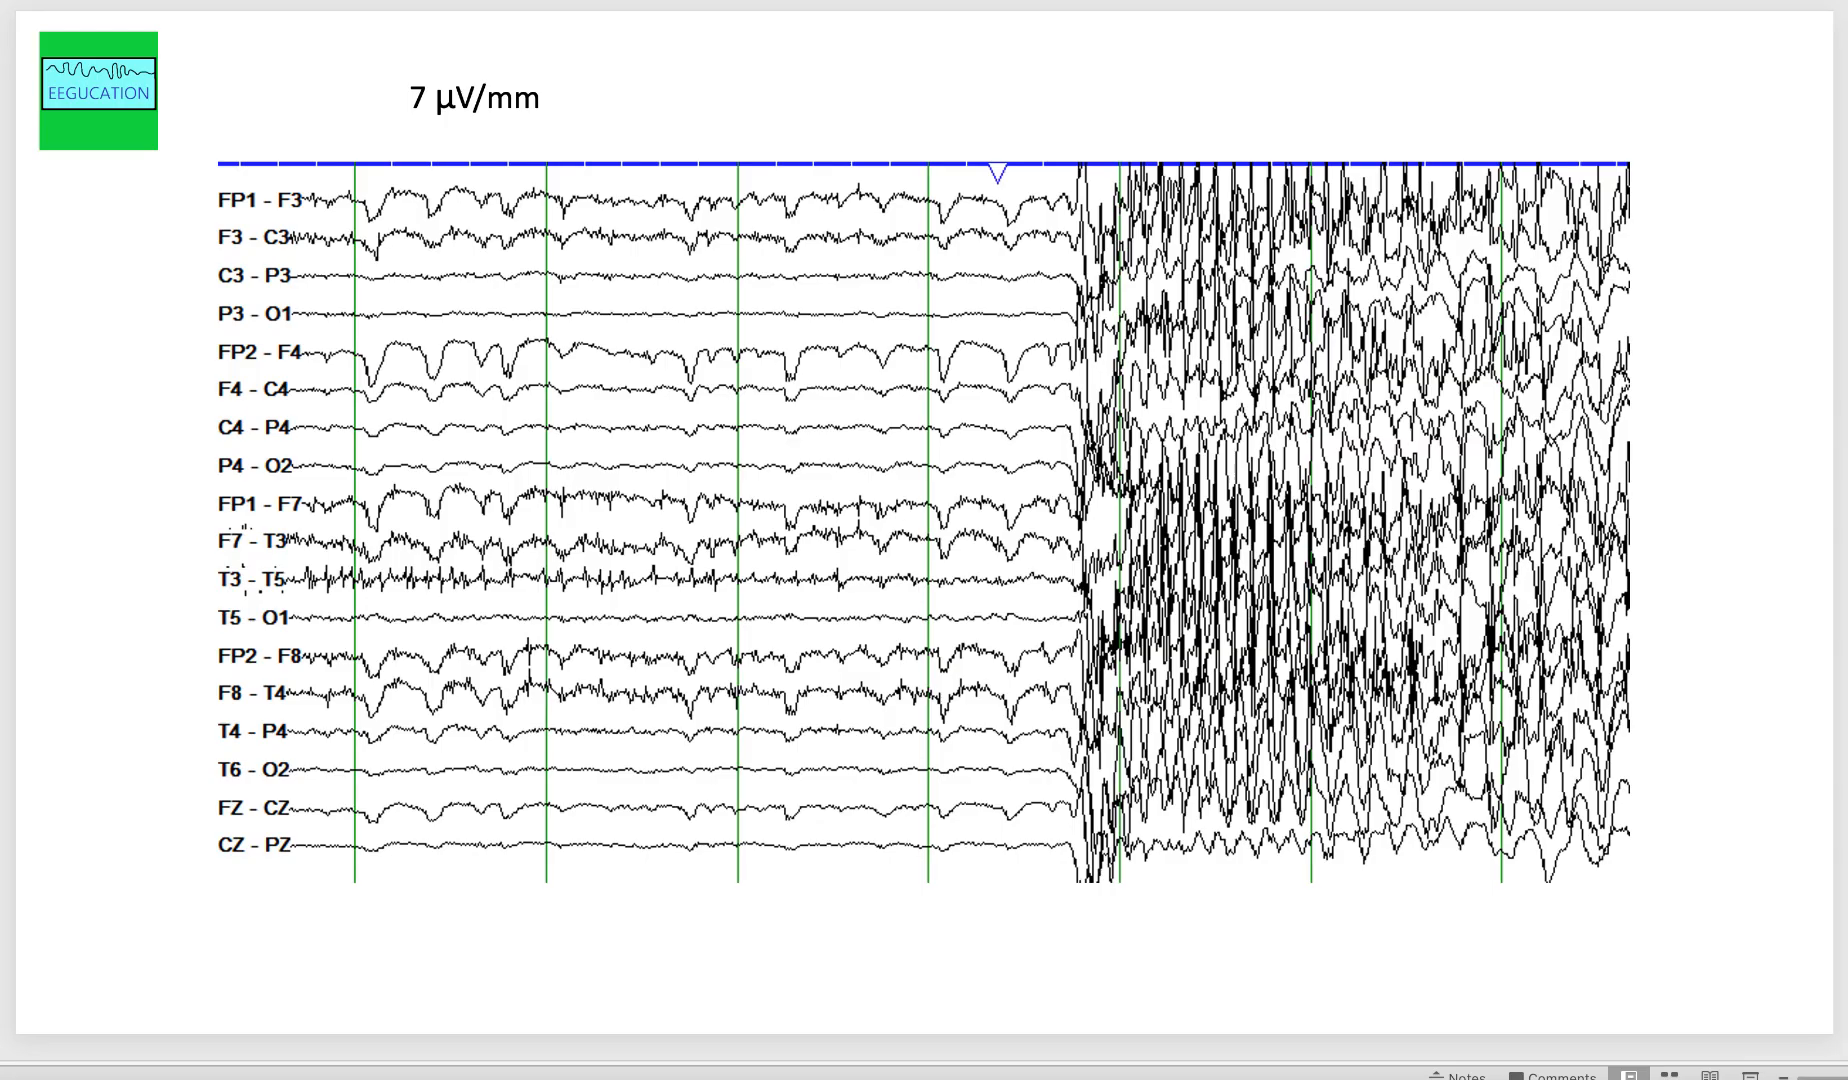
mouse_move(20, 663)
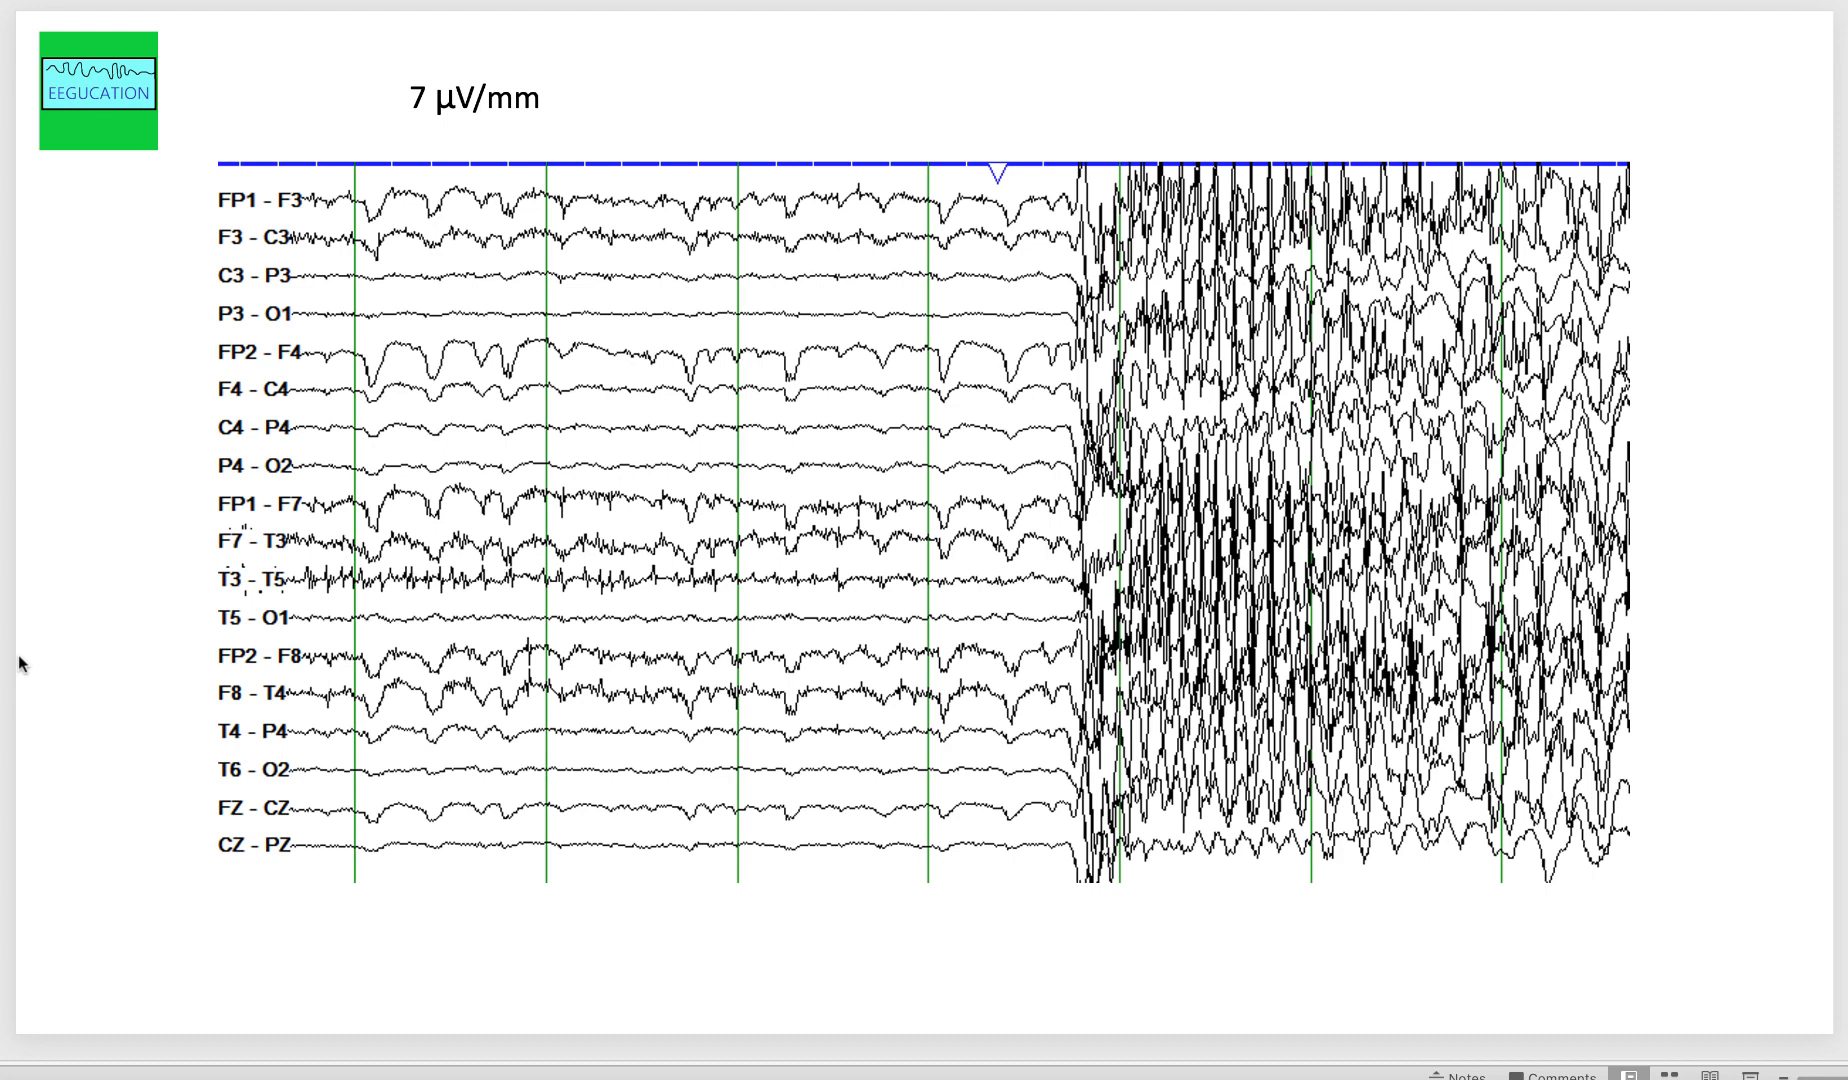
mouse_move(45, 669)
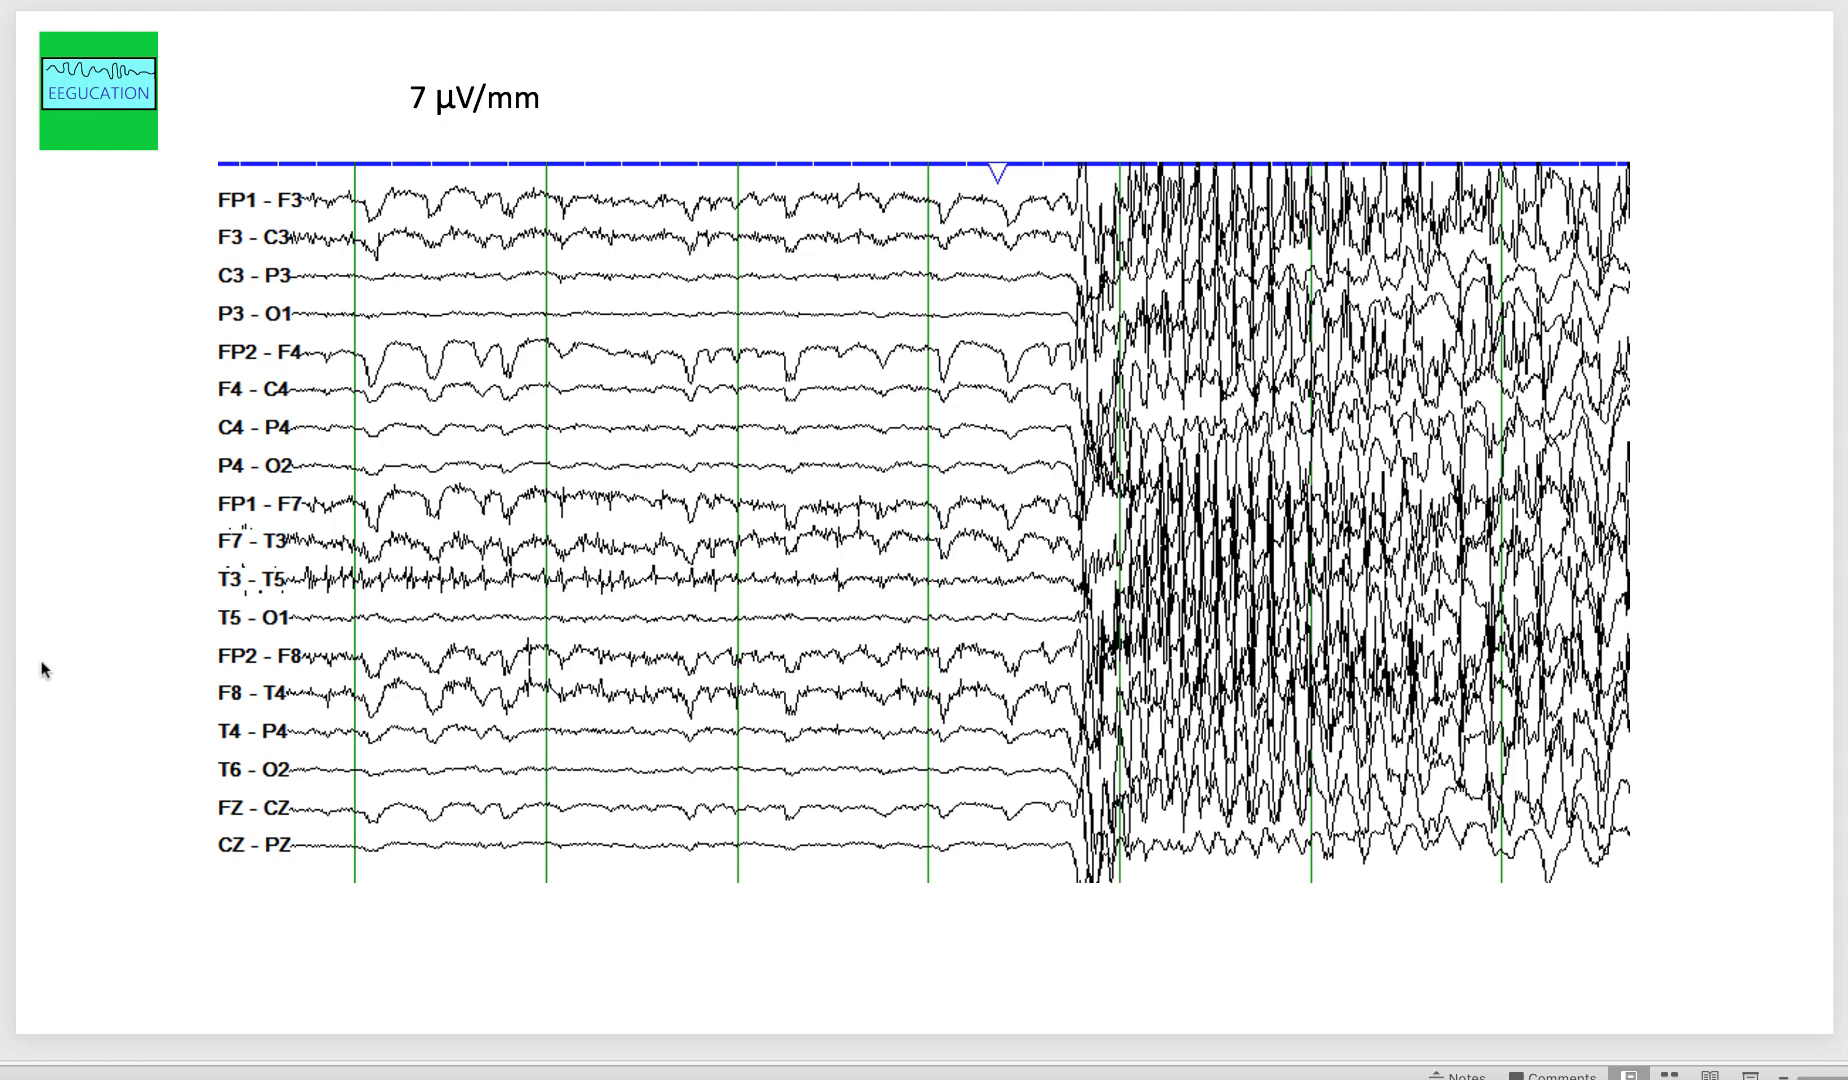
mouse_move(159, 604)
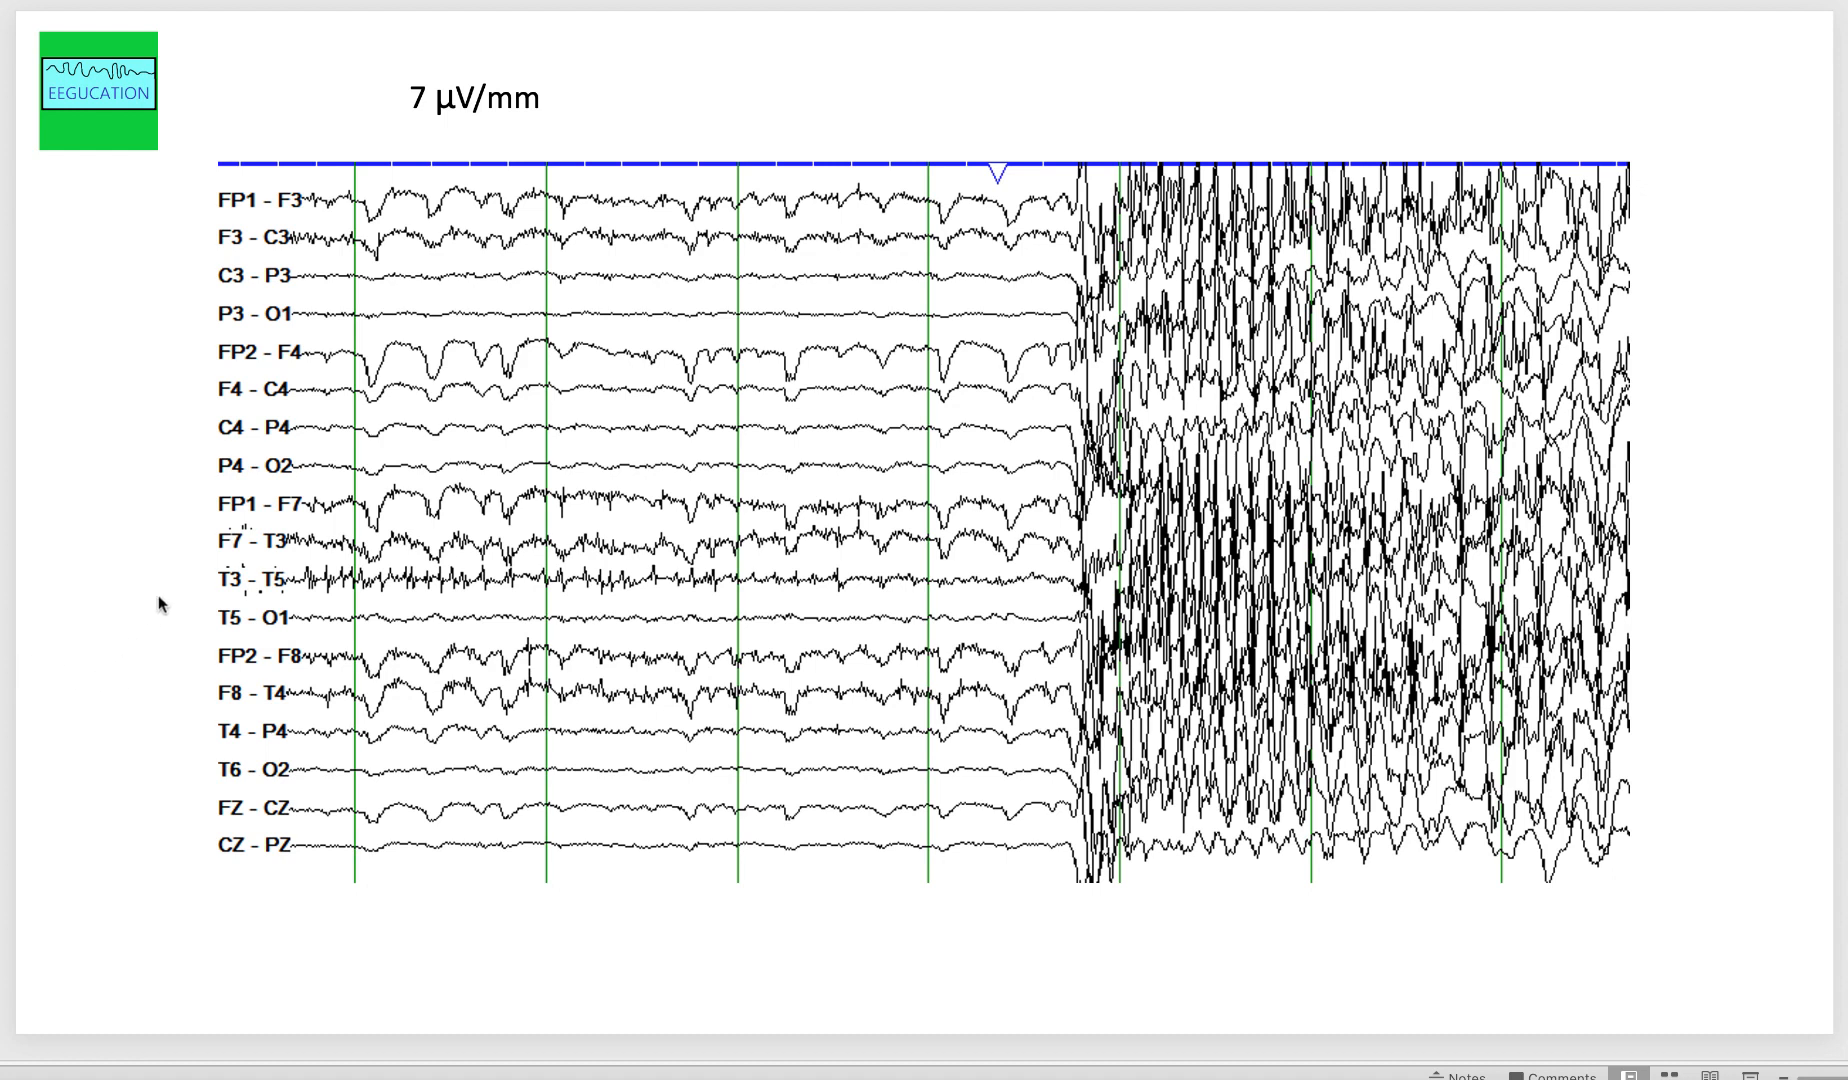
mouse_move(375, 546)
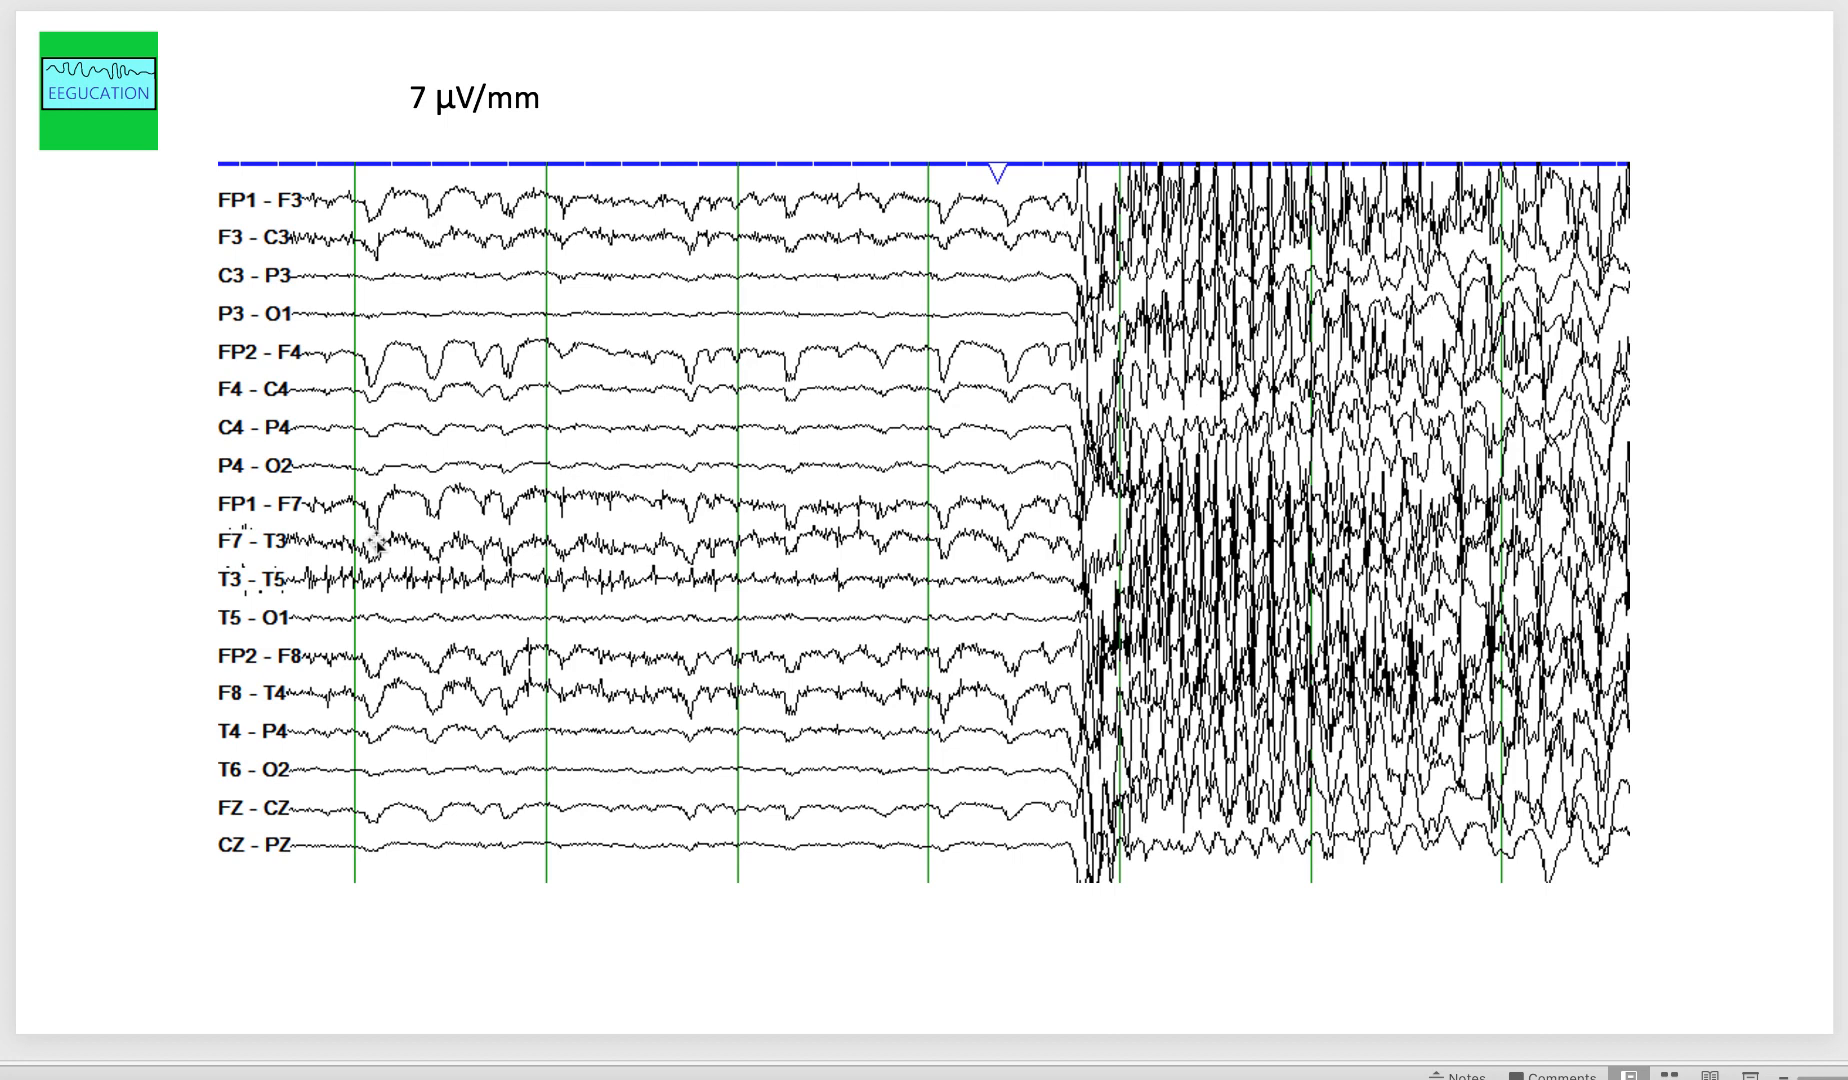
mouse_move(523, 131)
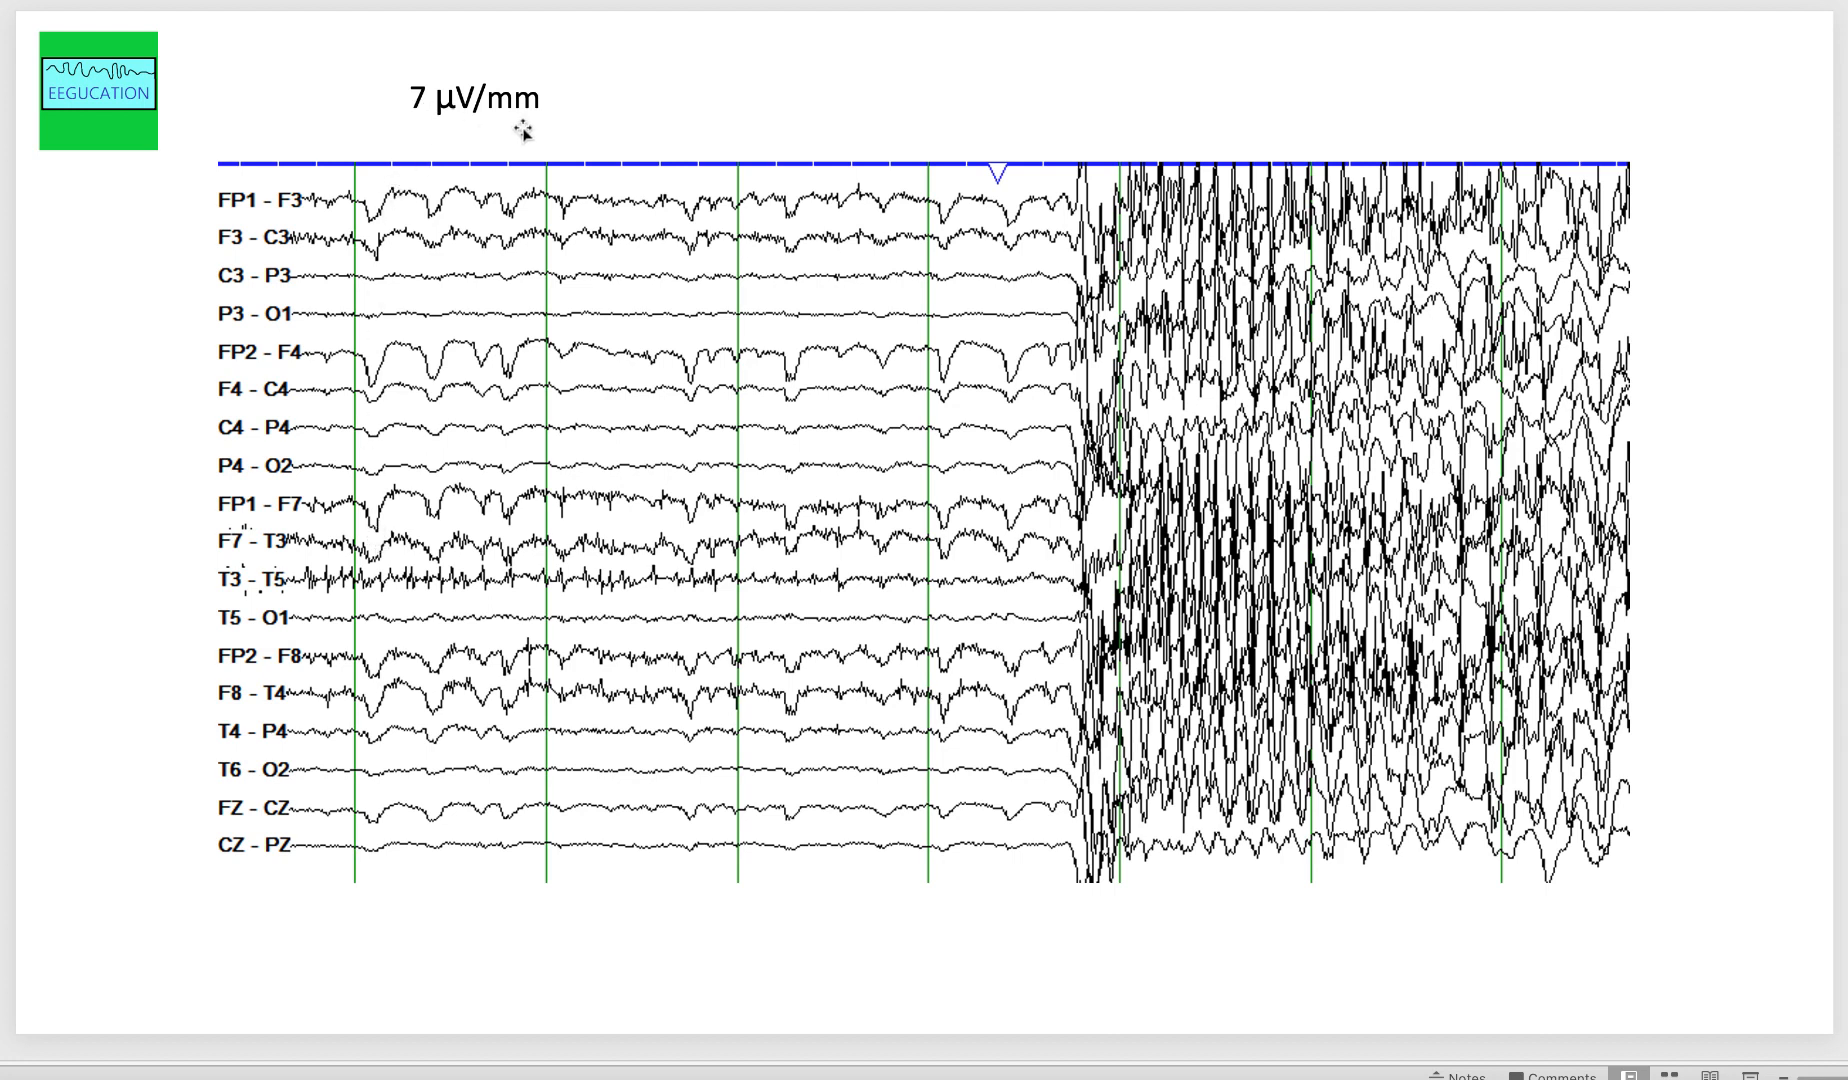
mouse_move(194, 228)
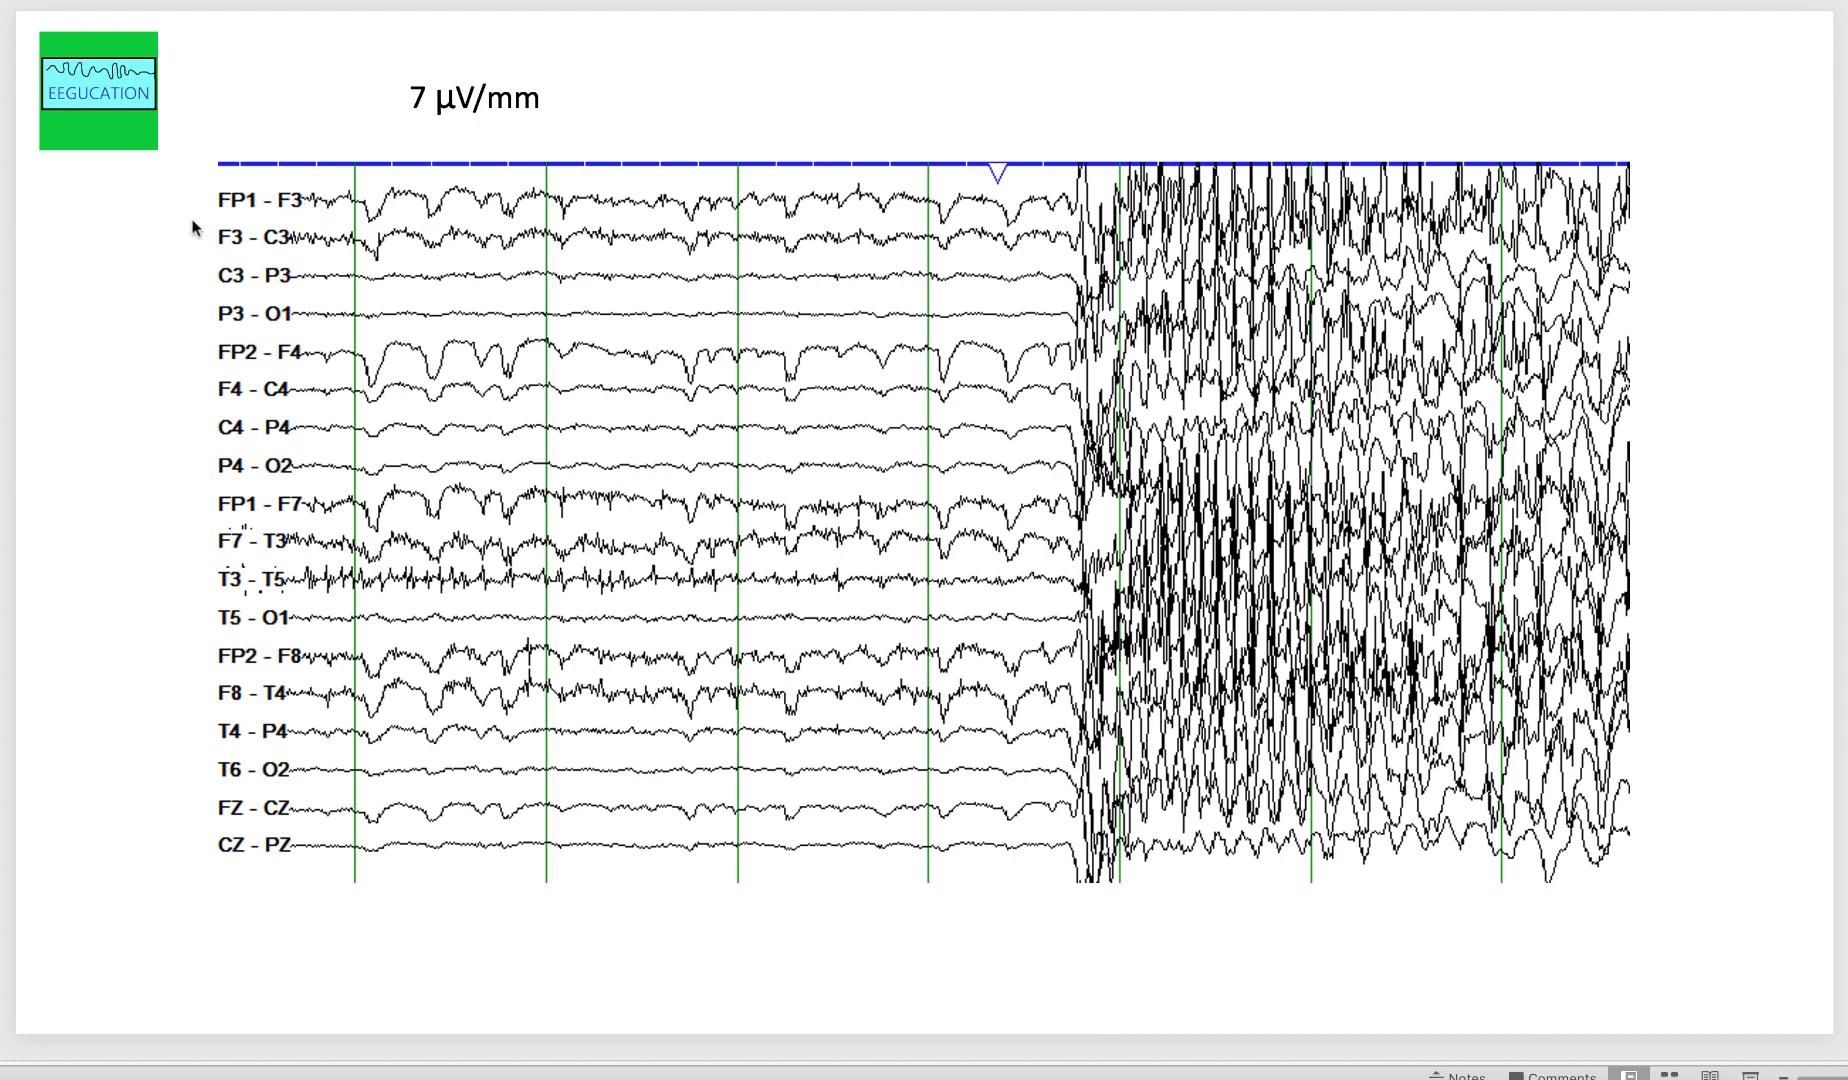
mouse_move(273, 314)
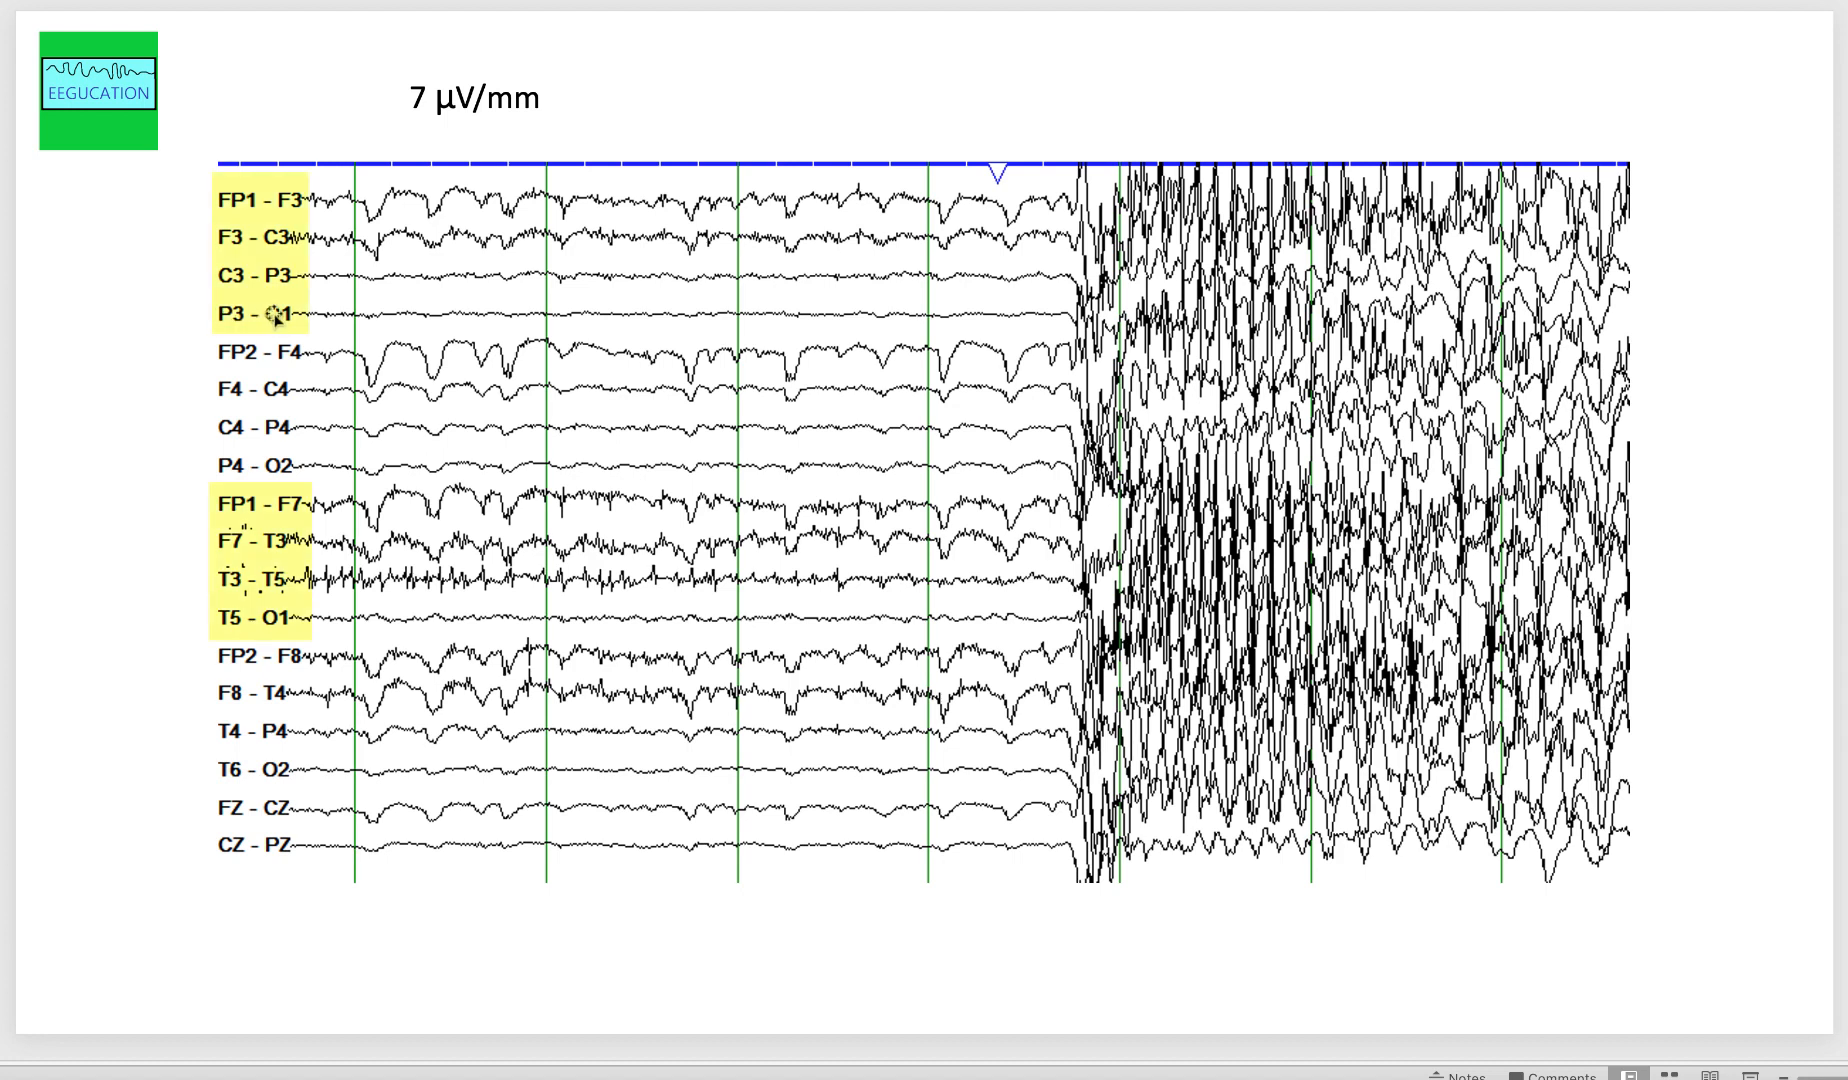
mouse_move(273, 456)
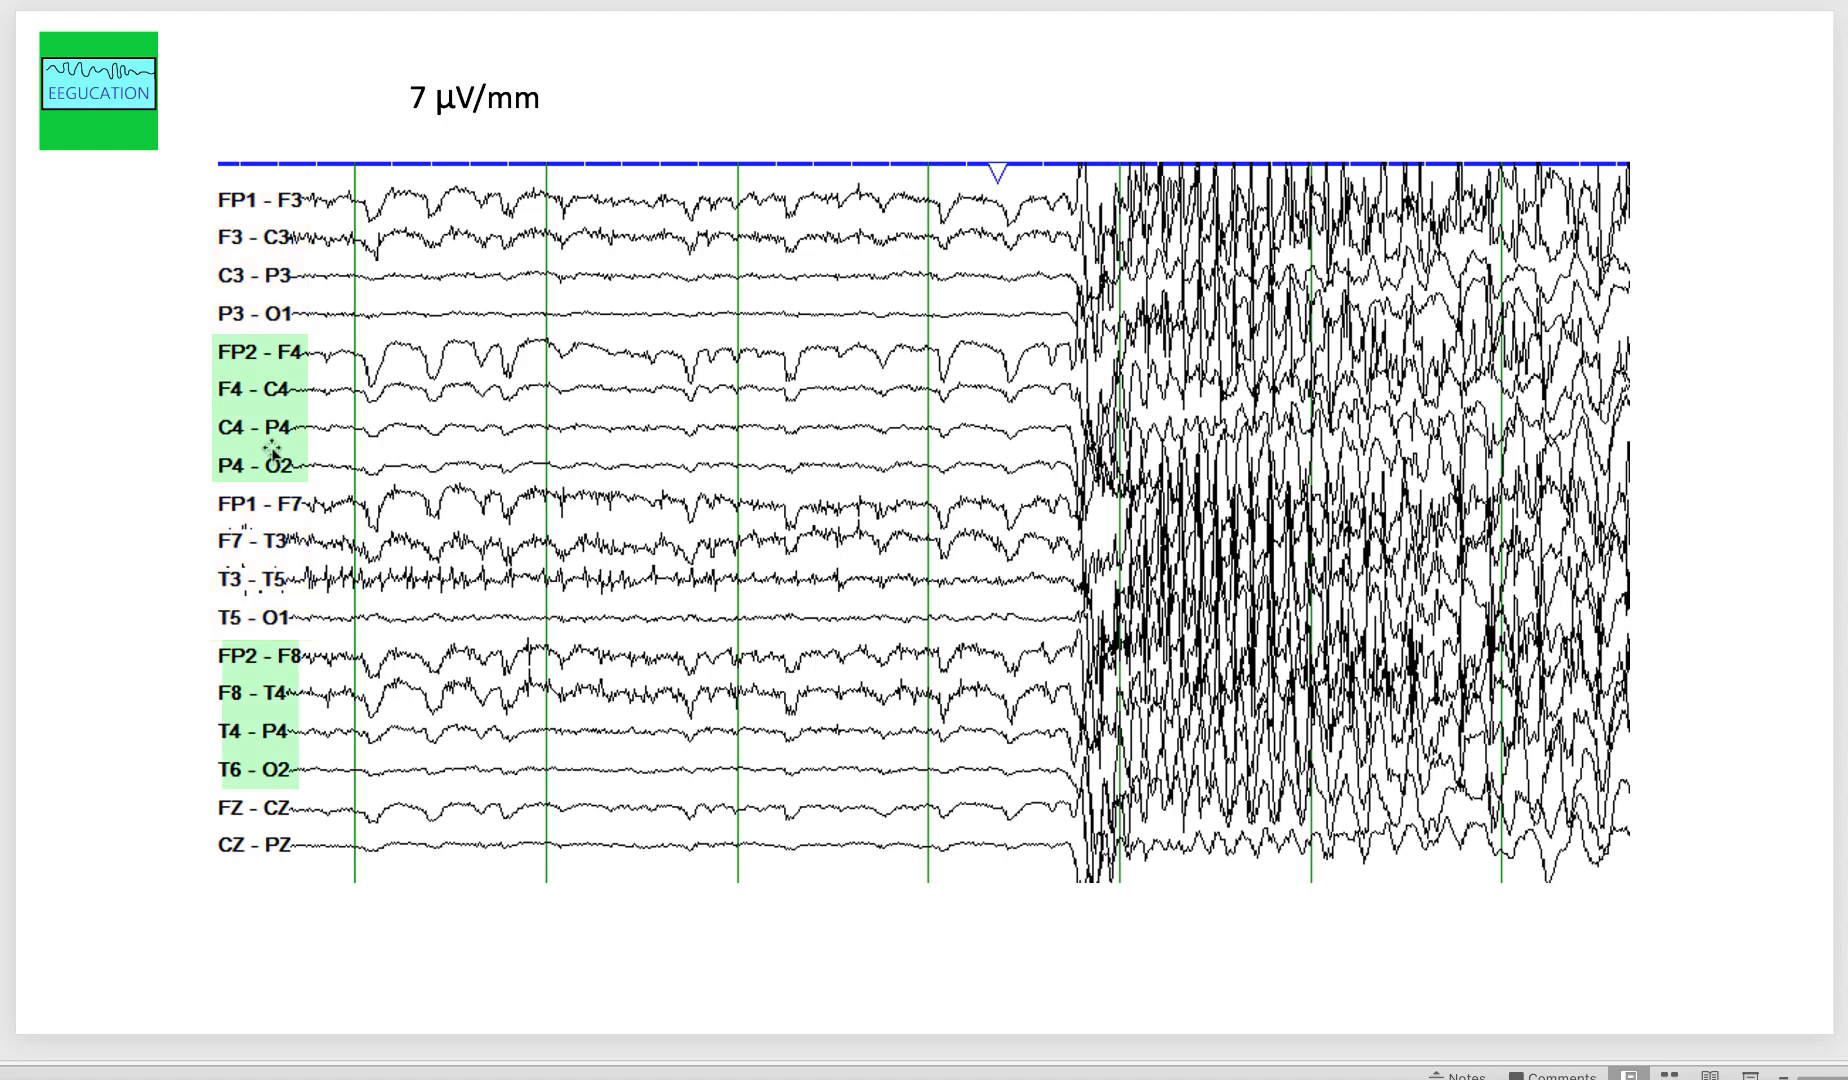
mouse_move(365, 212)
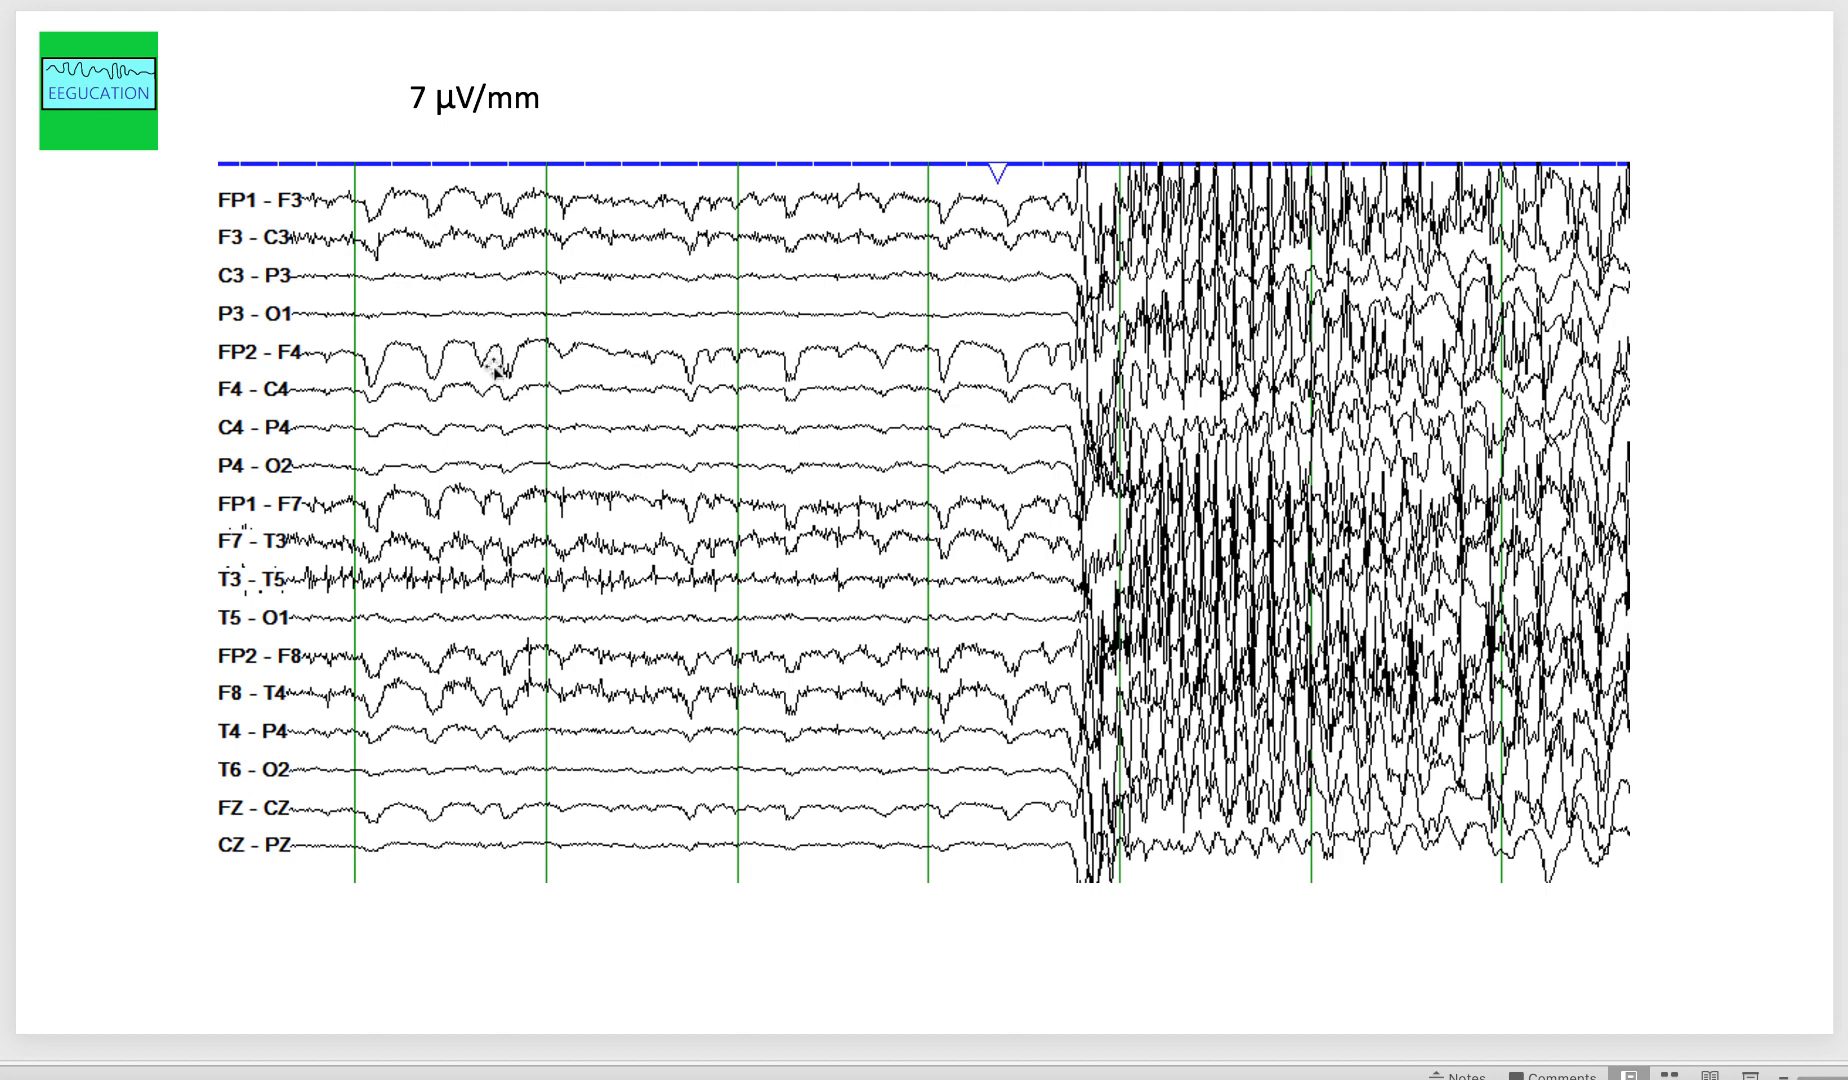
mouse_move(943, 218)
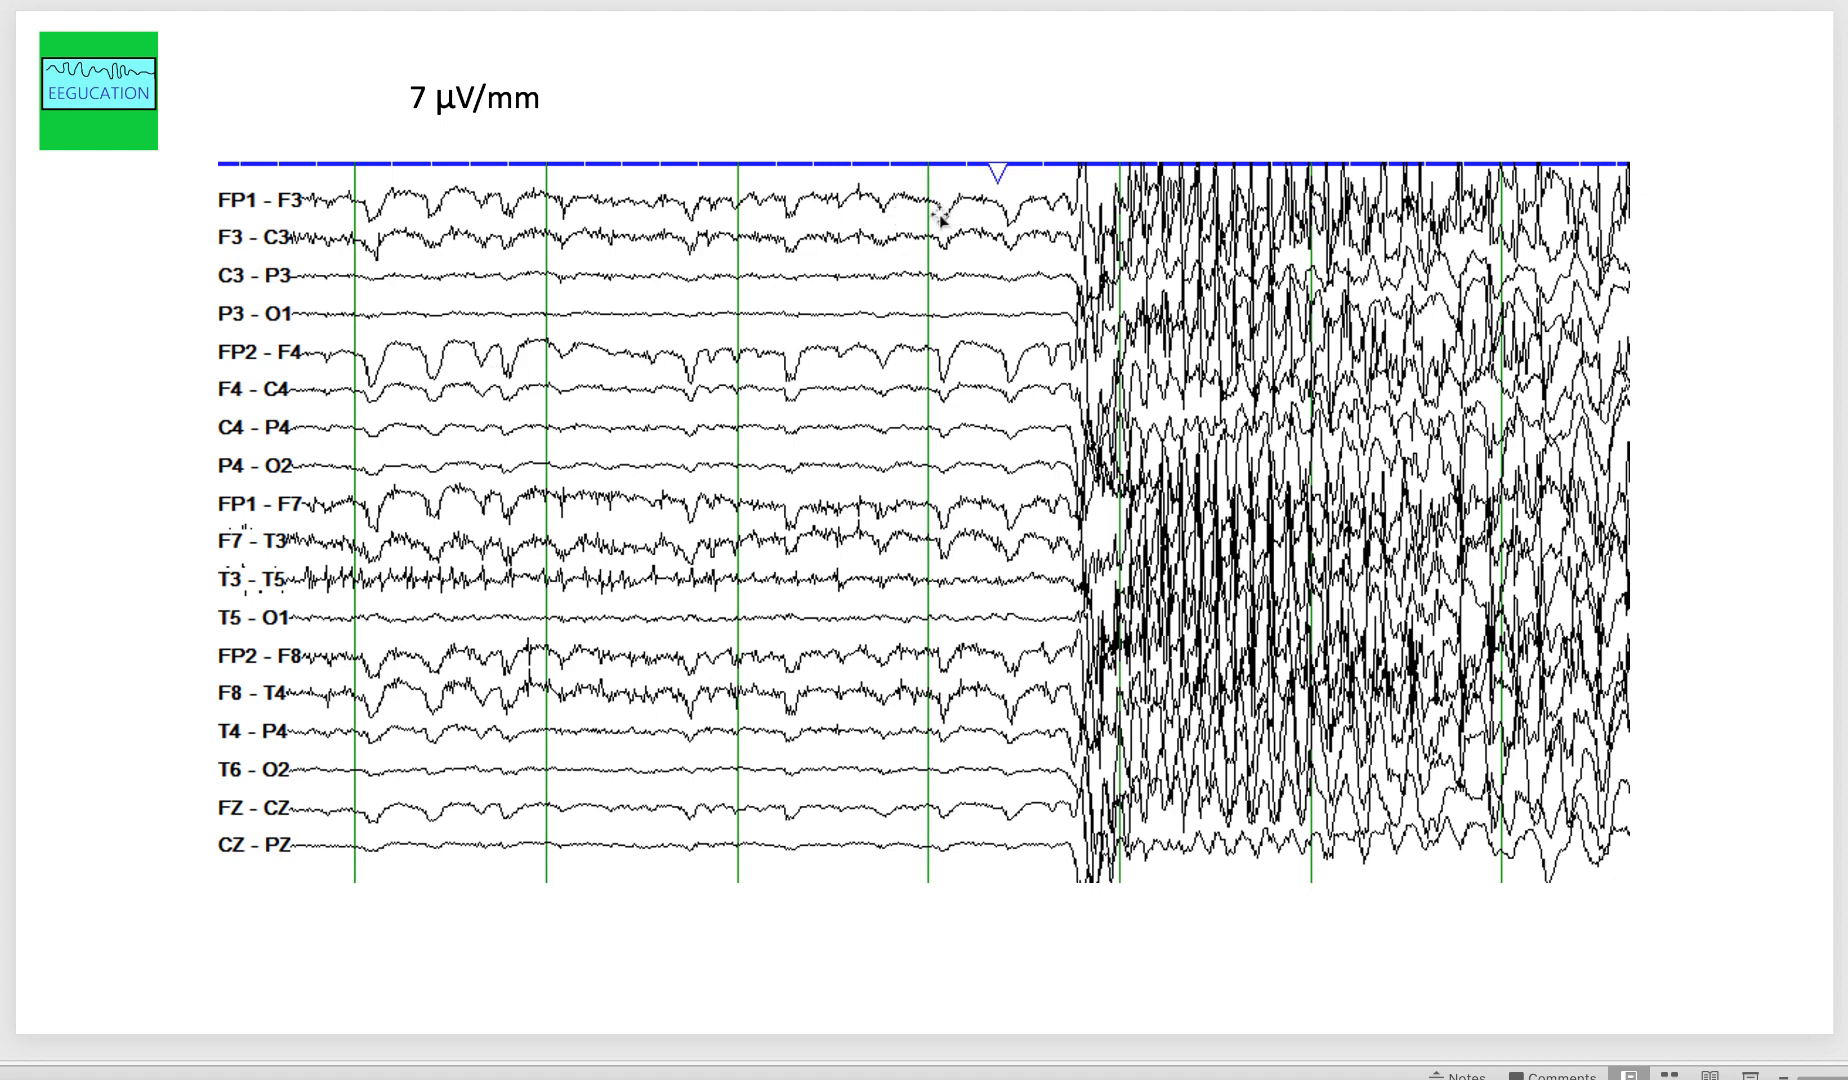
mouse_move(817, 222)
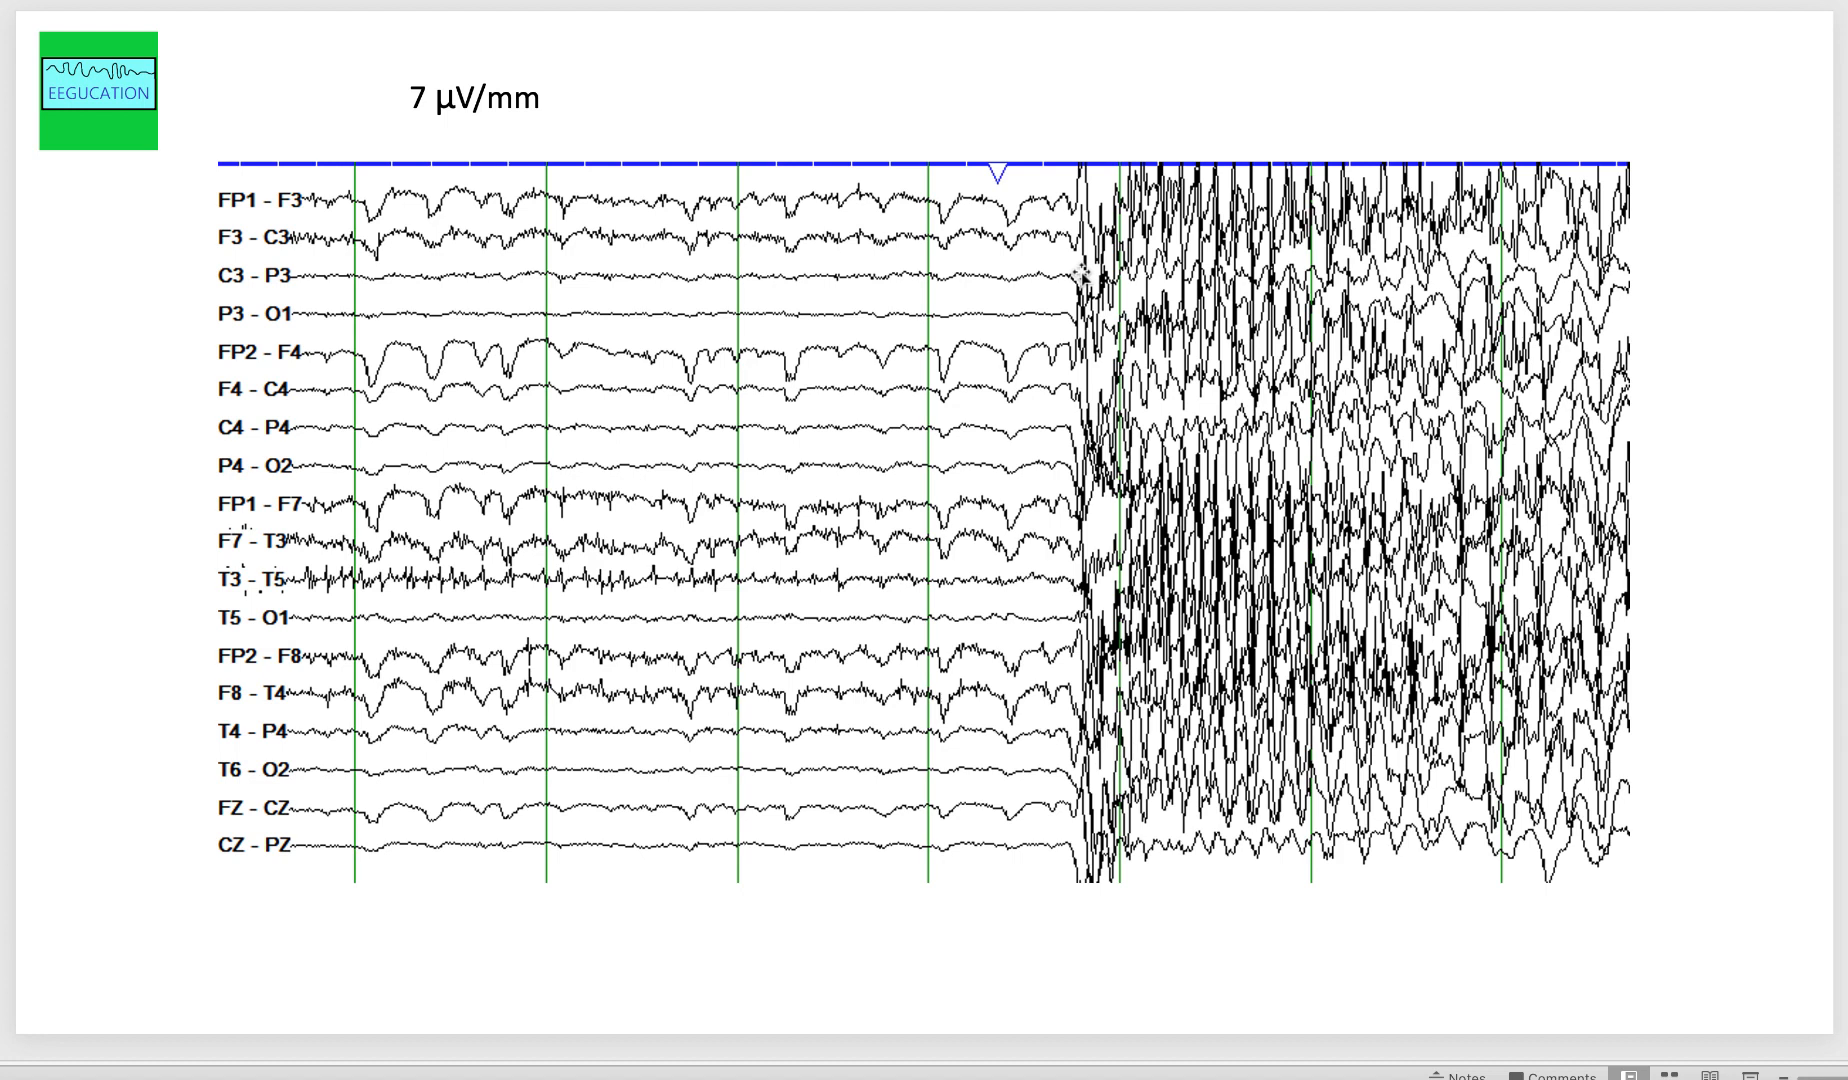
mouse_move(1078, 274)
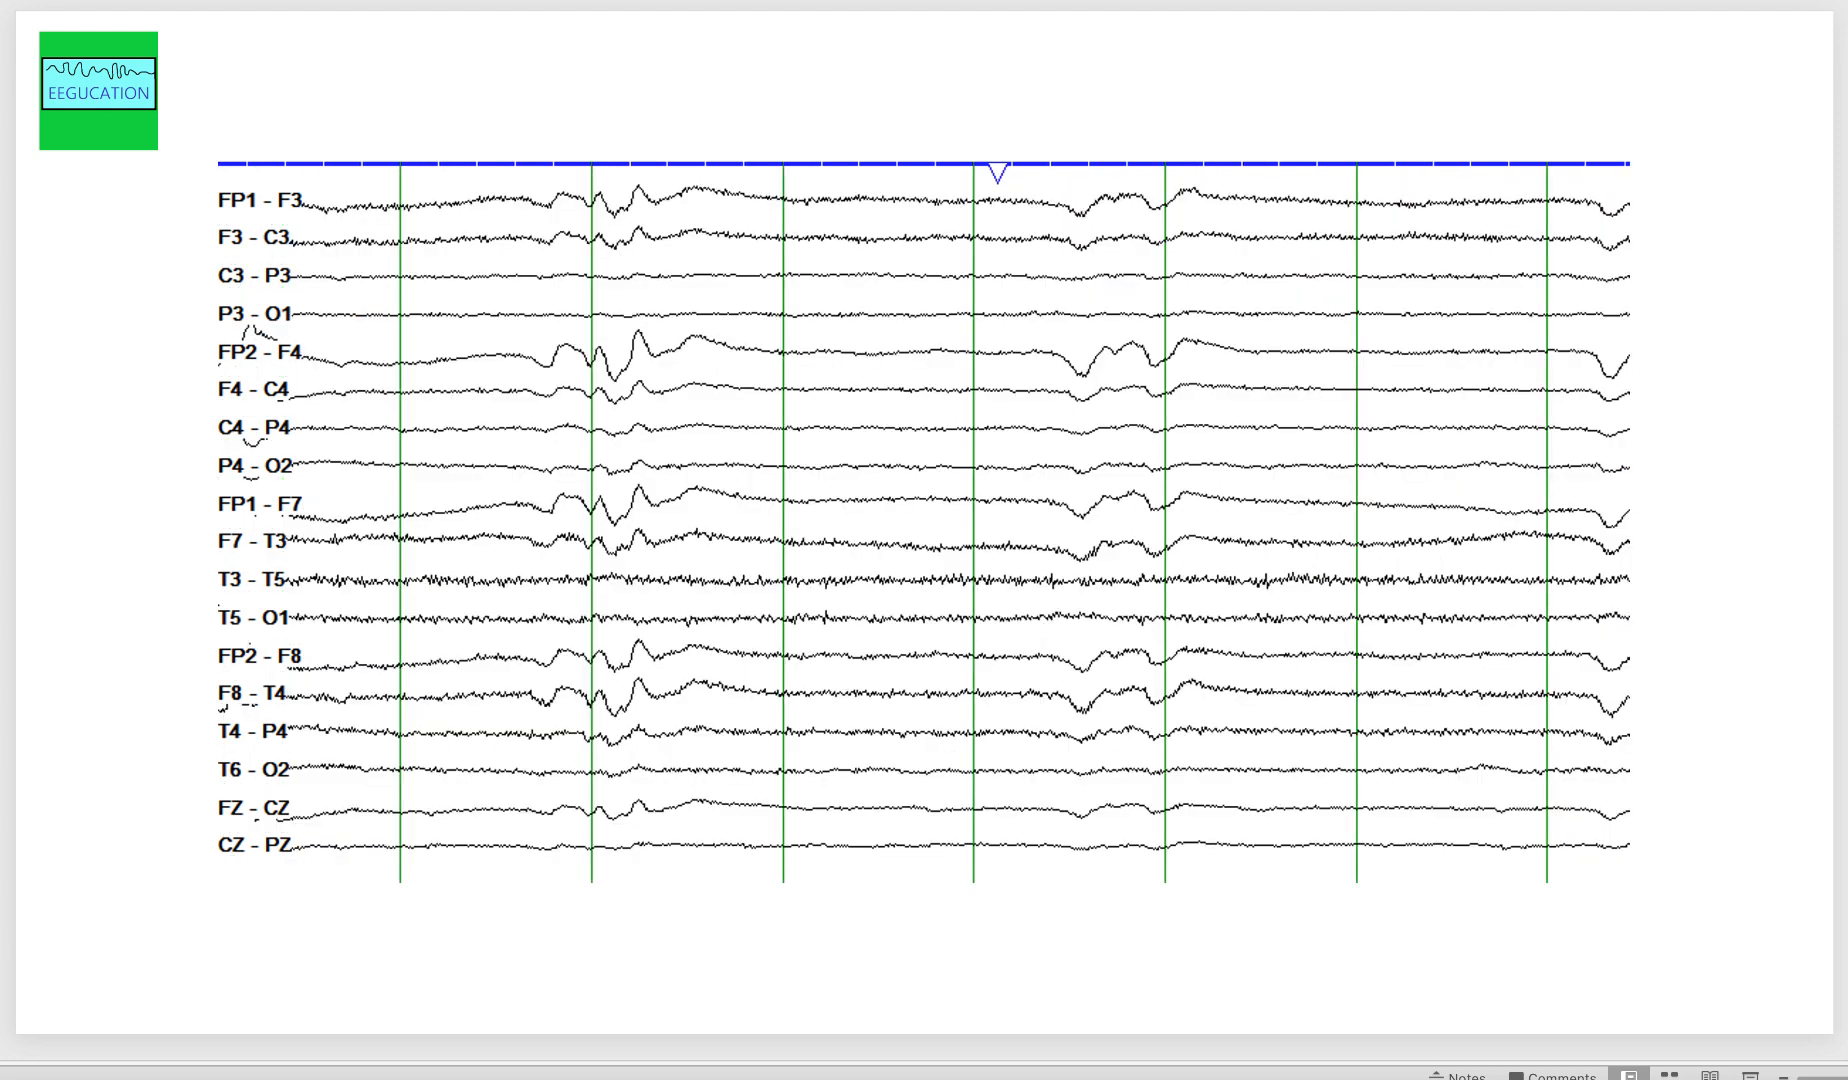
mouse_move(731, 507)
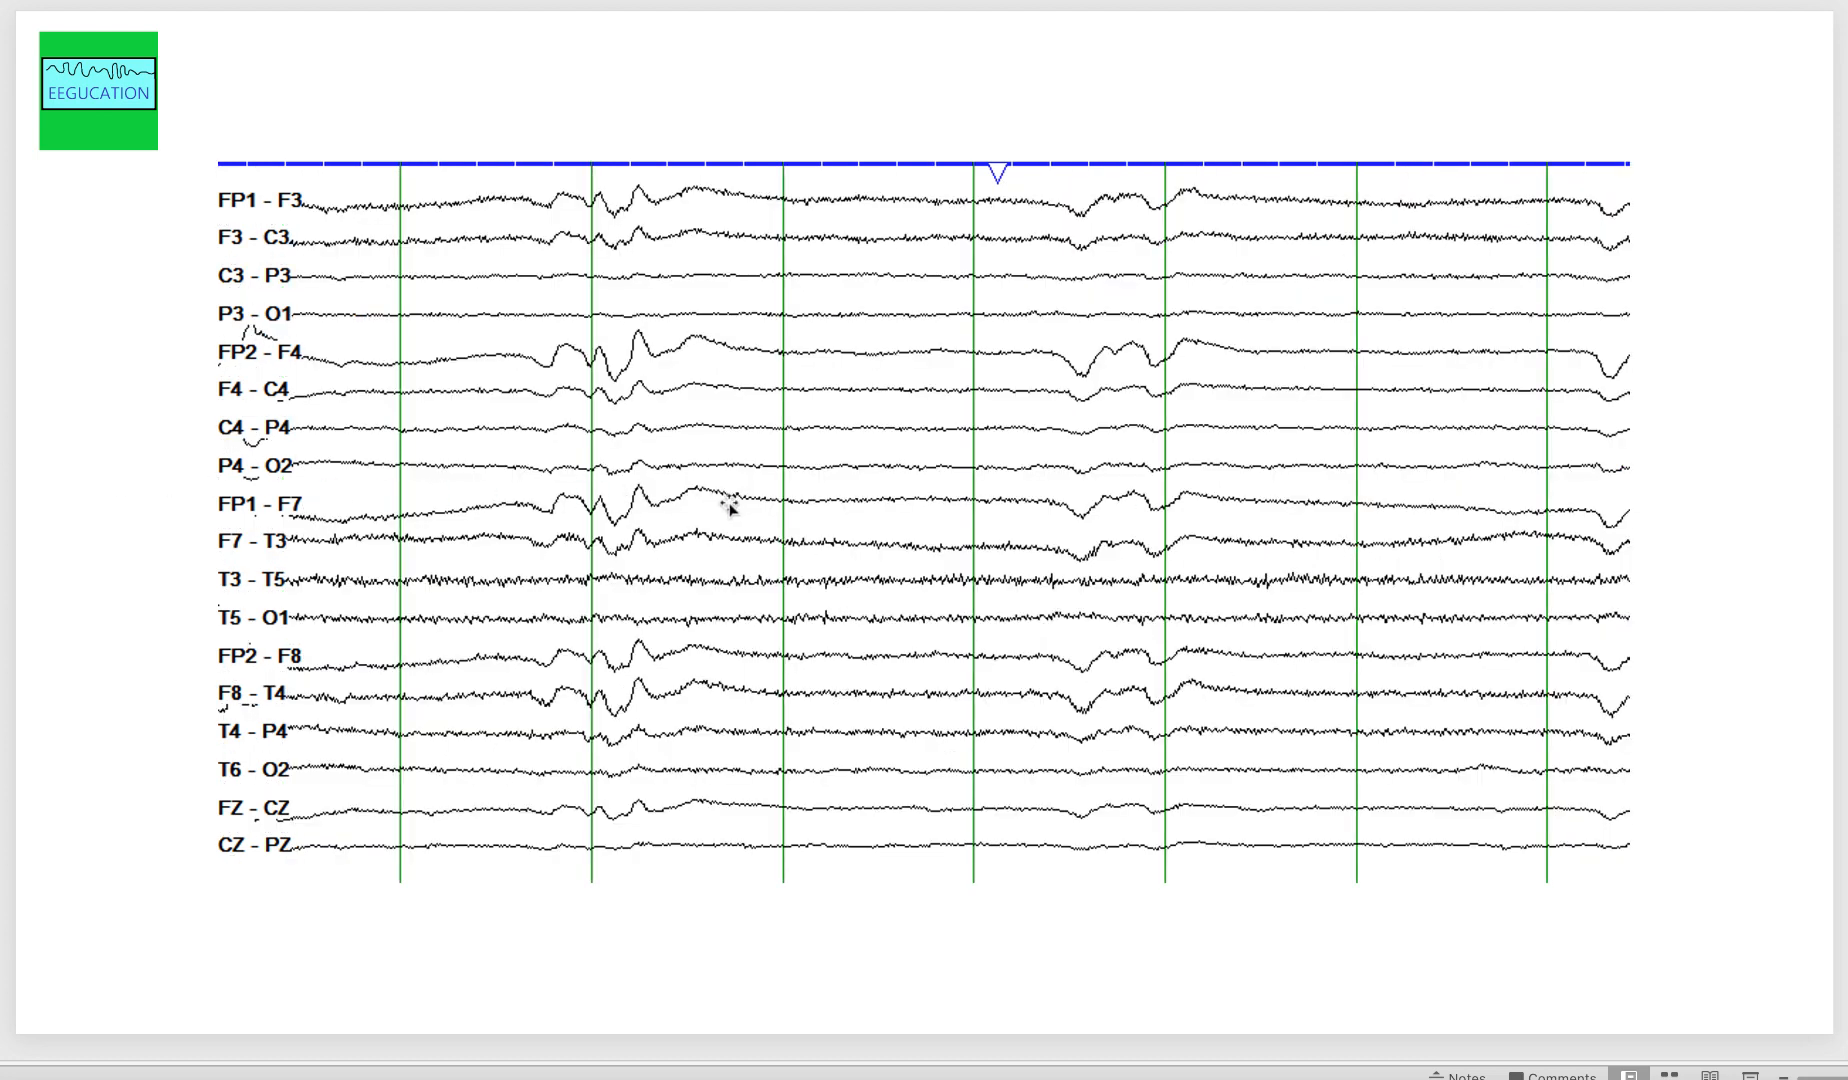
mouse_move(1306, 545)
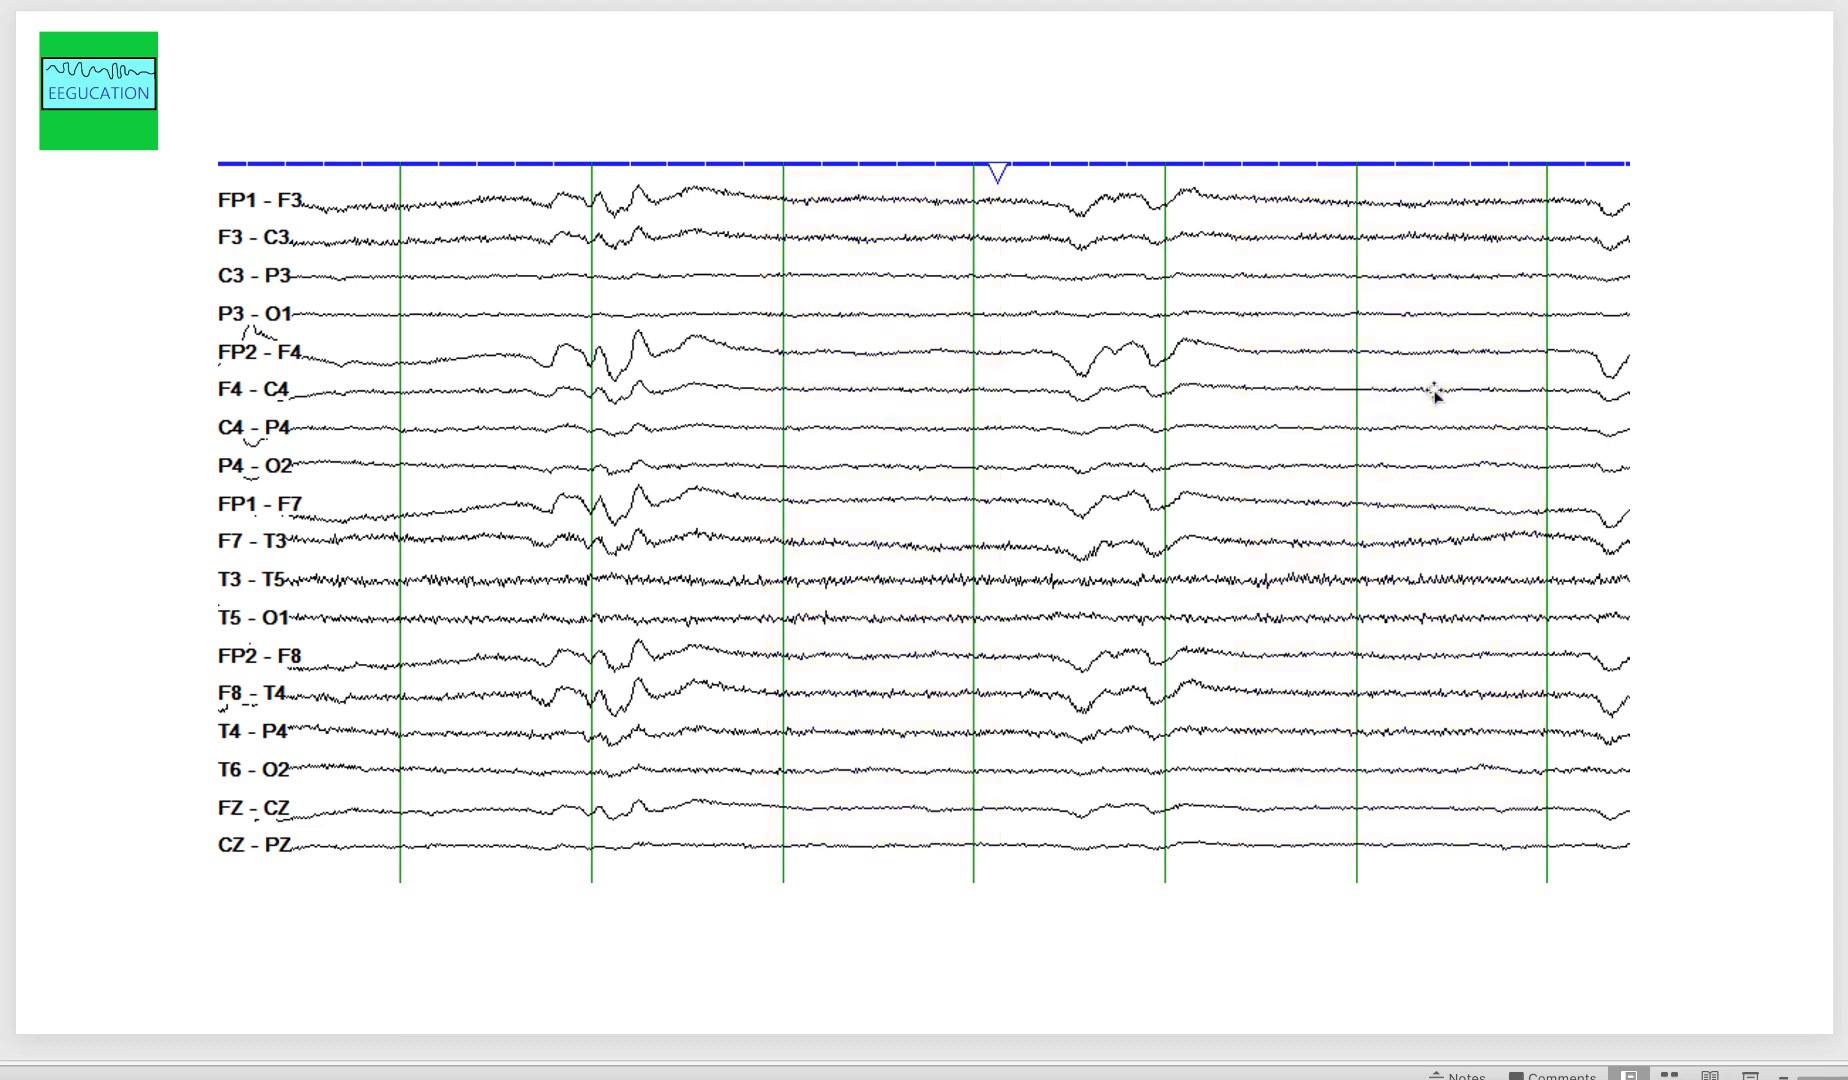
mouse_move(1347, 396)
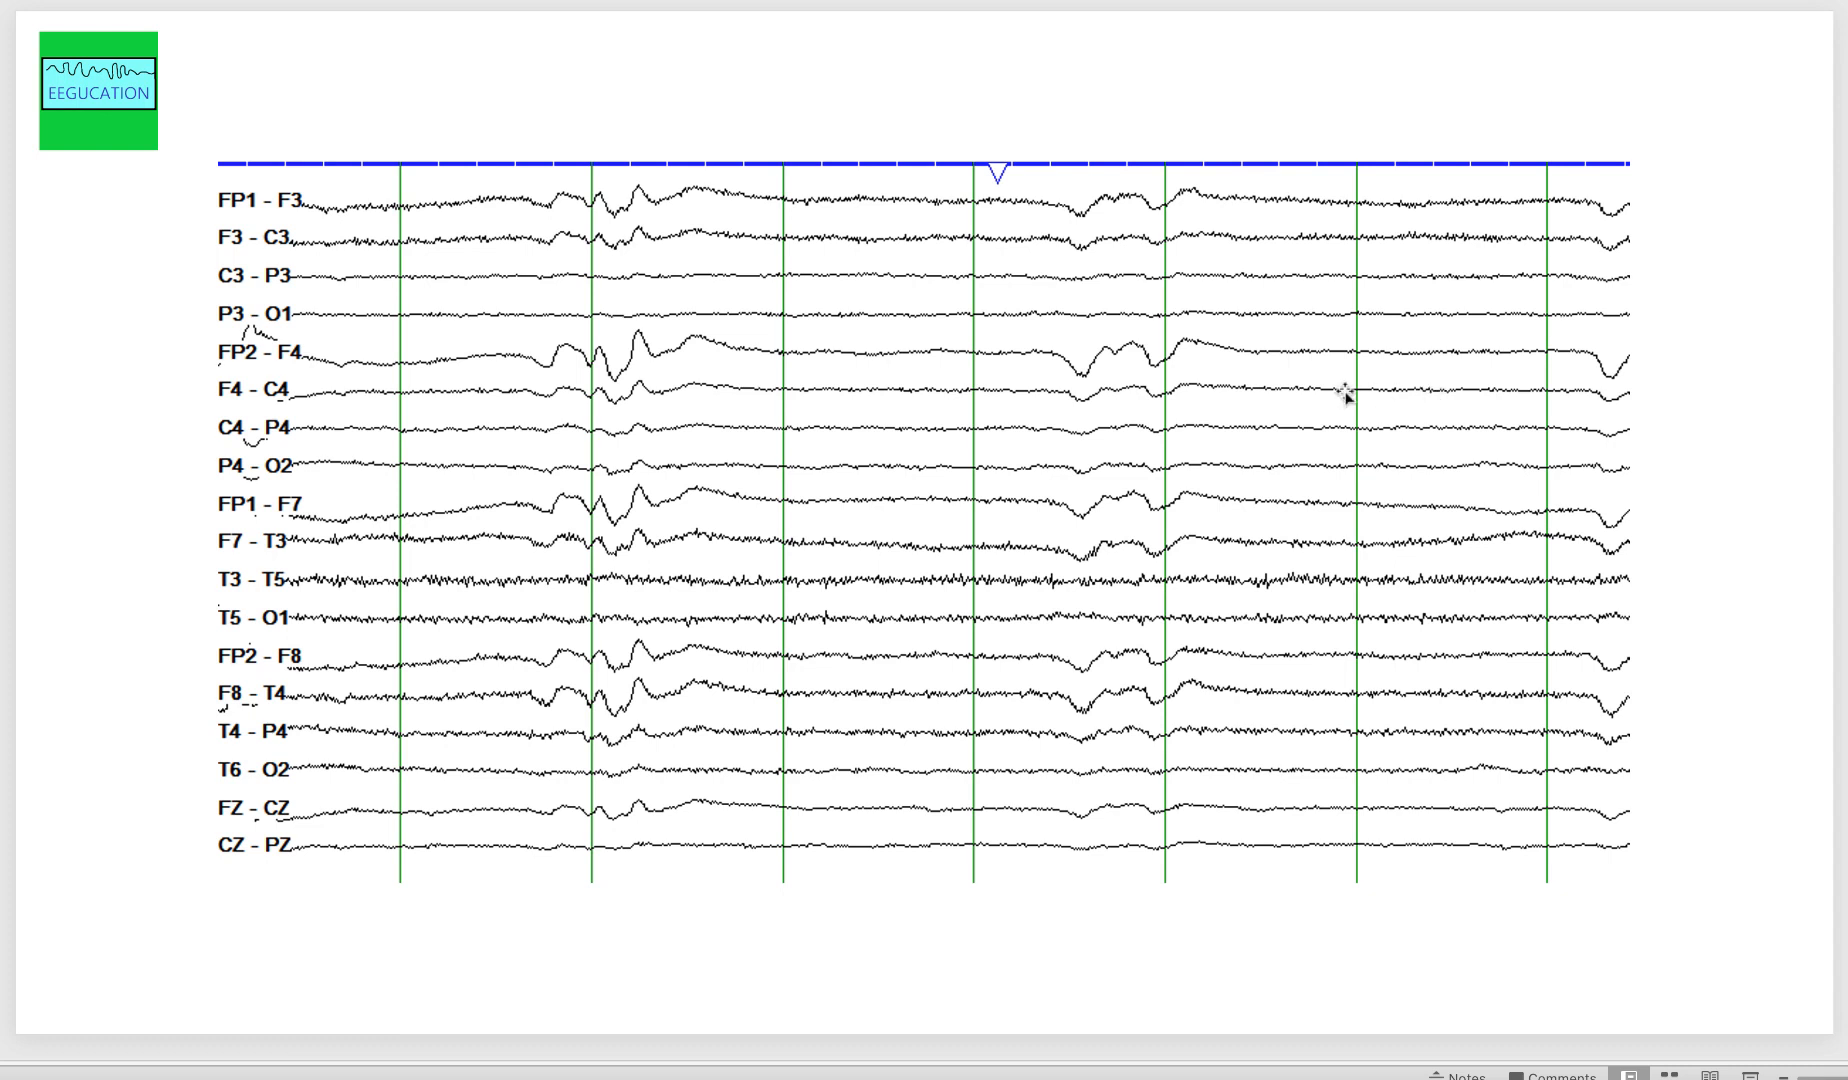
mouse_move(1078, 390)
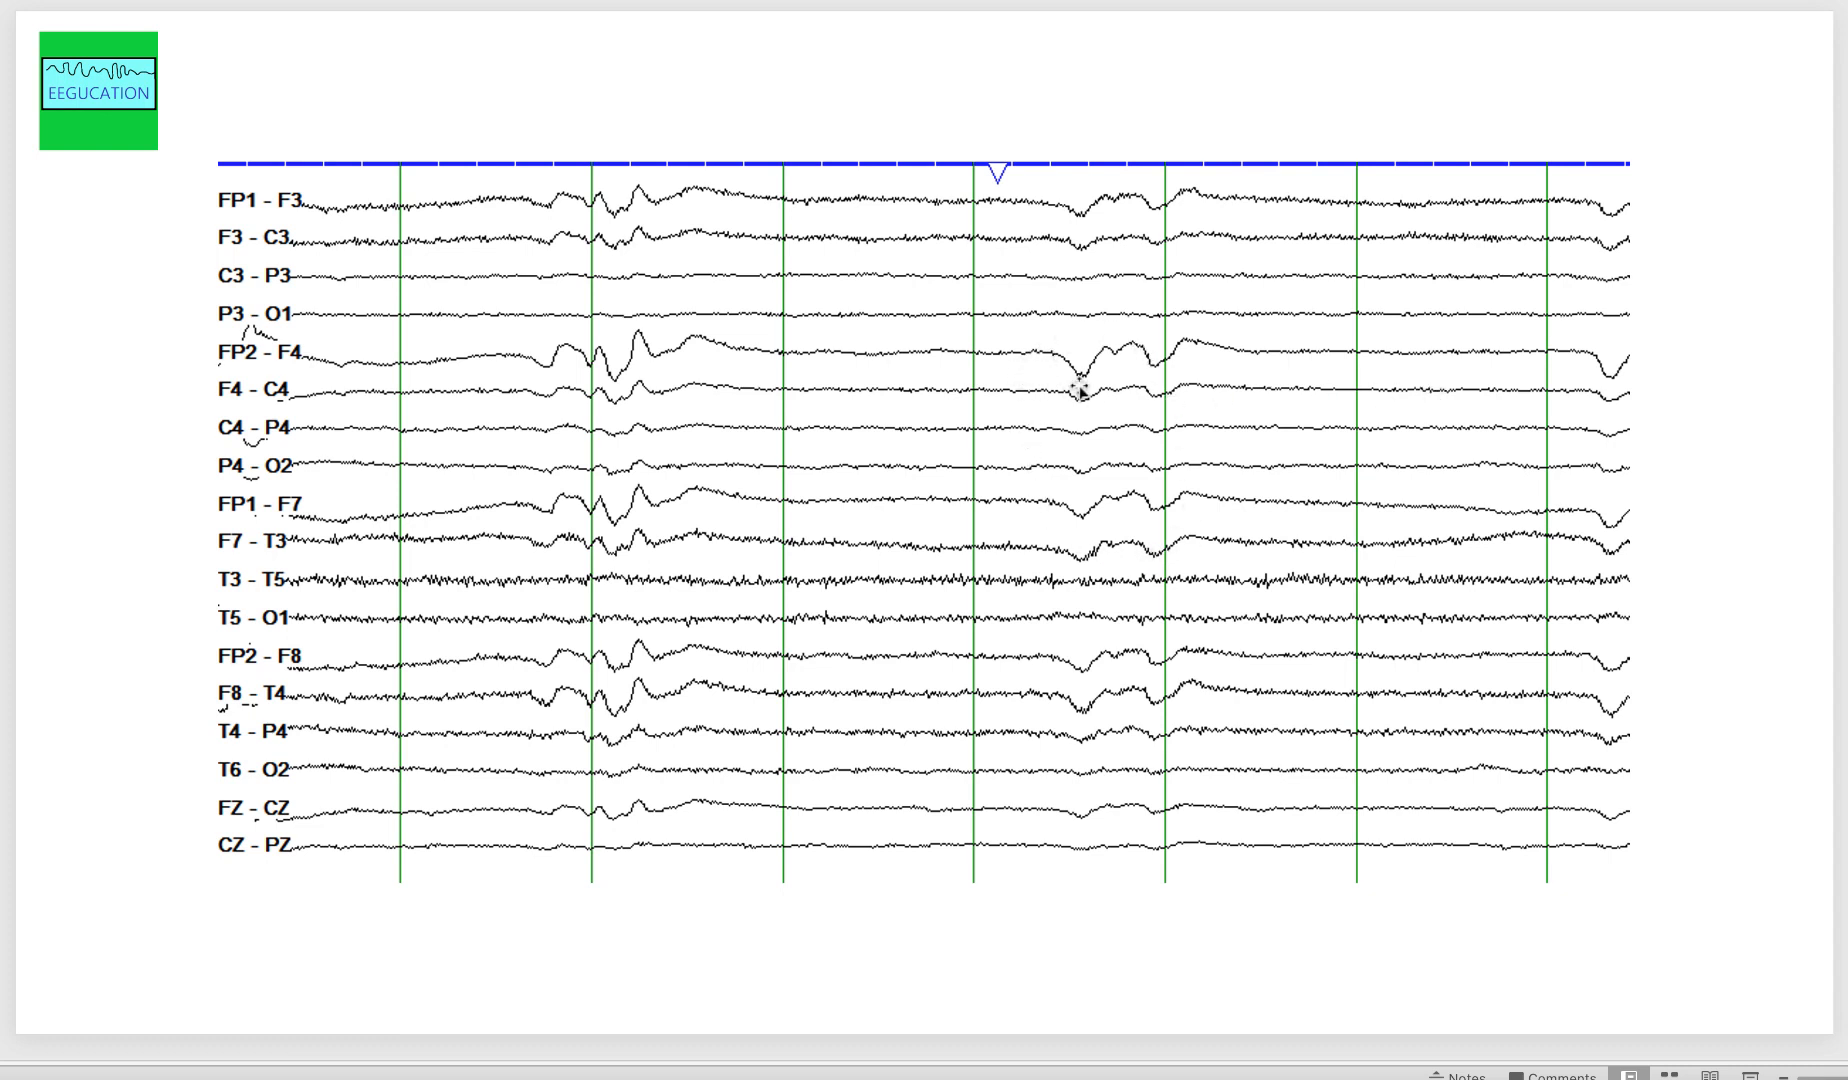
mouse_move(1440, 433)
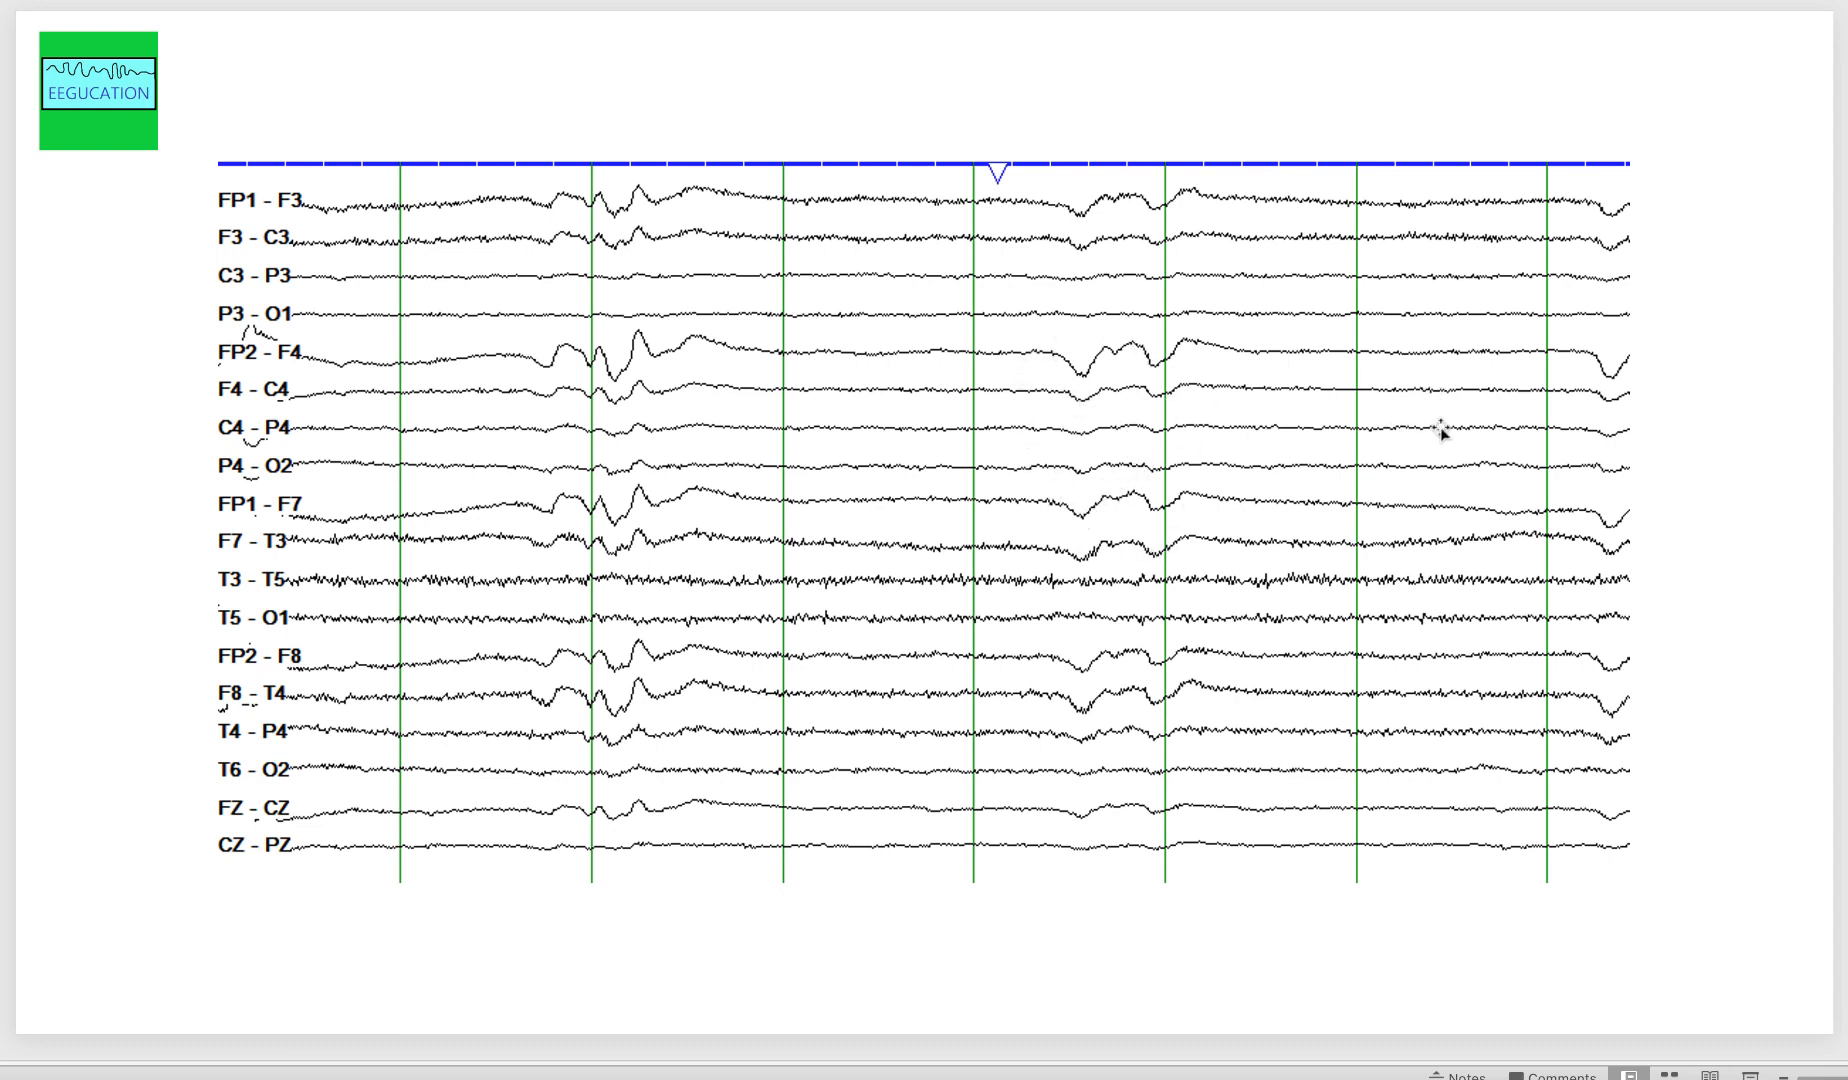
mouse_move(224, 669)
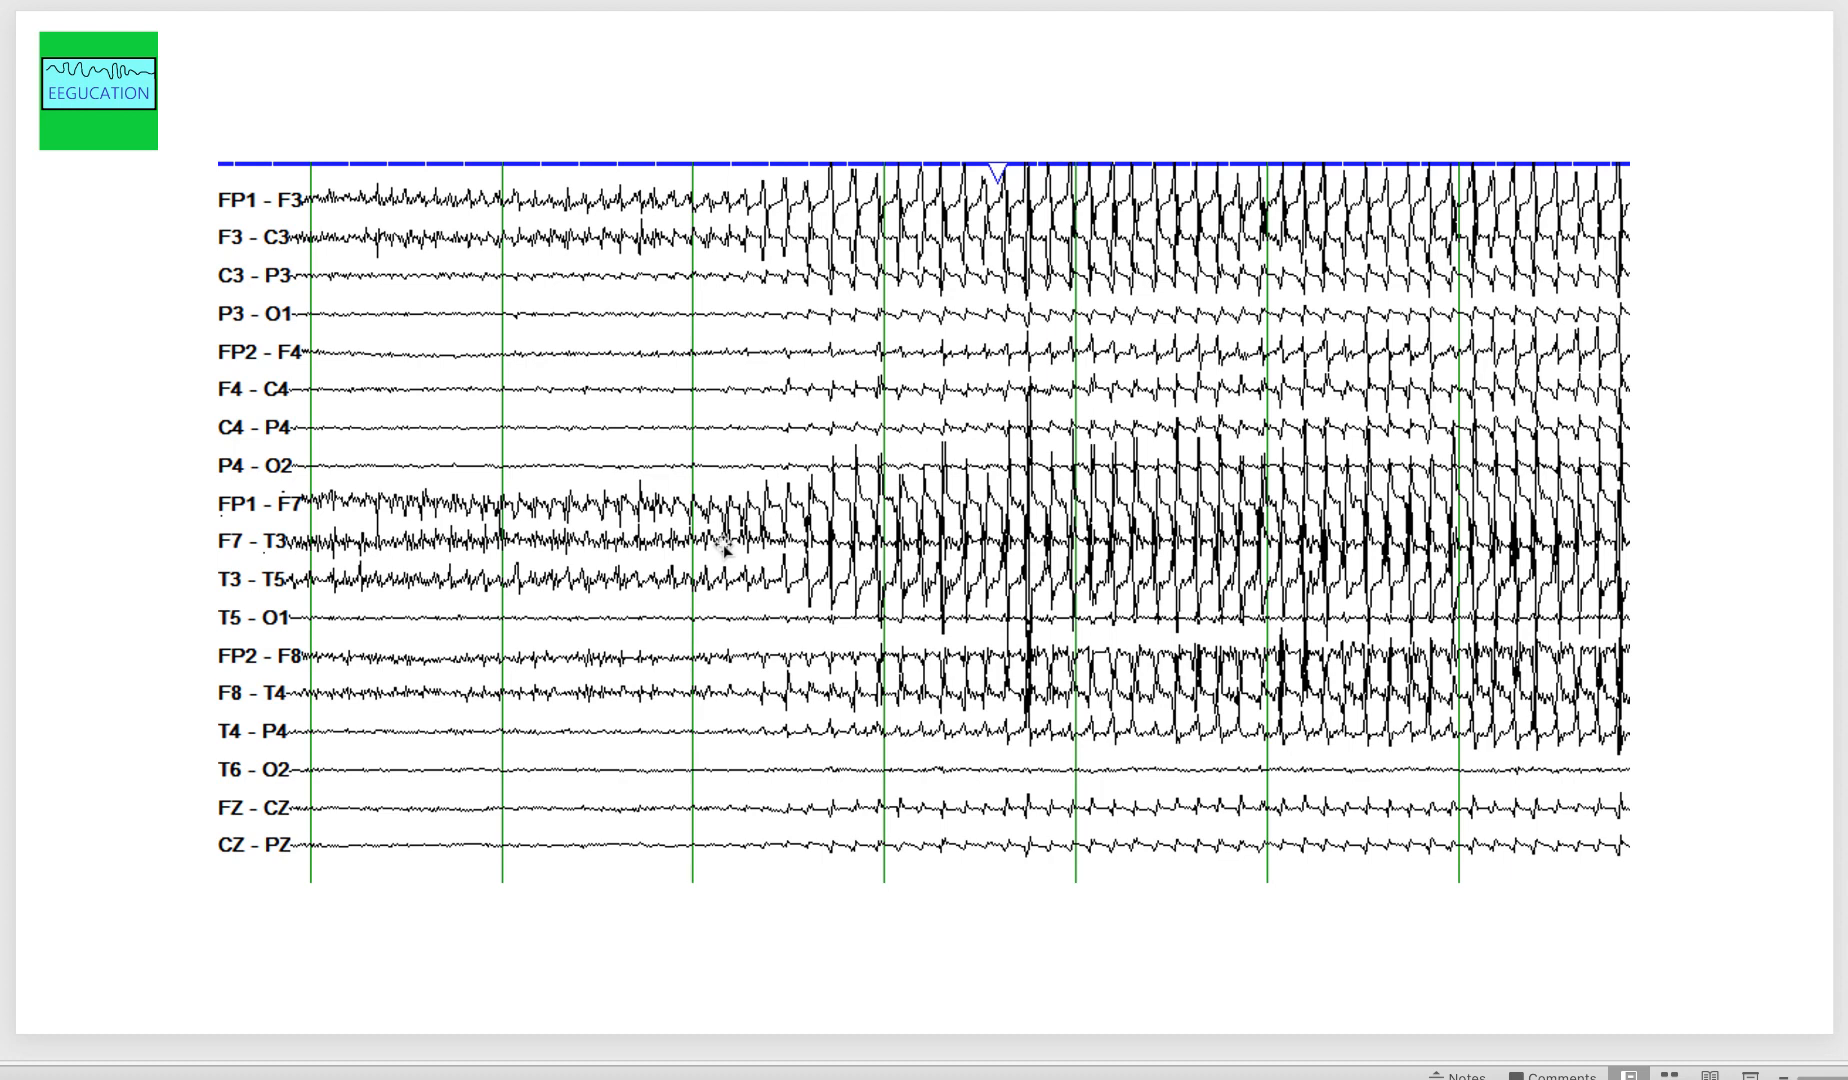
mouse_move(719, 545)
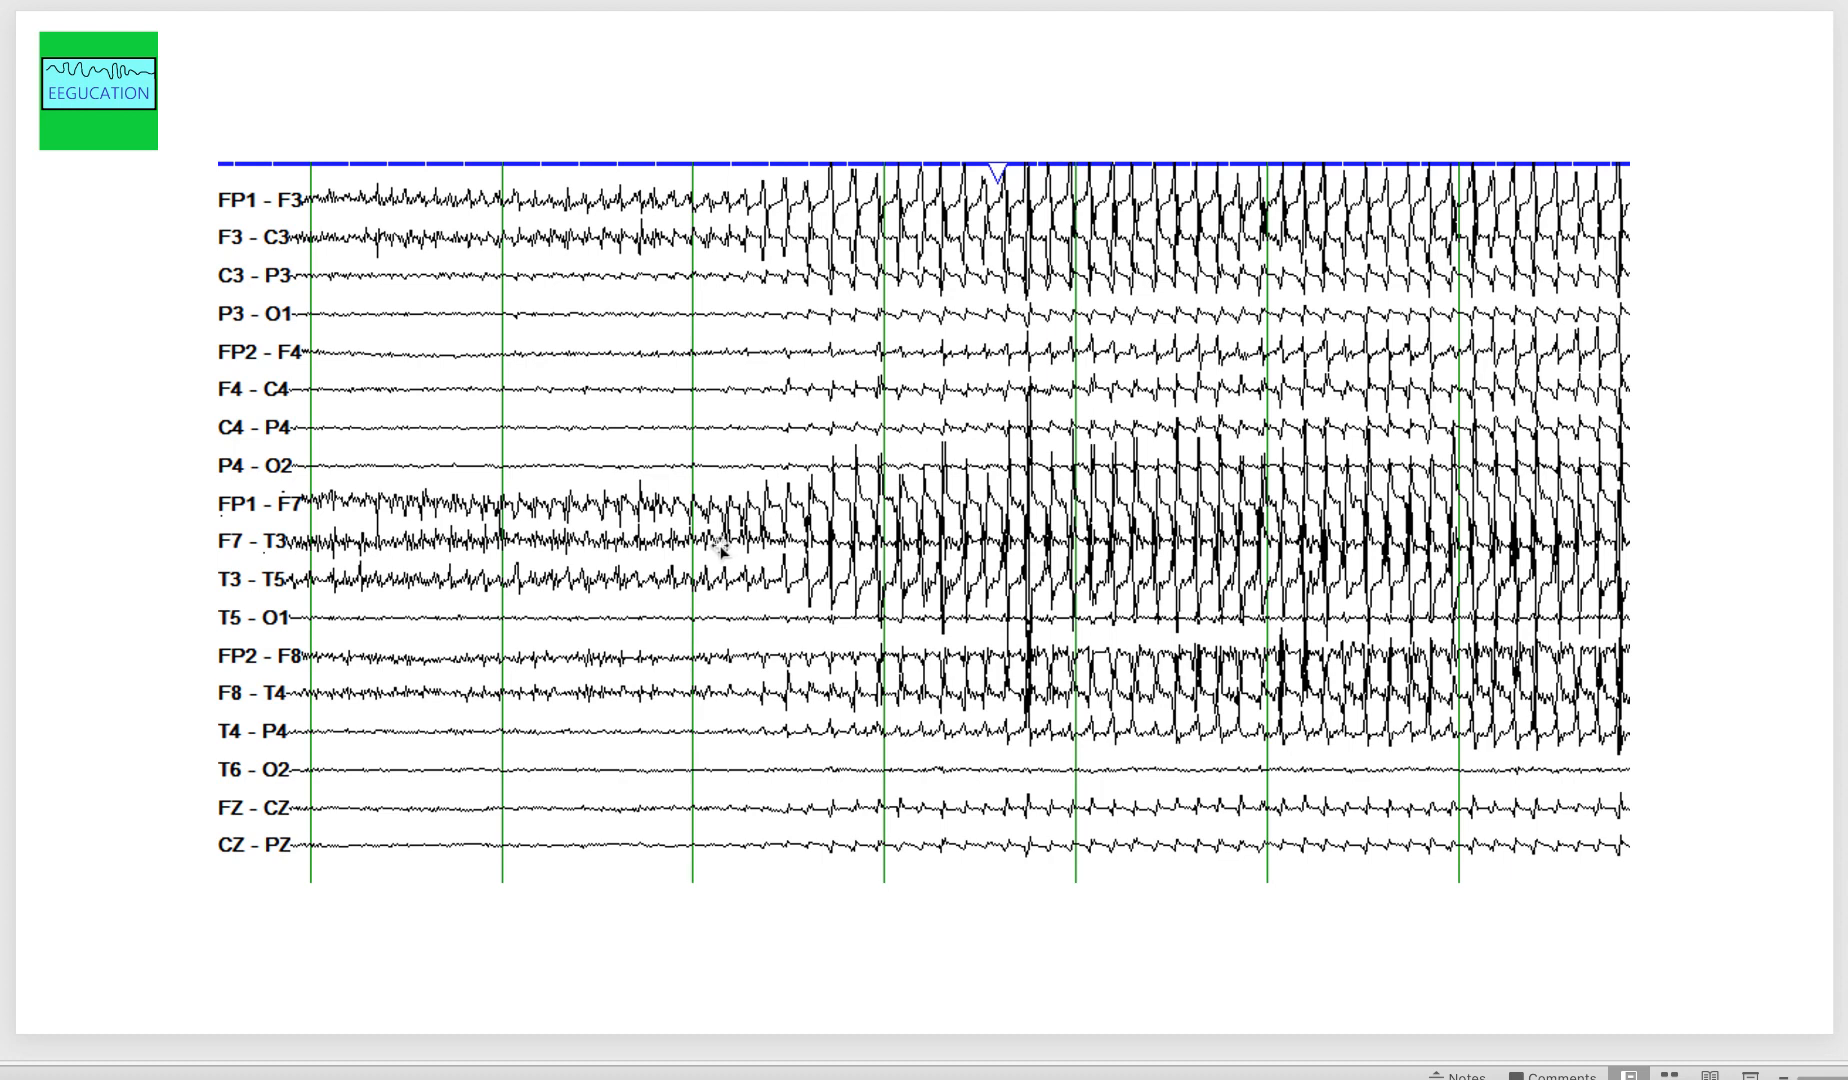
mouse_move(707, 542)
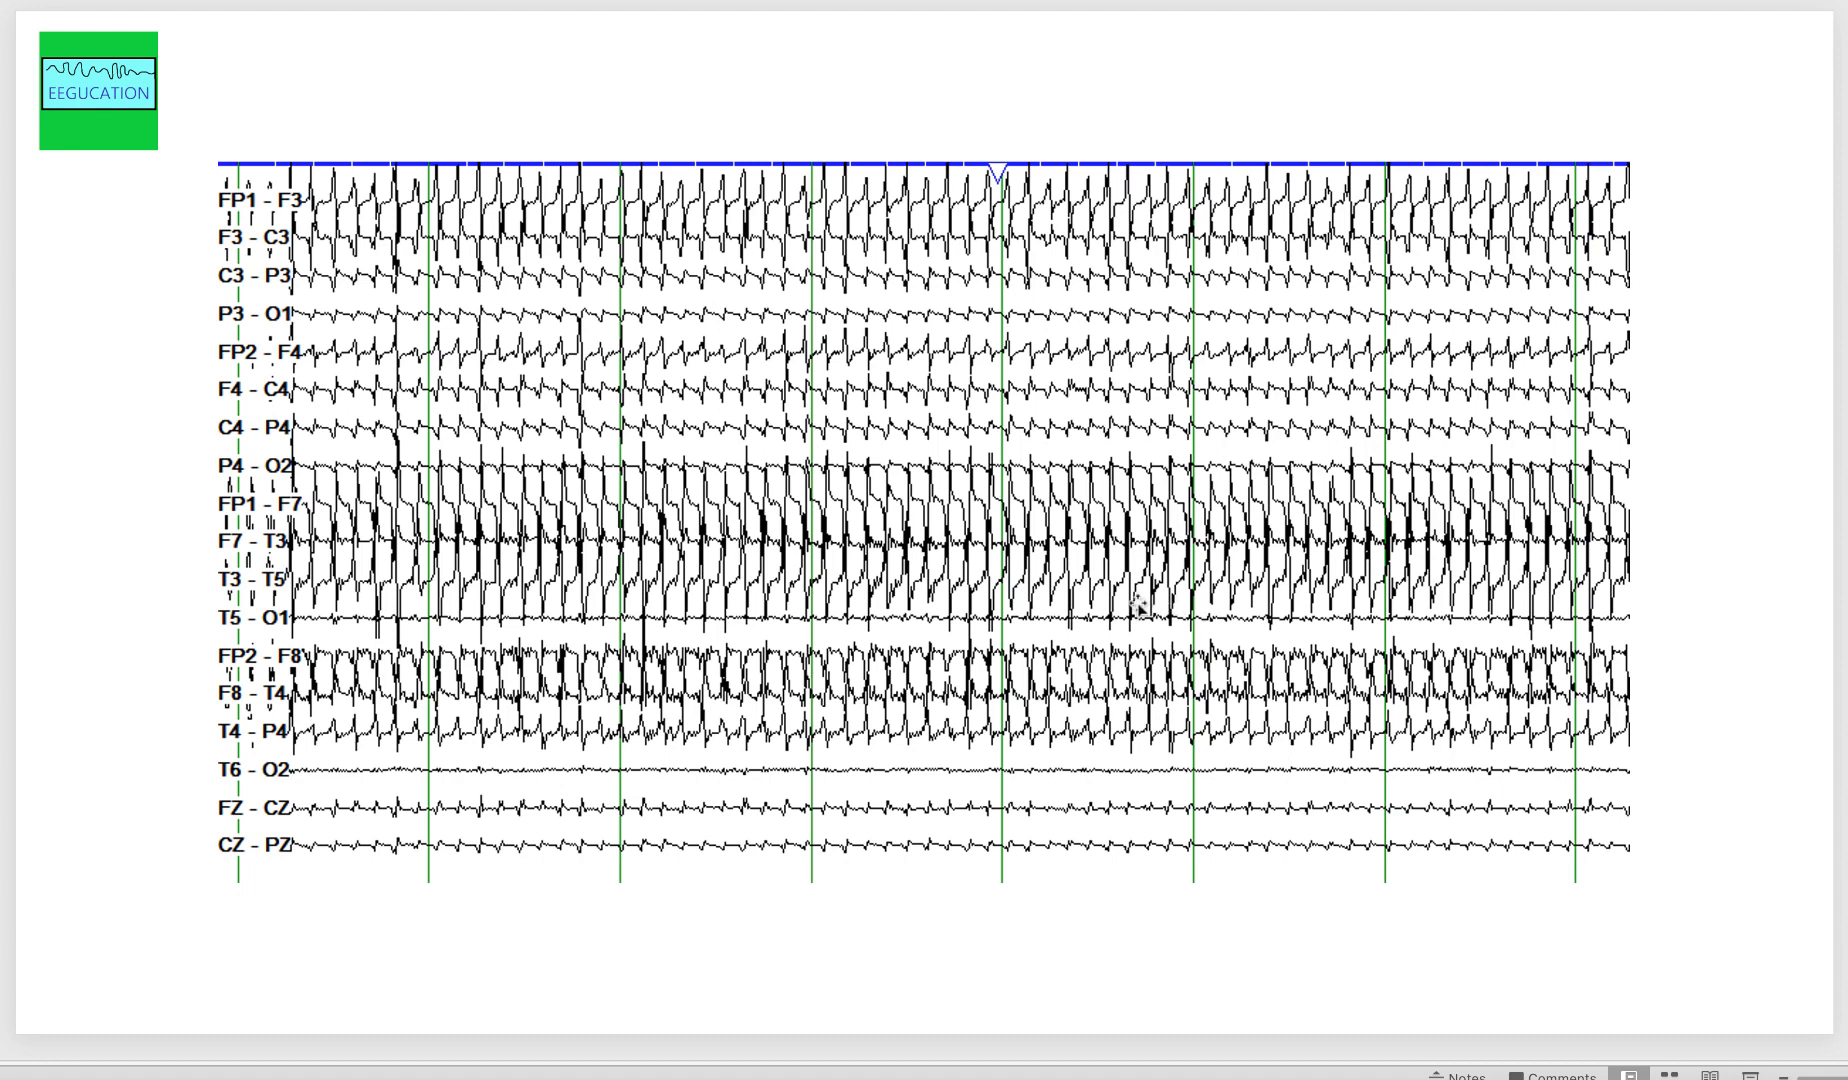
mouse_move(1137, 605)
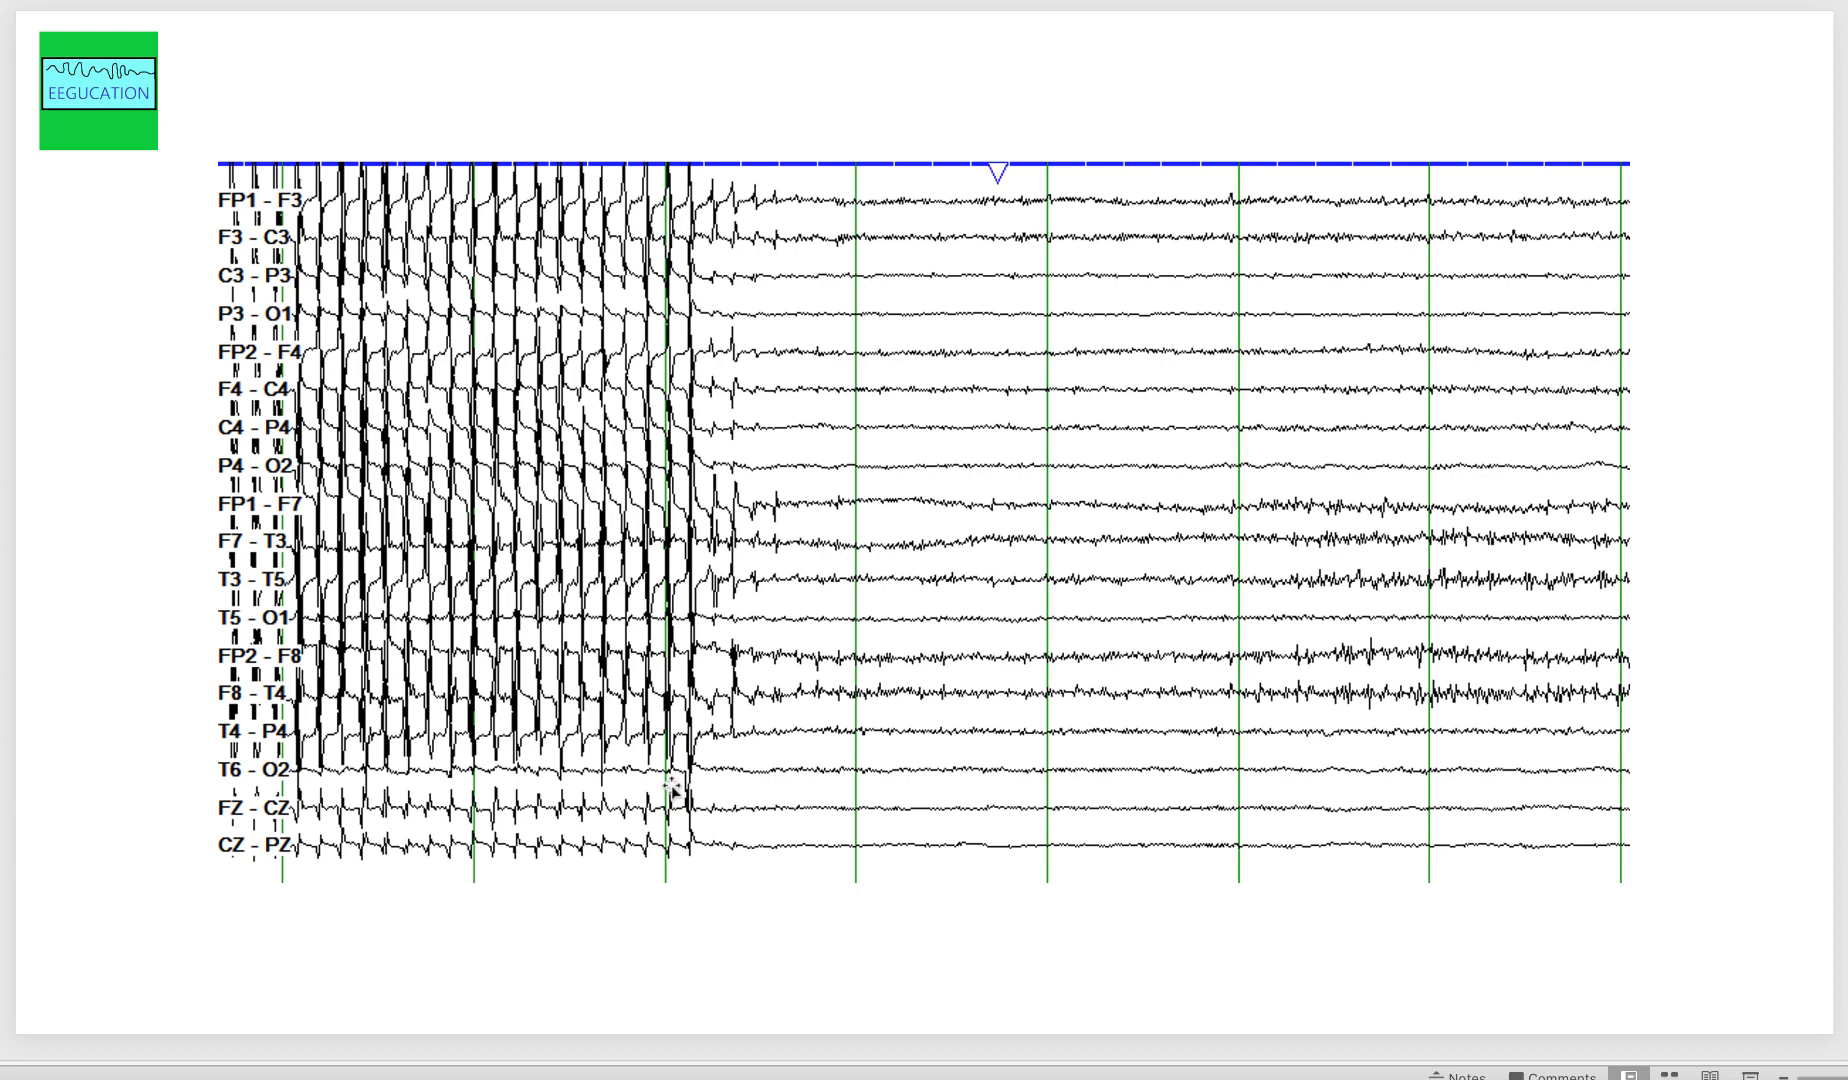
mouse_move(760, 189)
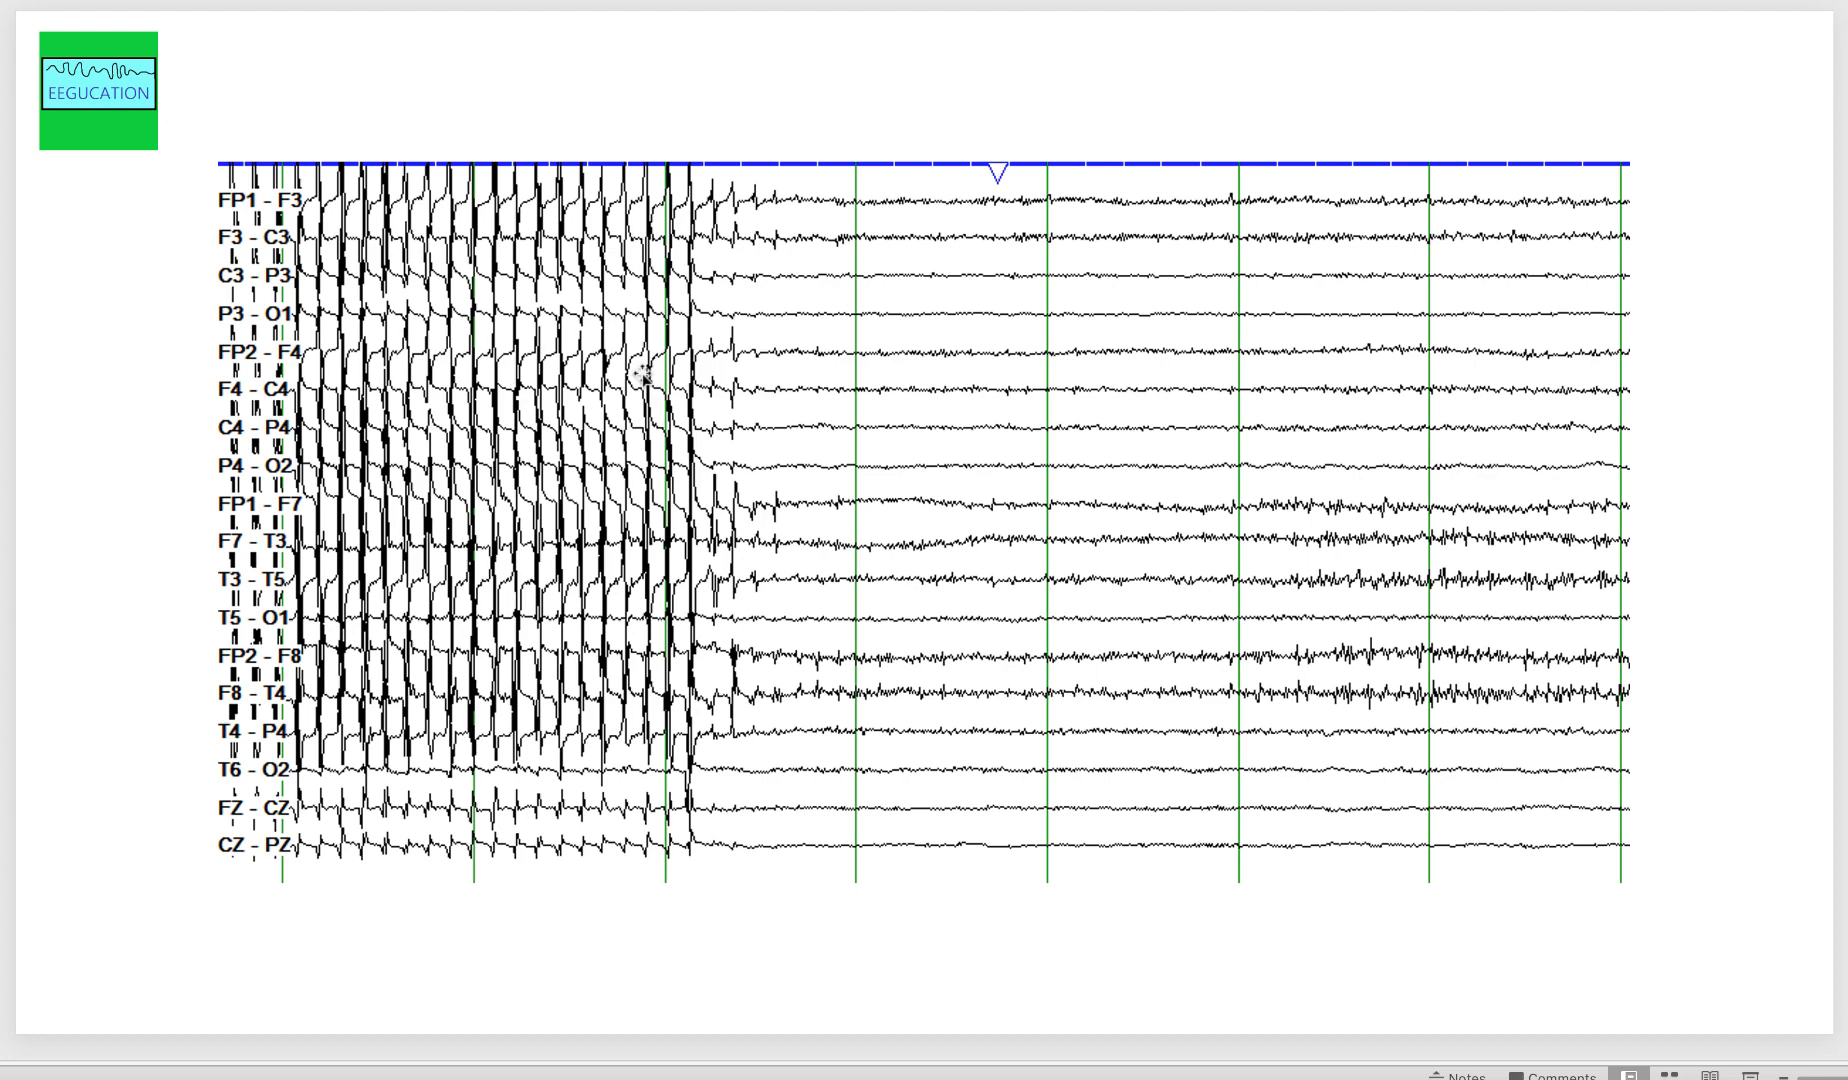
mouse_move(634, 380)
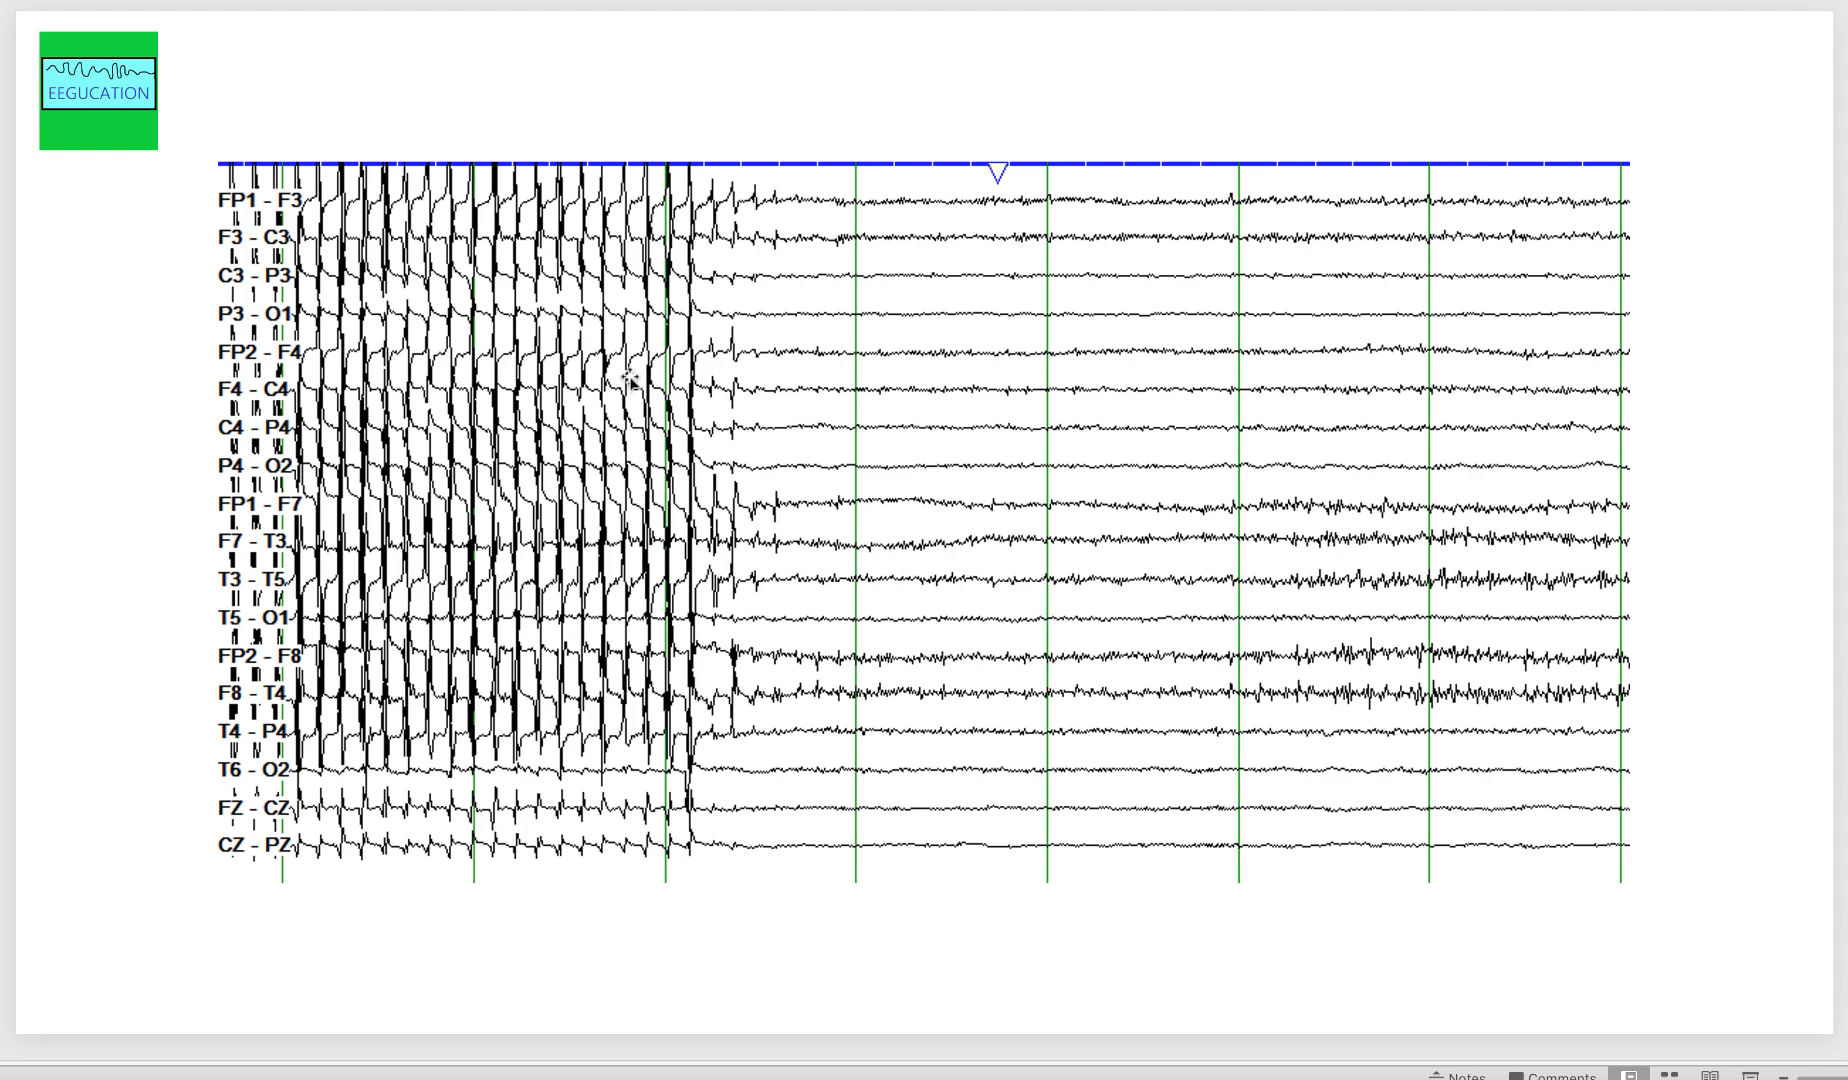
mouse_move(578, 395)
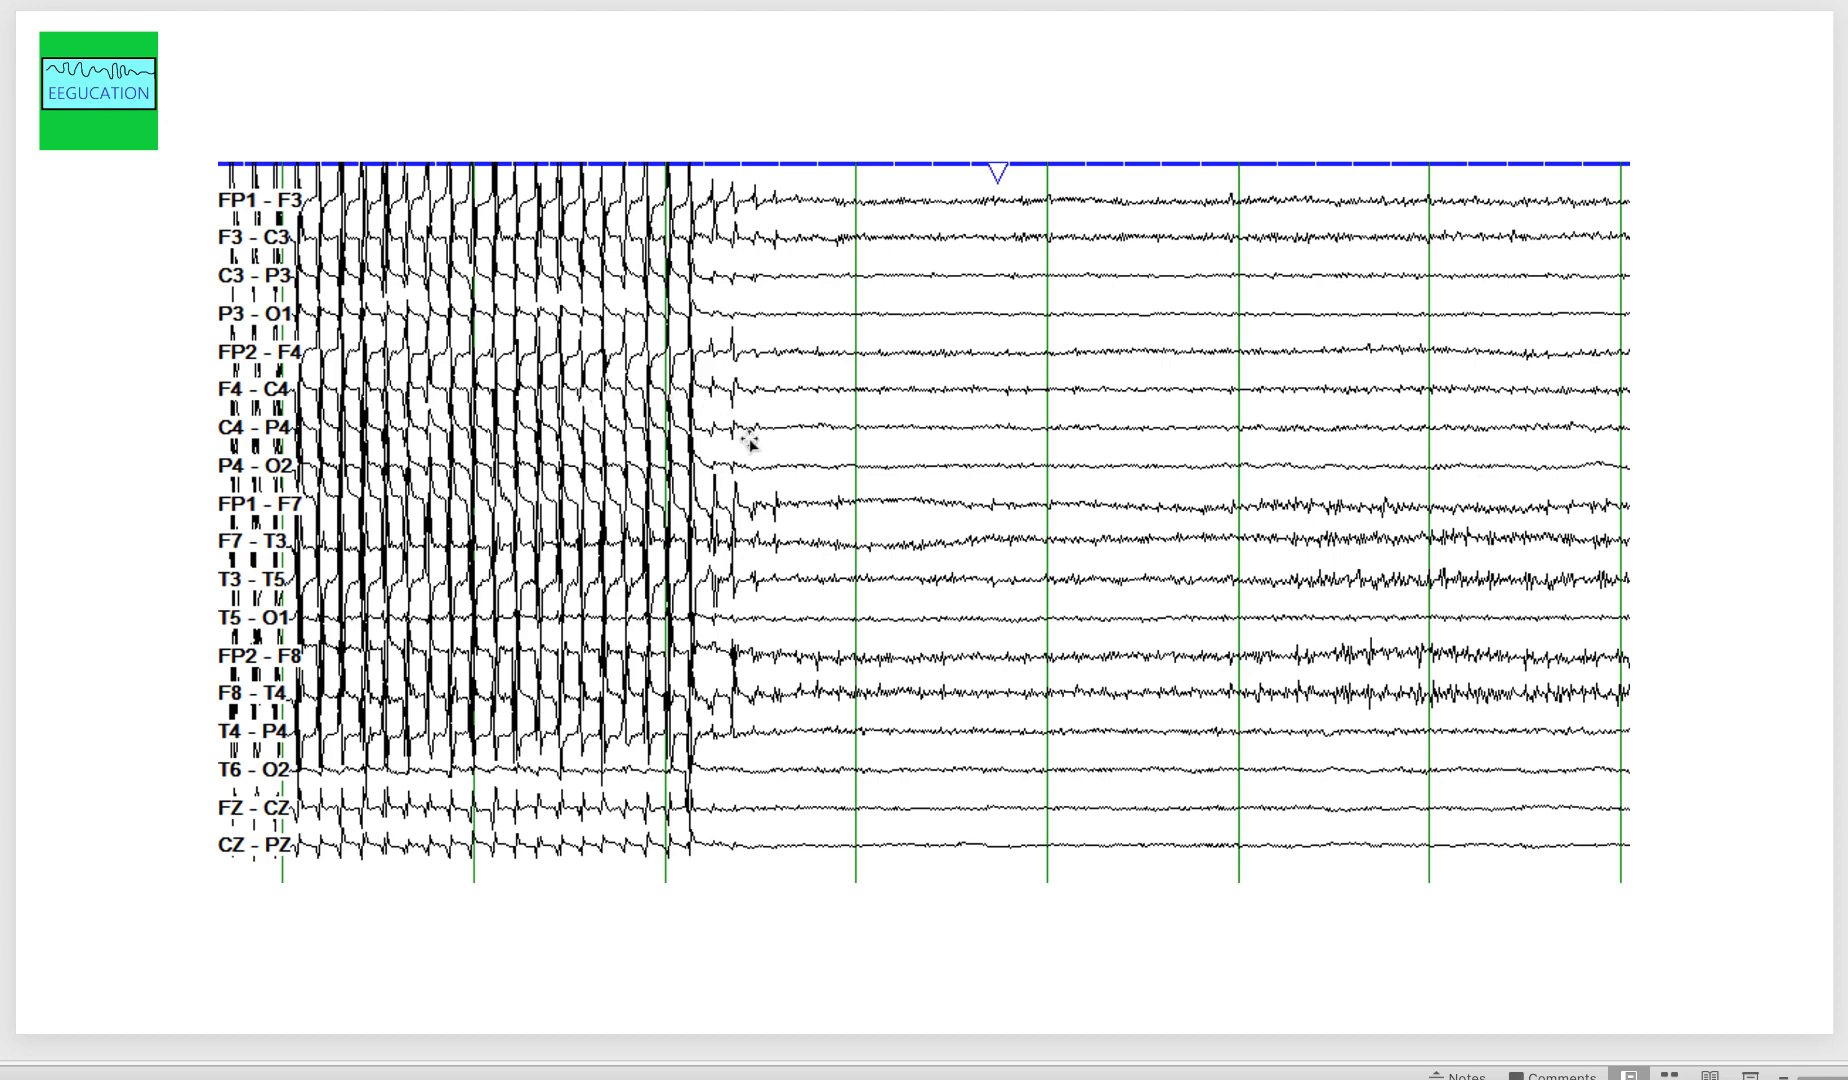
mouse_move(748, 446)
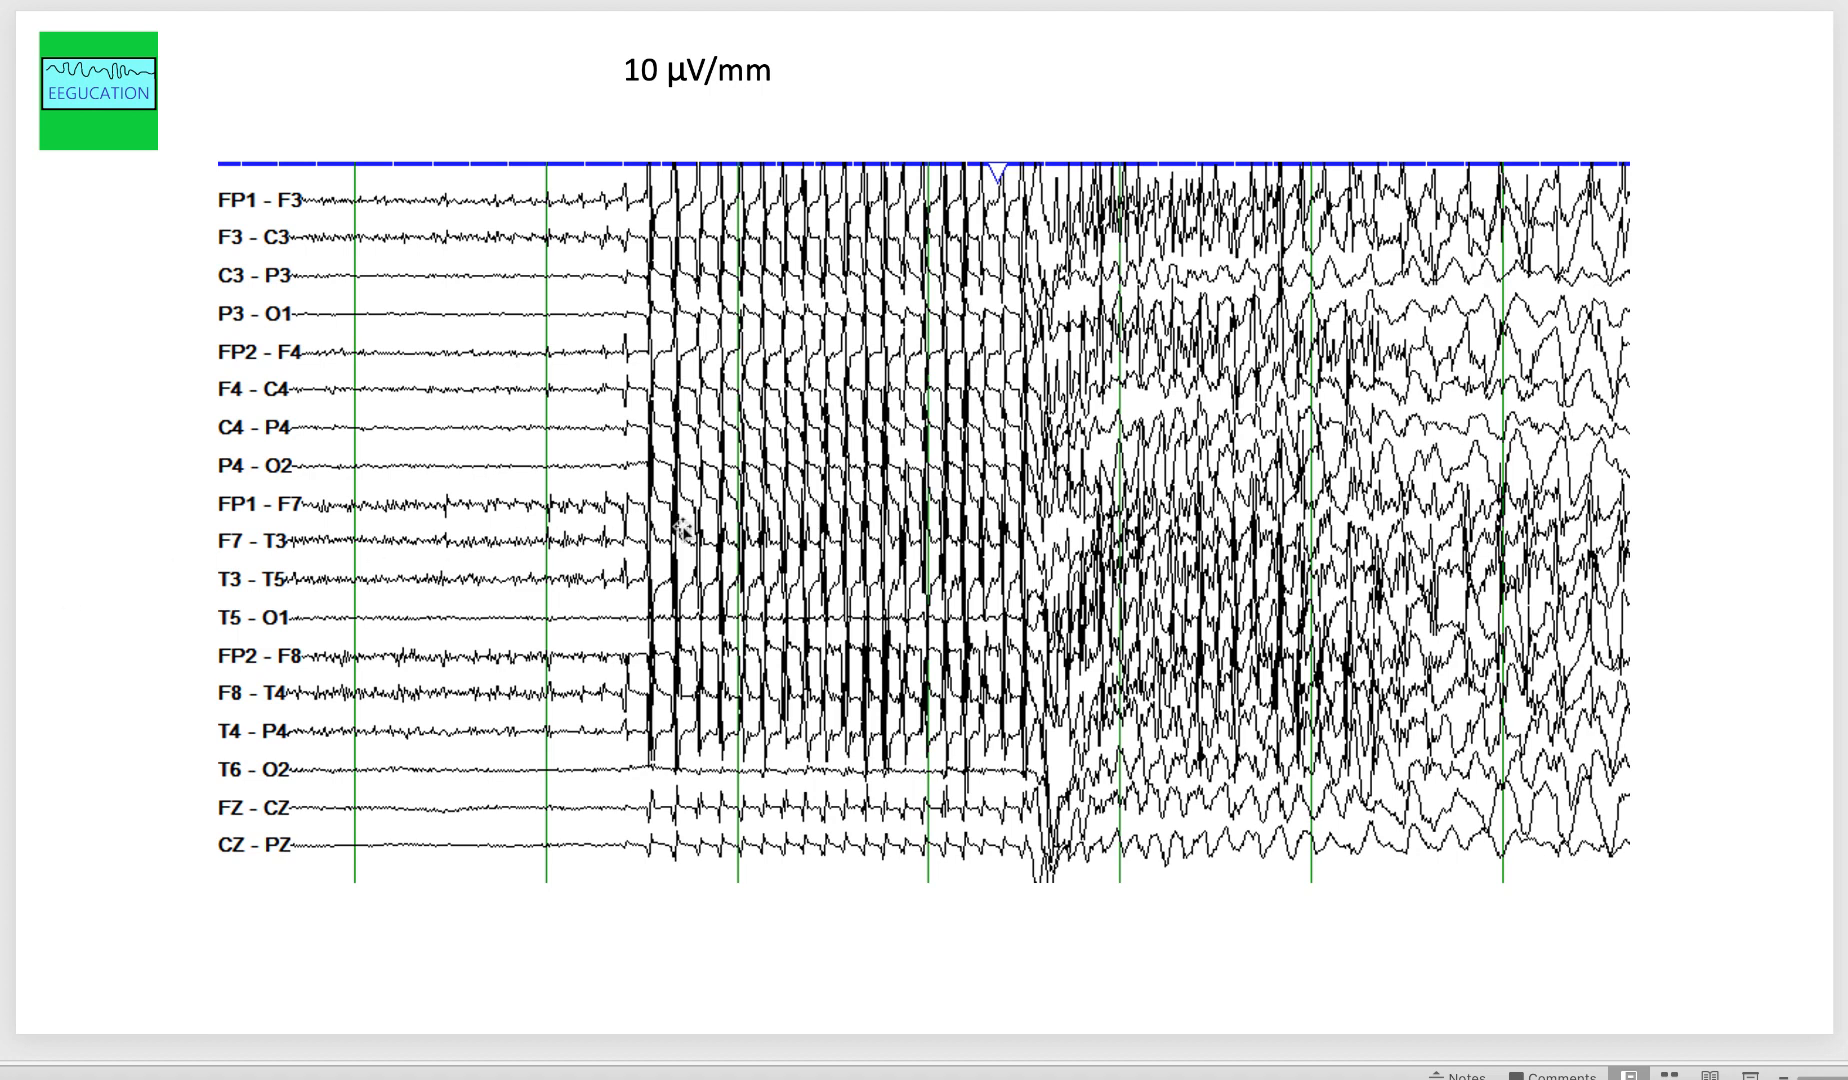
Drag across the 10 µV/mm EEG slide of discharges evolving into slower waveforms.
drag(619, 536, 1002, 536)
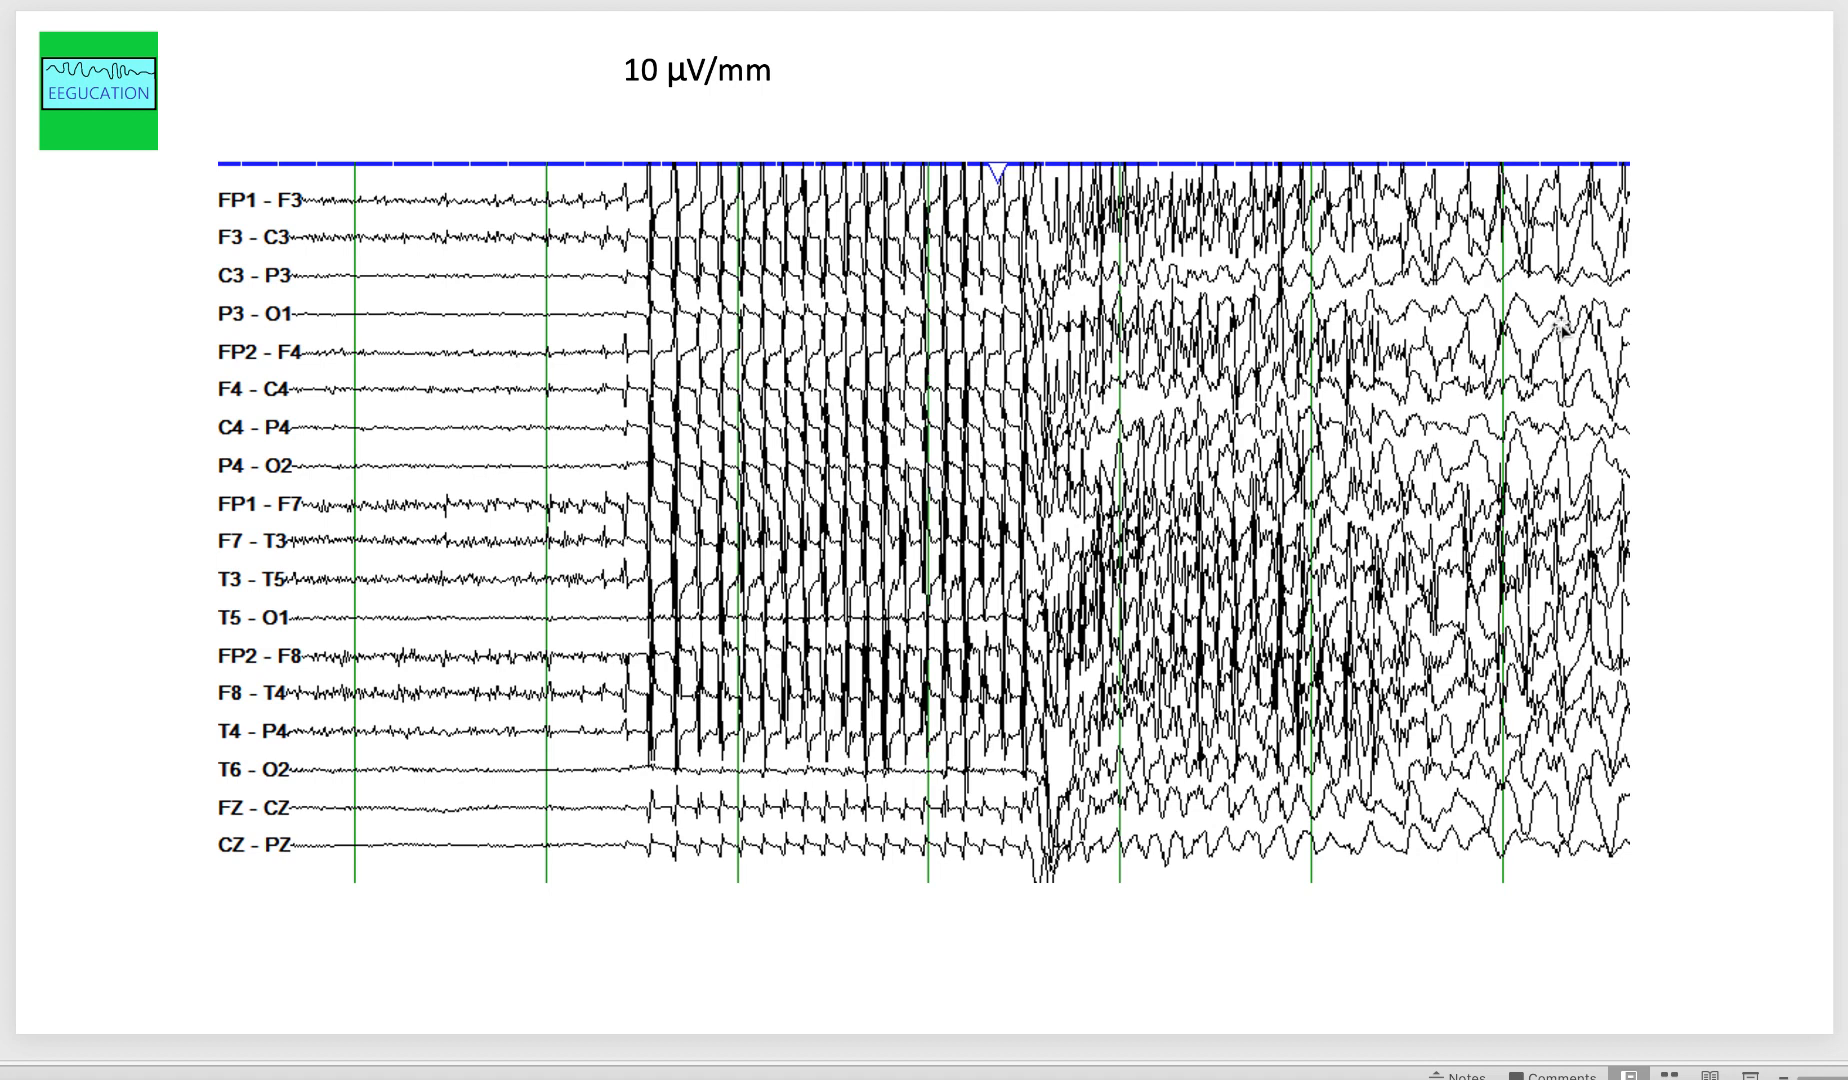
mouse_move(1089, 493)
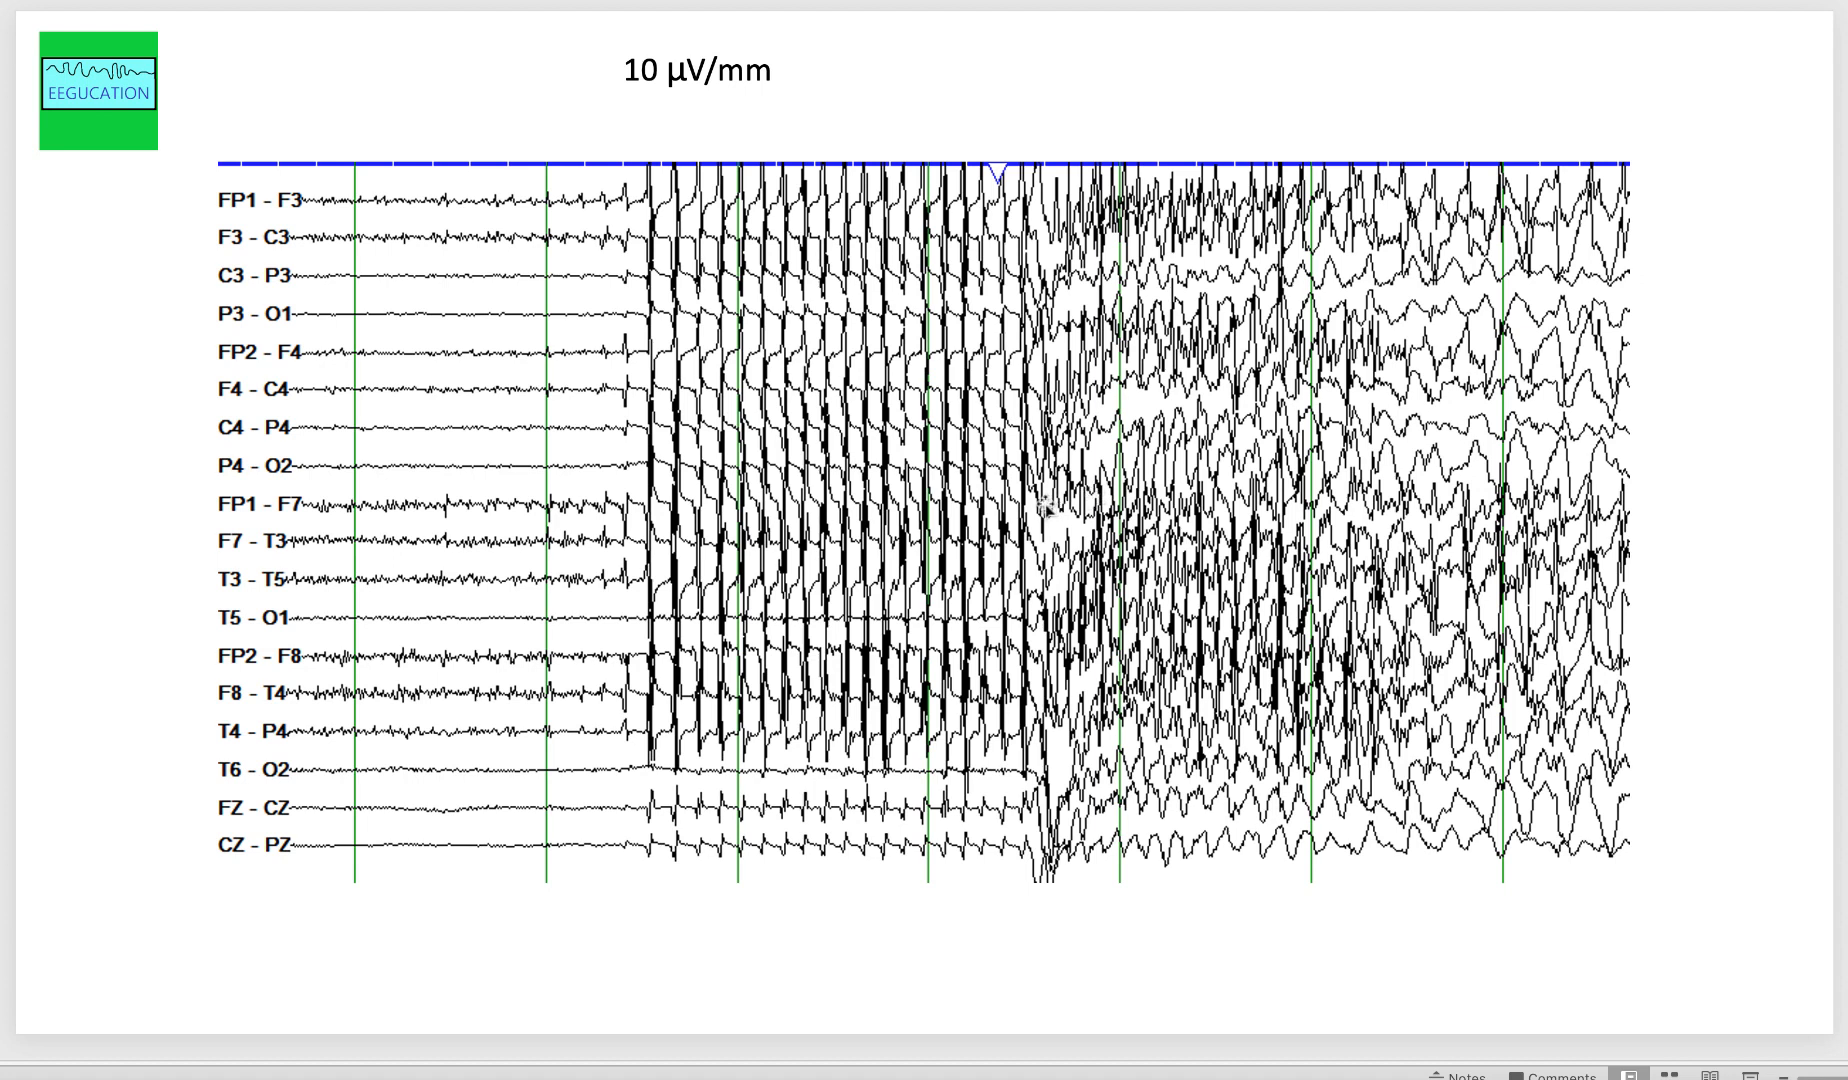
mouse_move(21, 893)
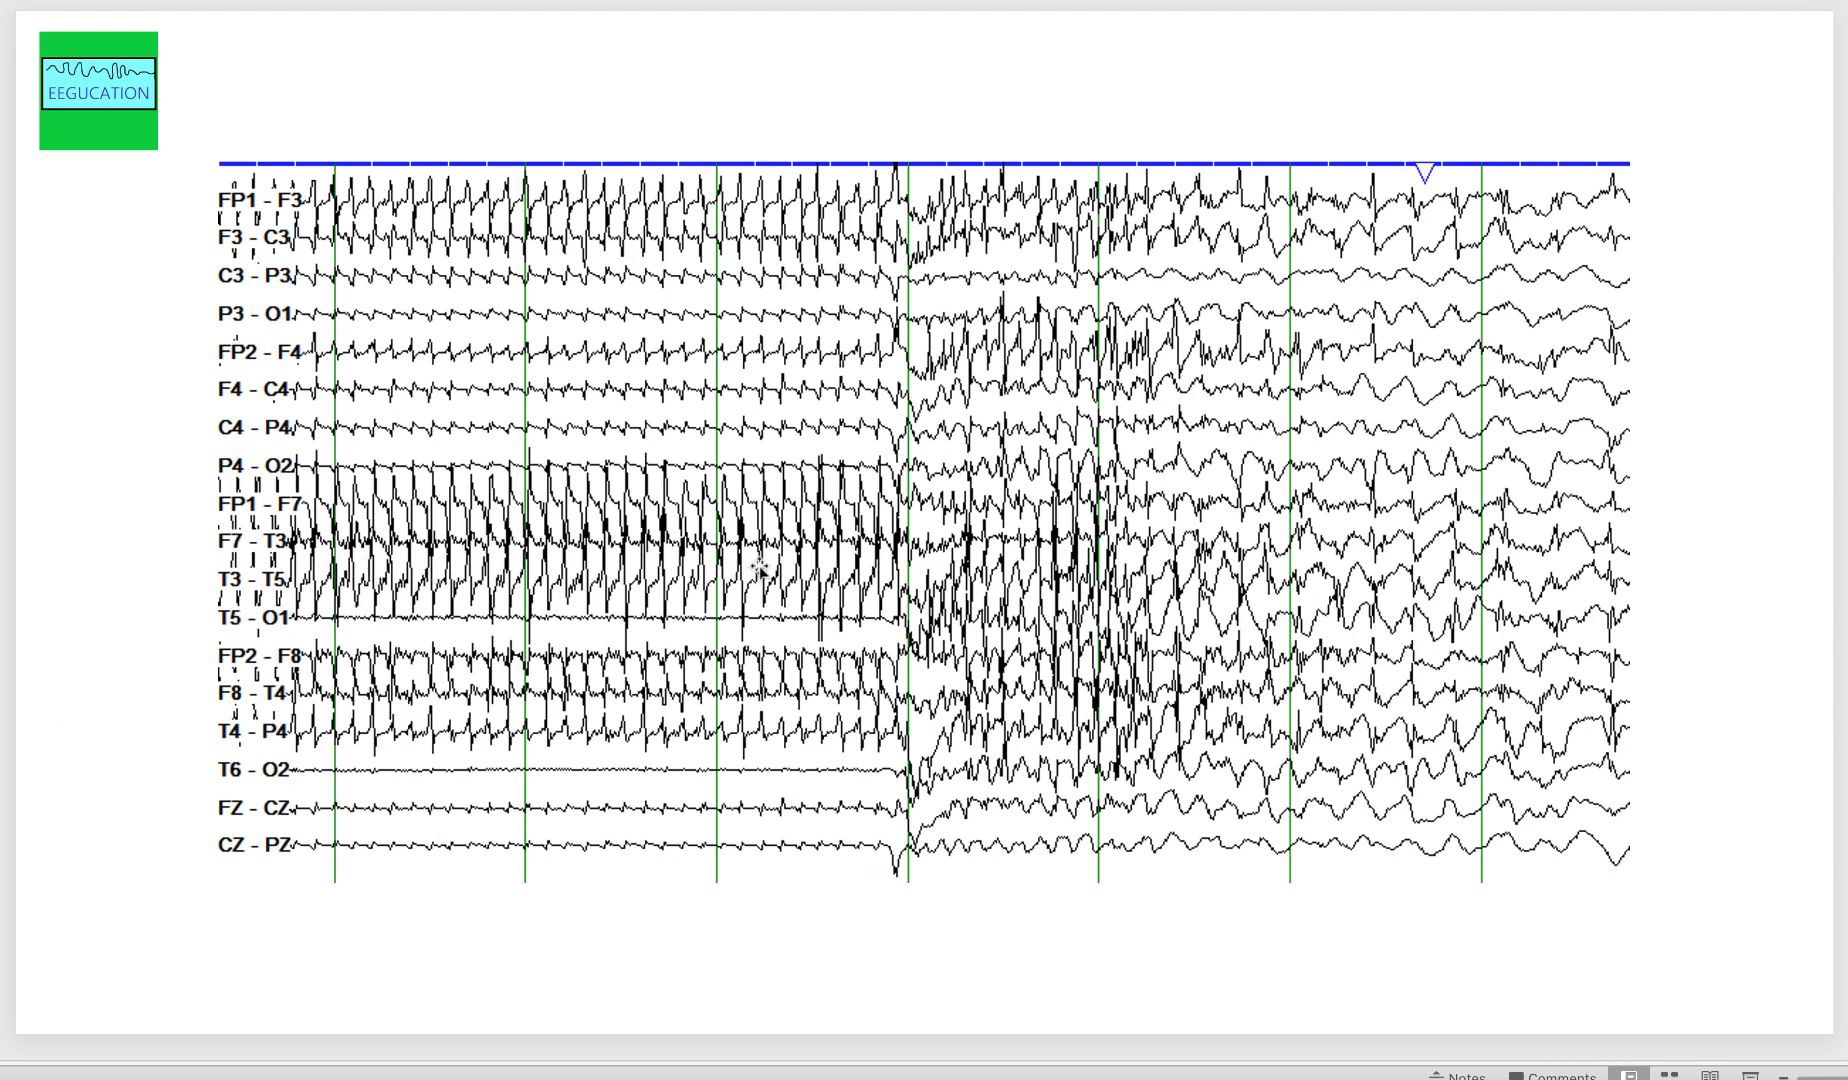
Show the EEG slide where fast left-sided activity spreads into slower waves.
drag(306, 177, 896, 849)
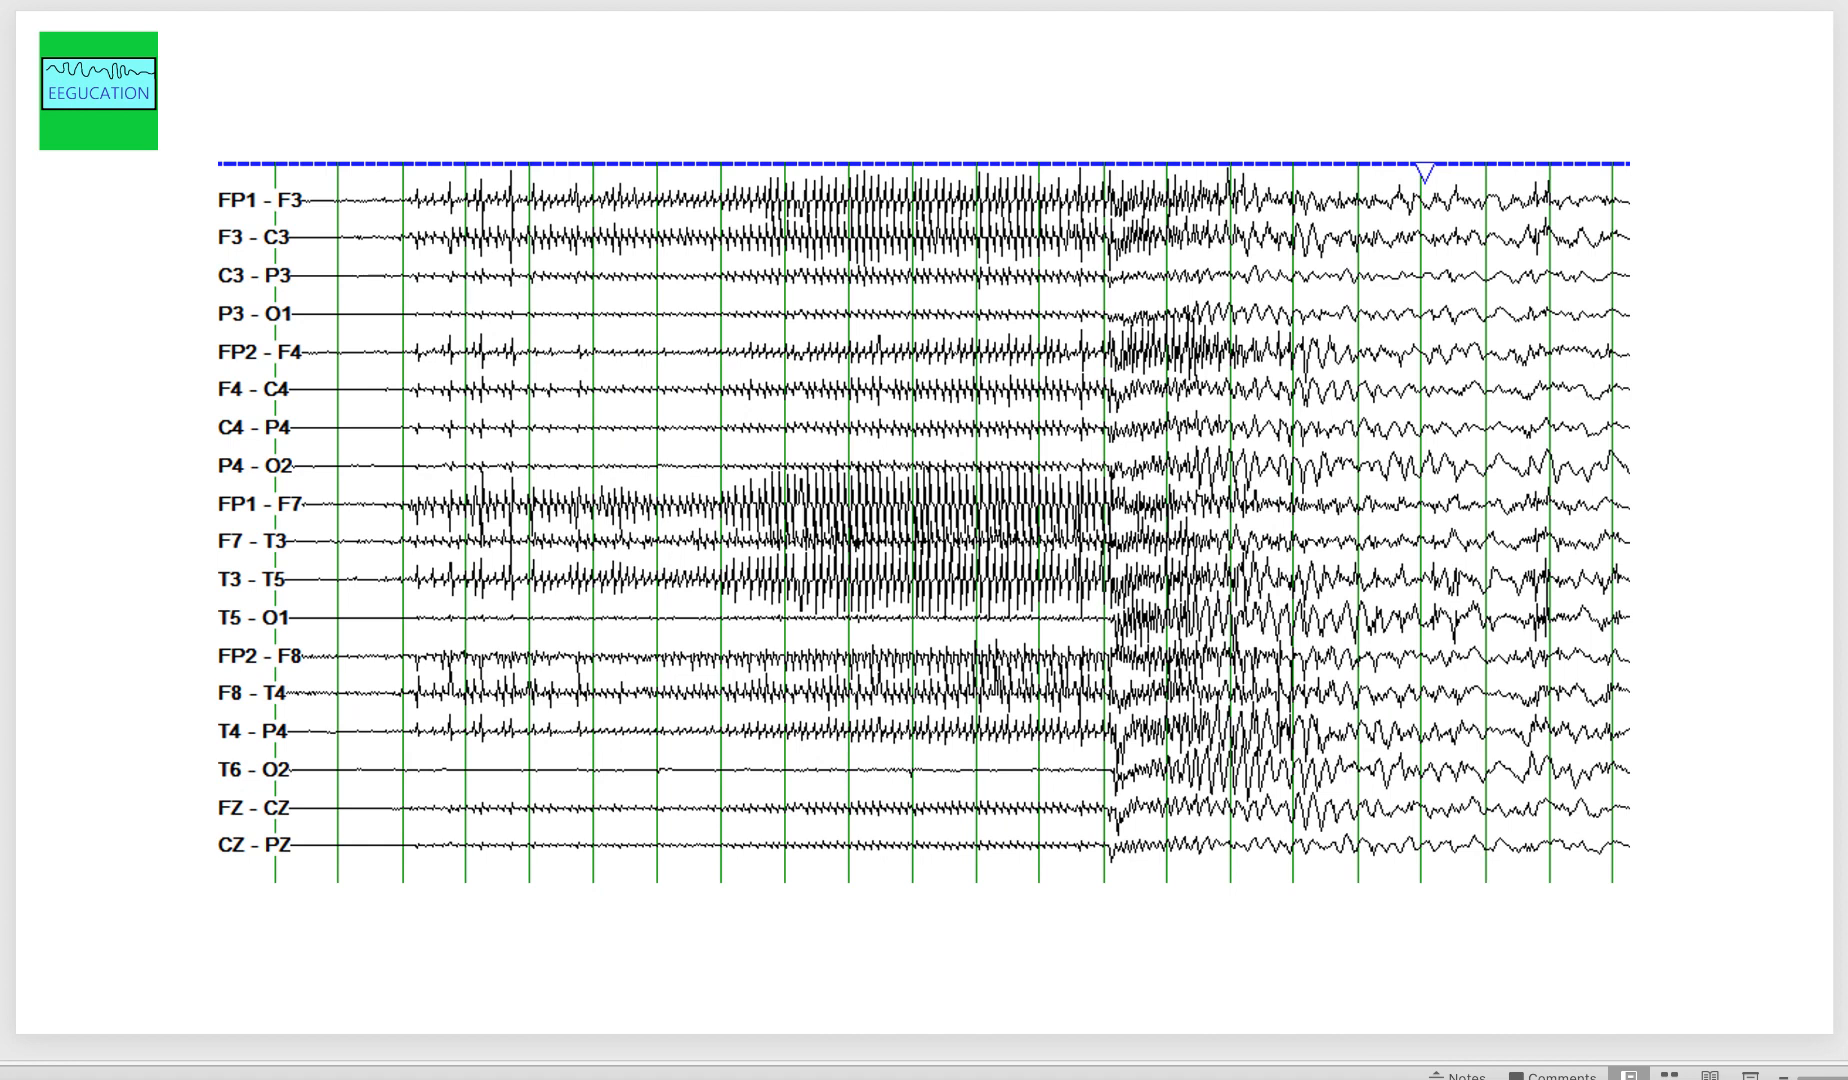
drag(403, 174, 1104, 861)
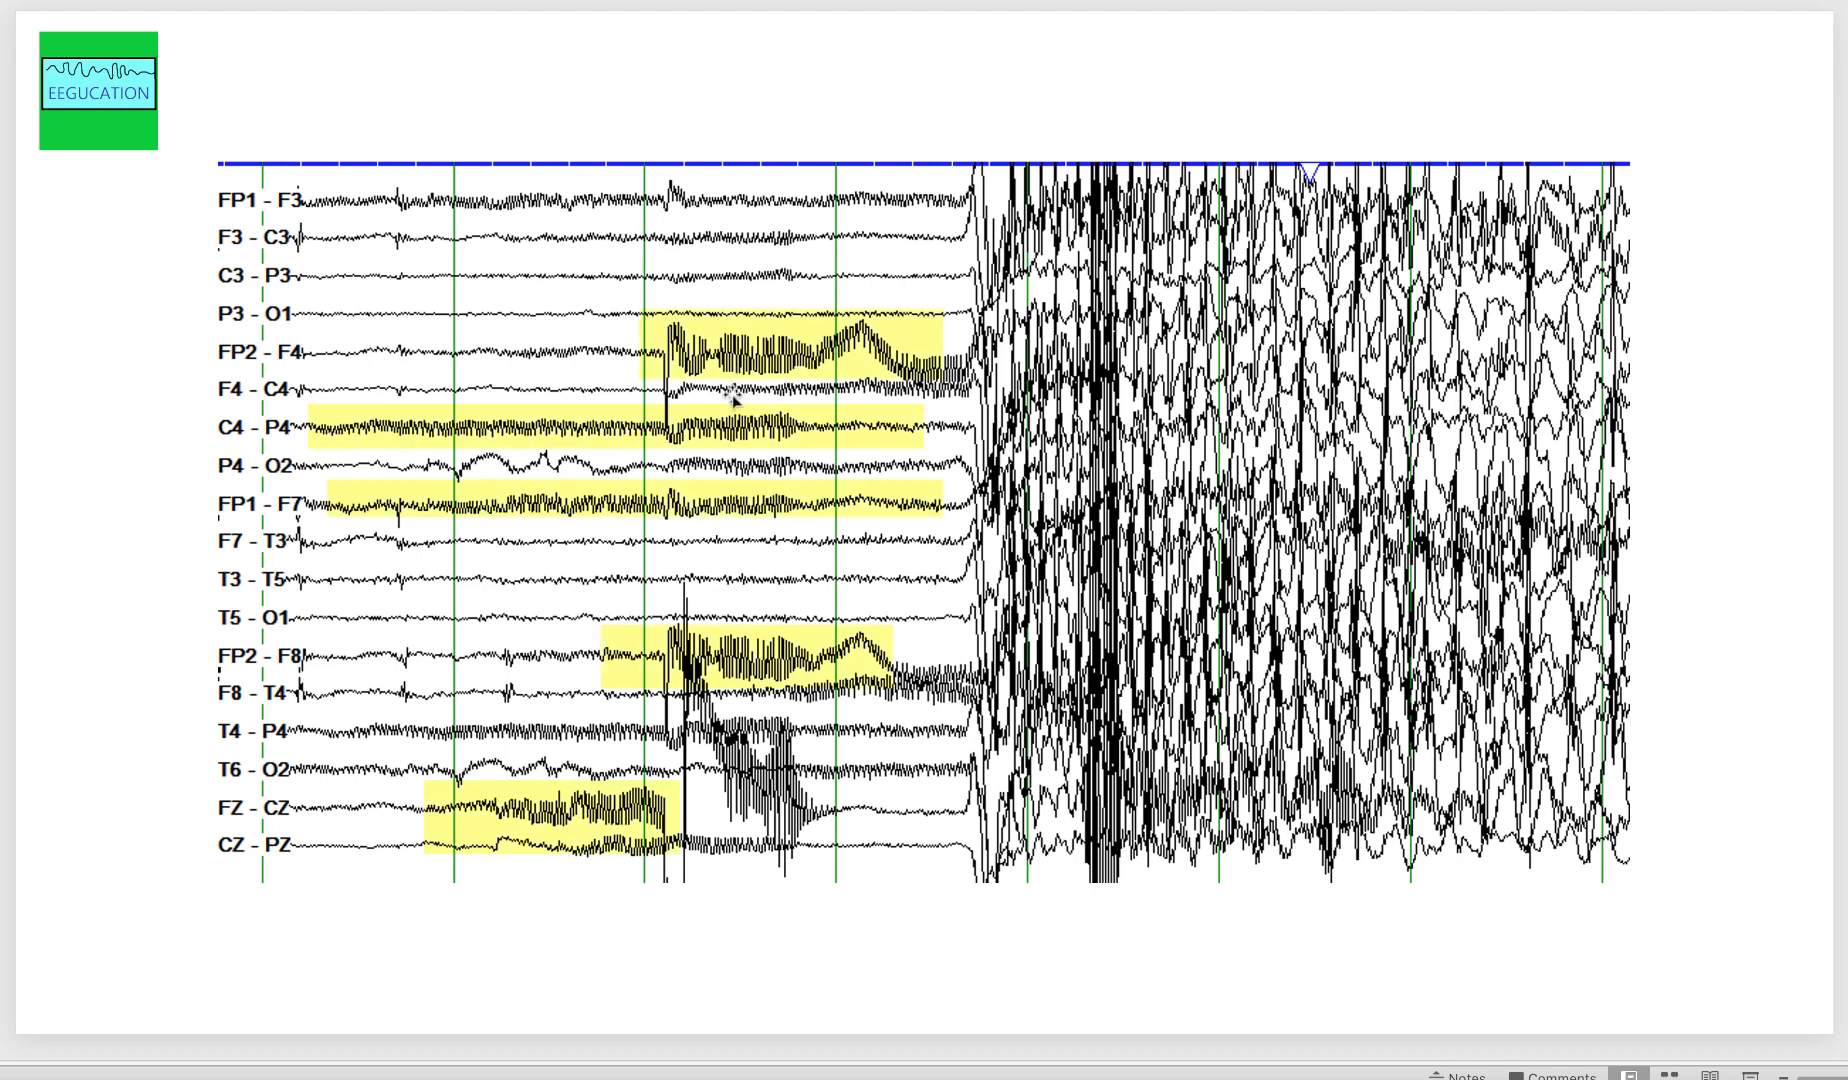
mouse_move(731, 637)
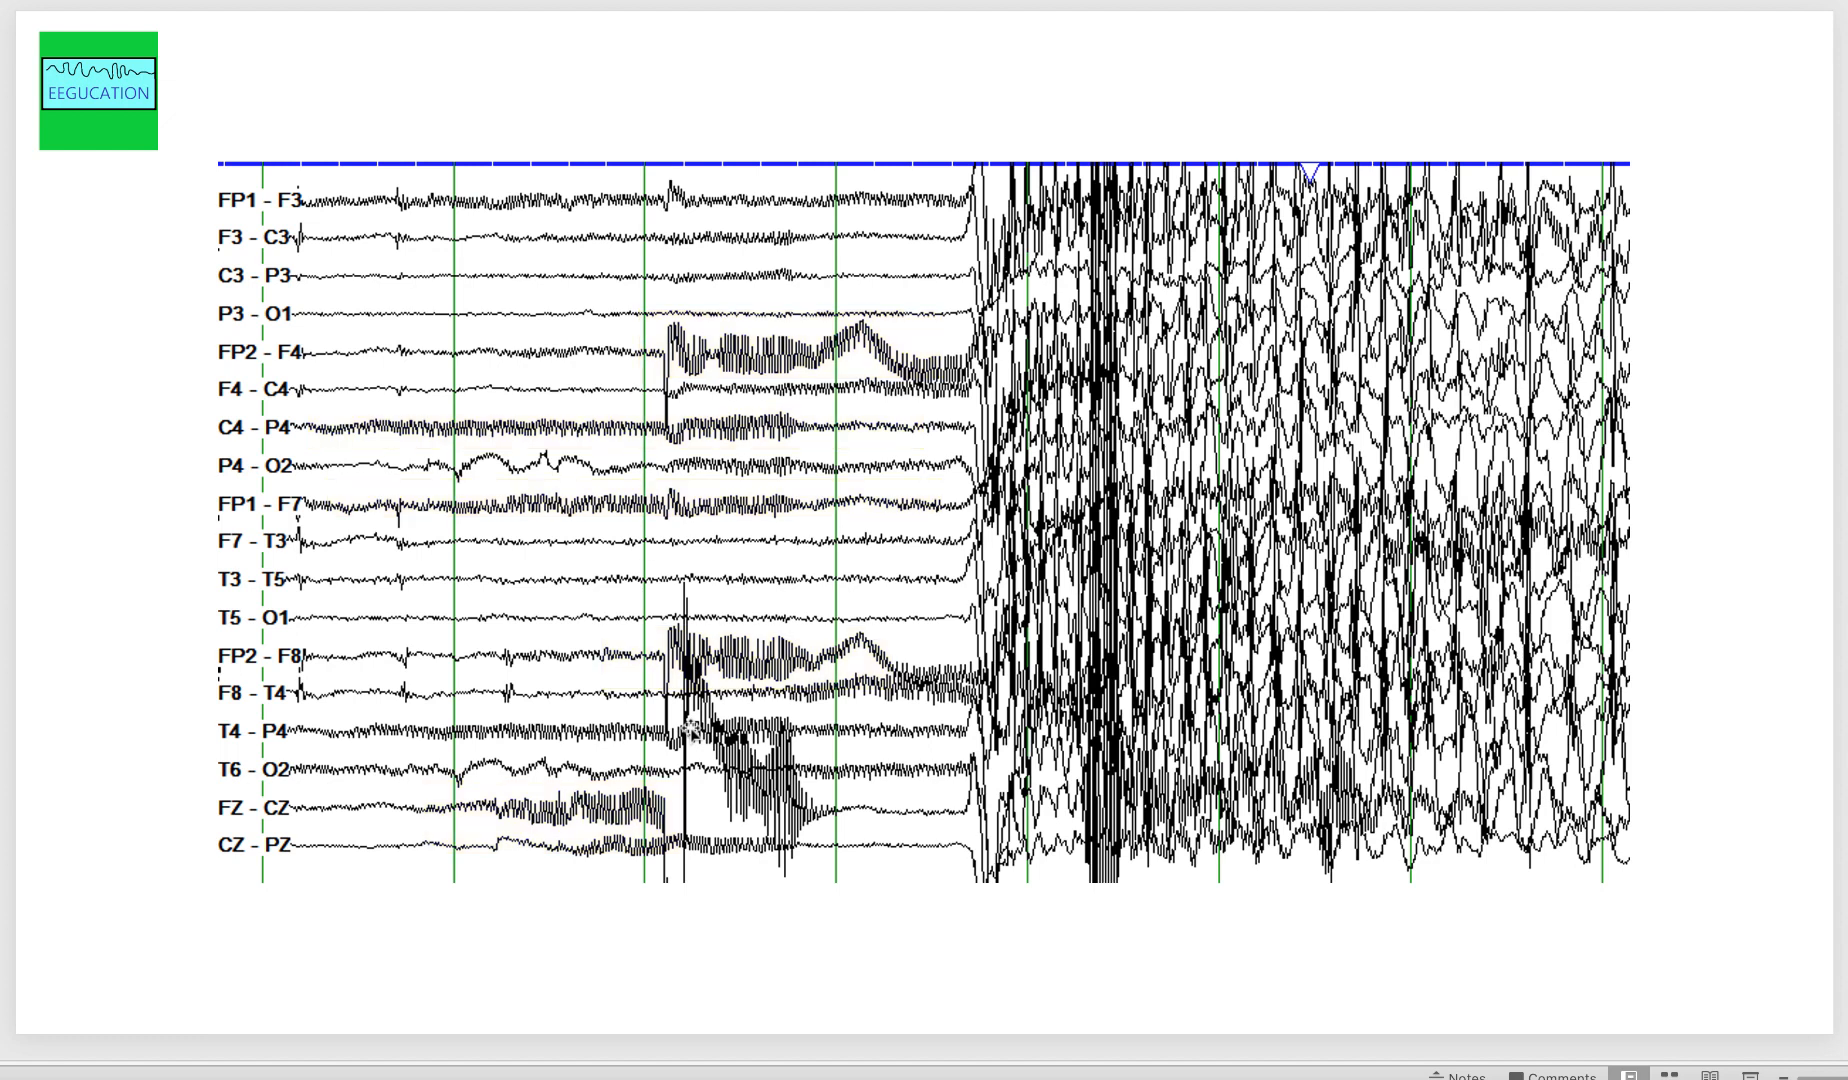
mouse_move(766, 749)
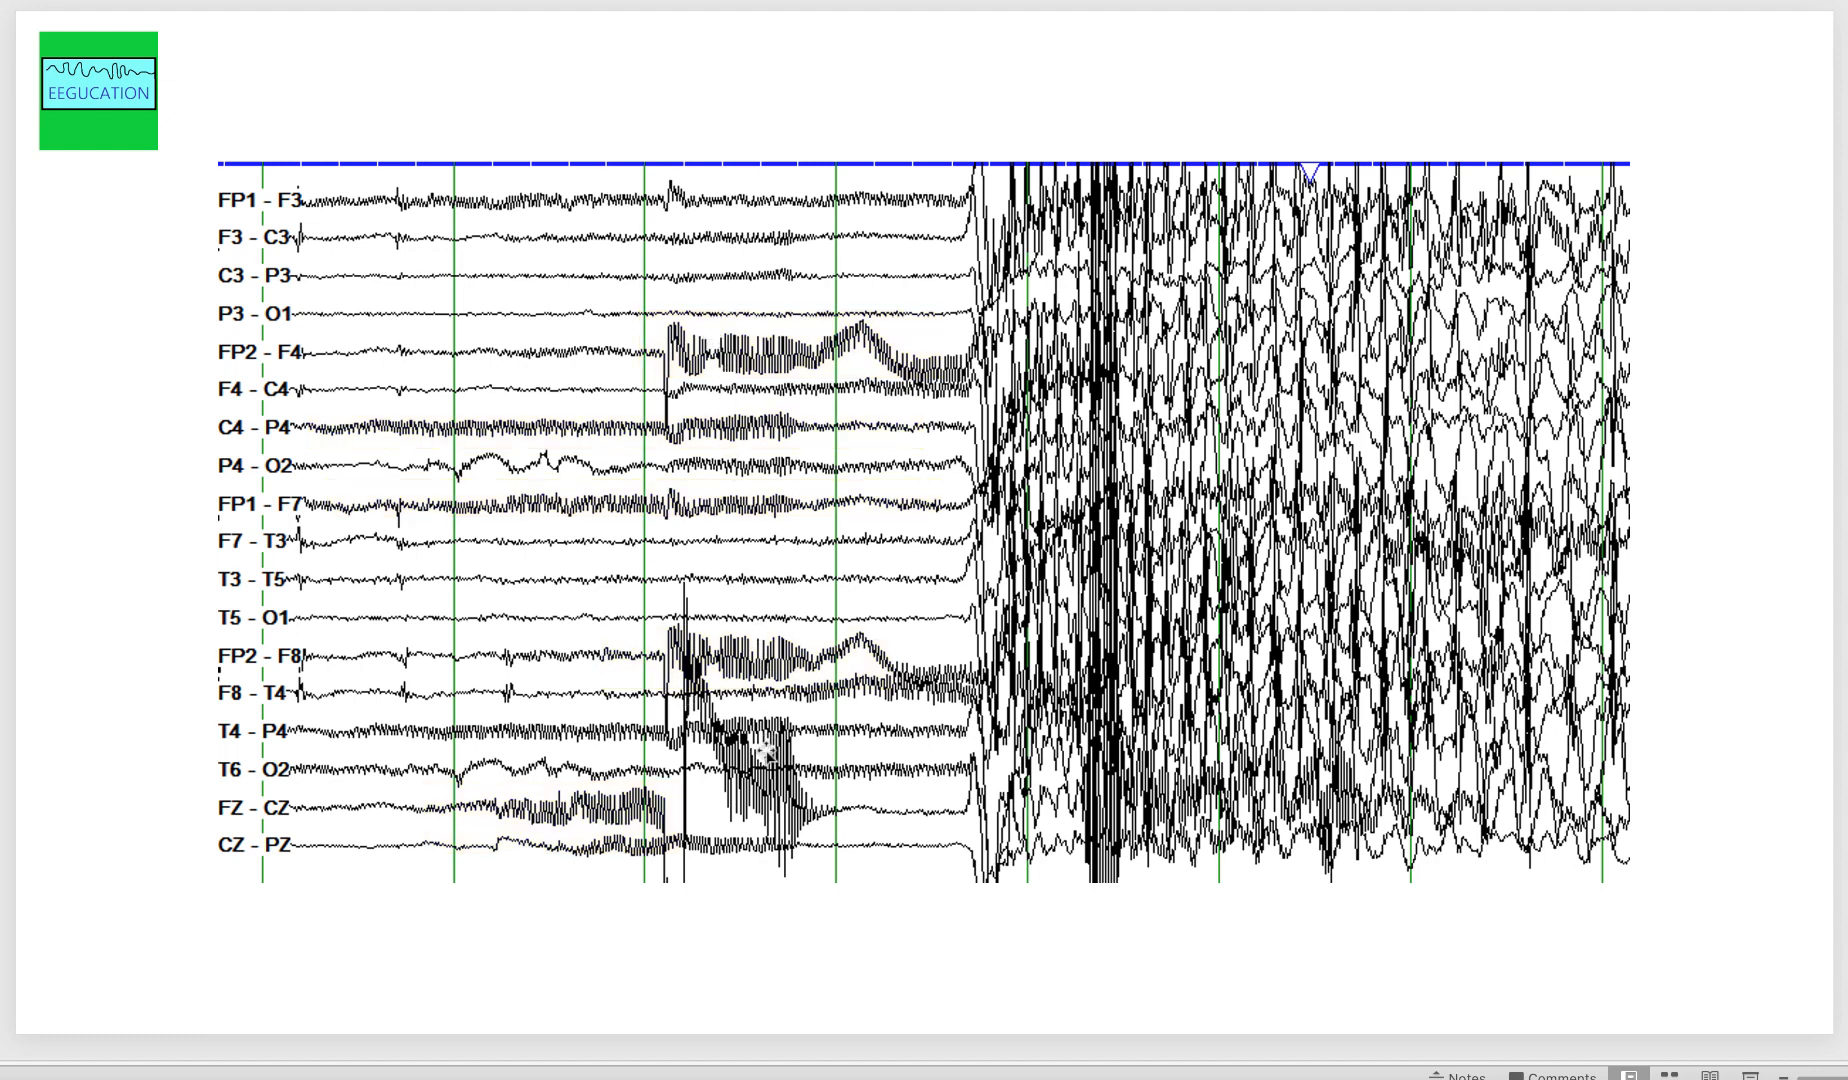
mouse_move(754, 760)
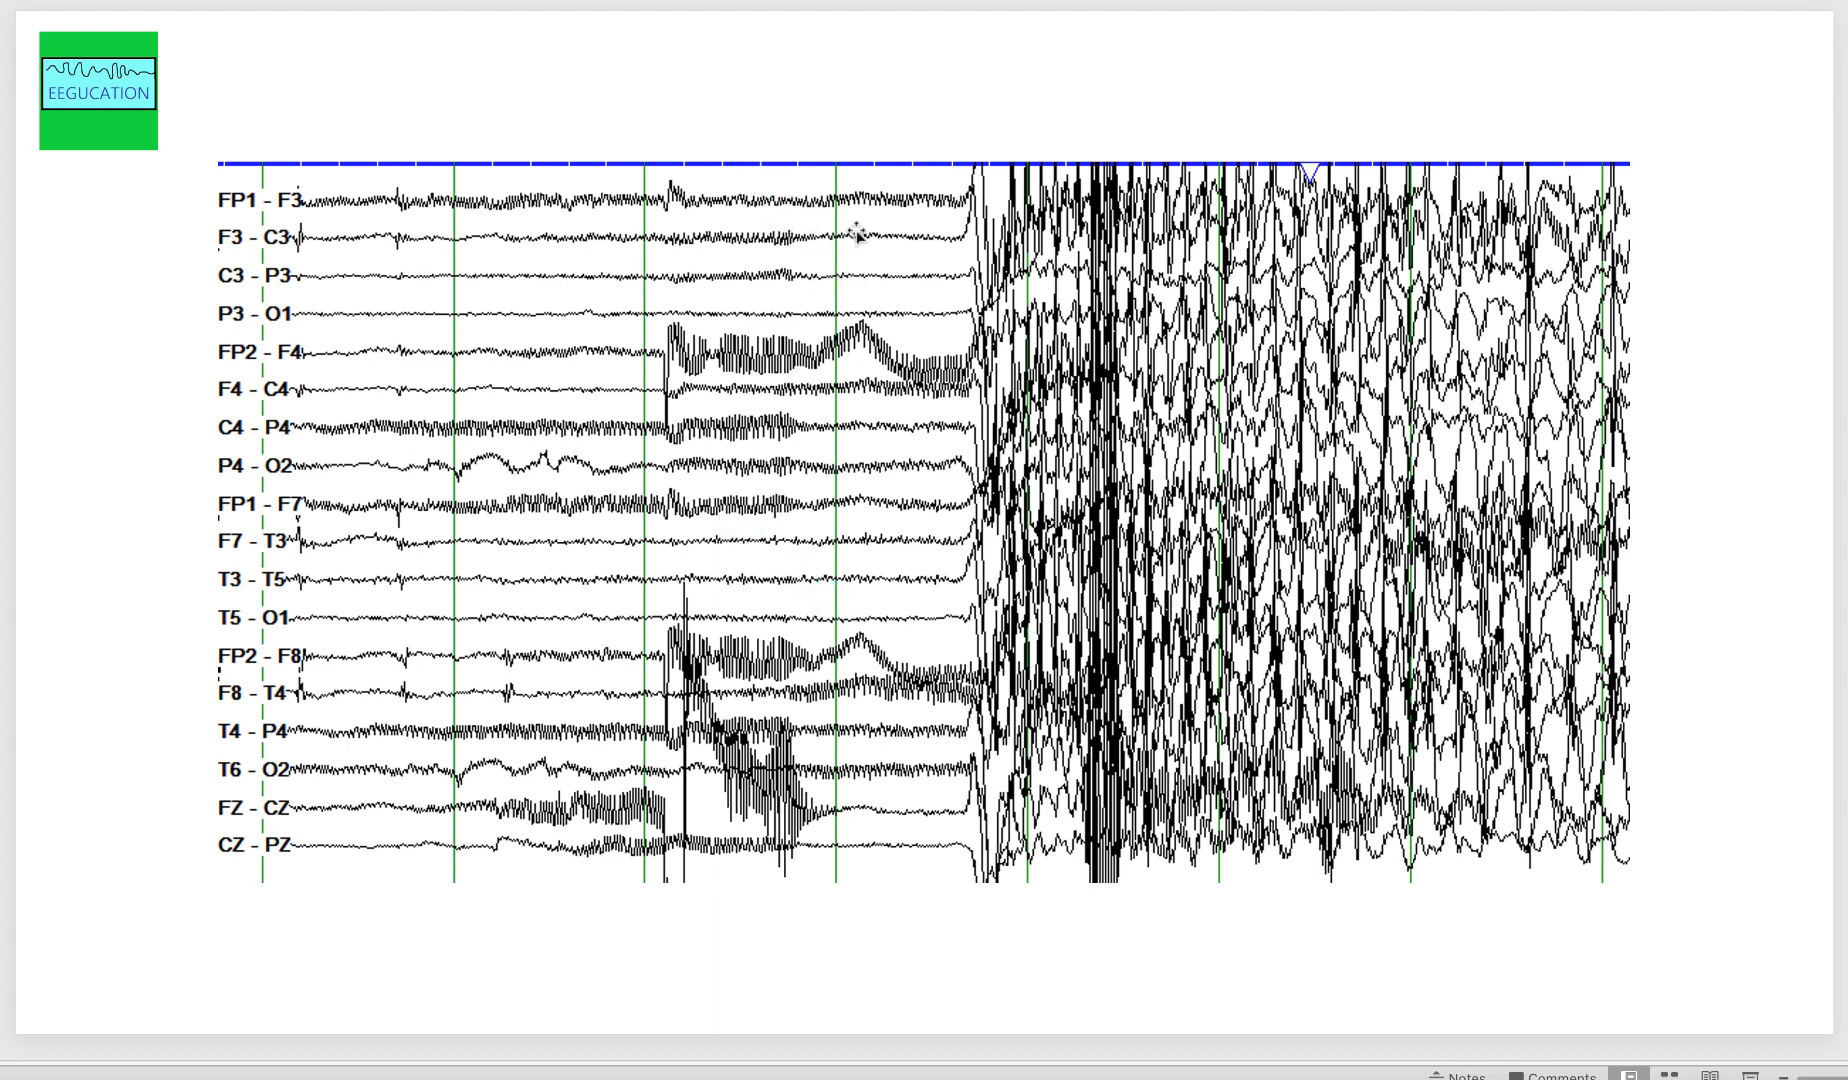
mouse_move(939, 315)
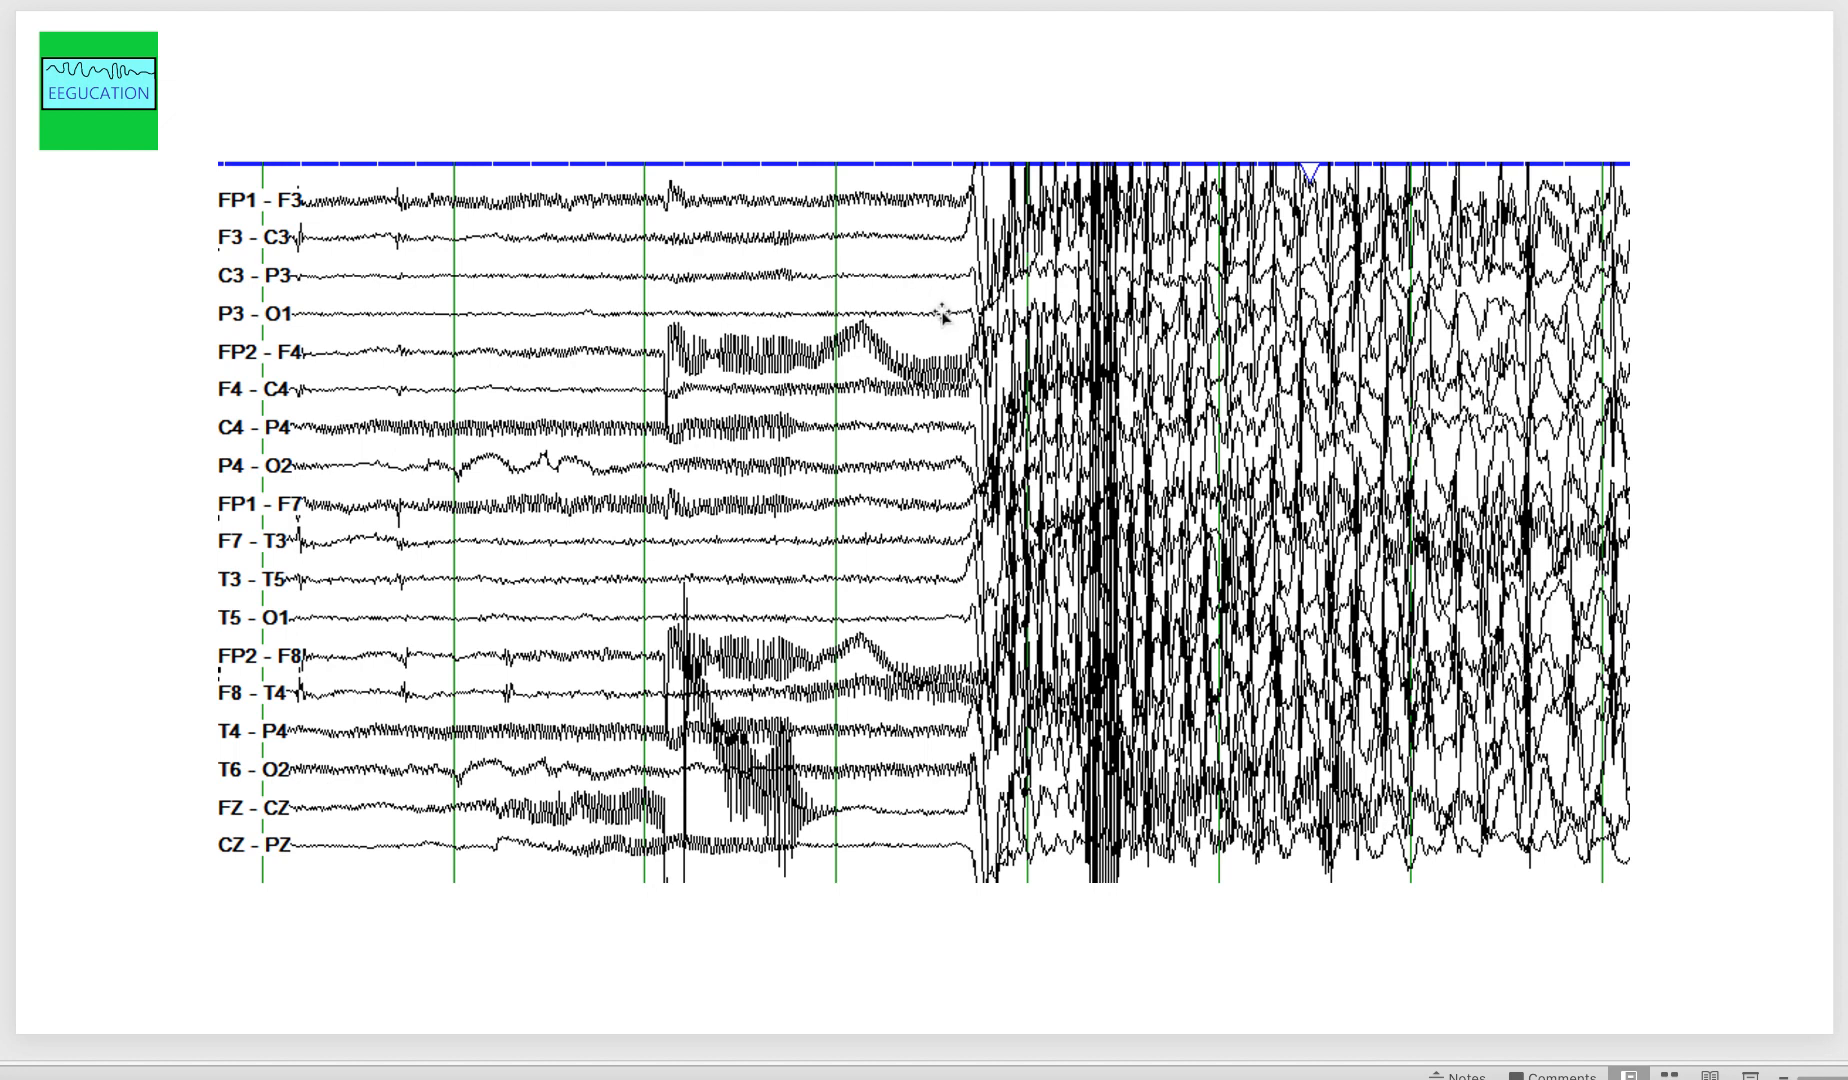
mouse_move(1261, 351)
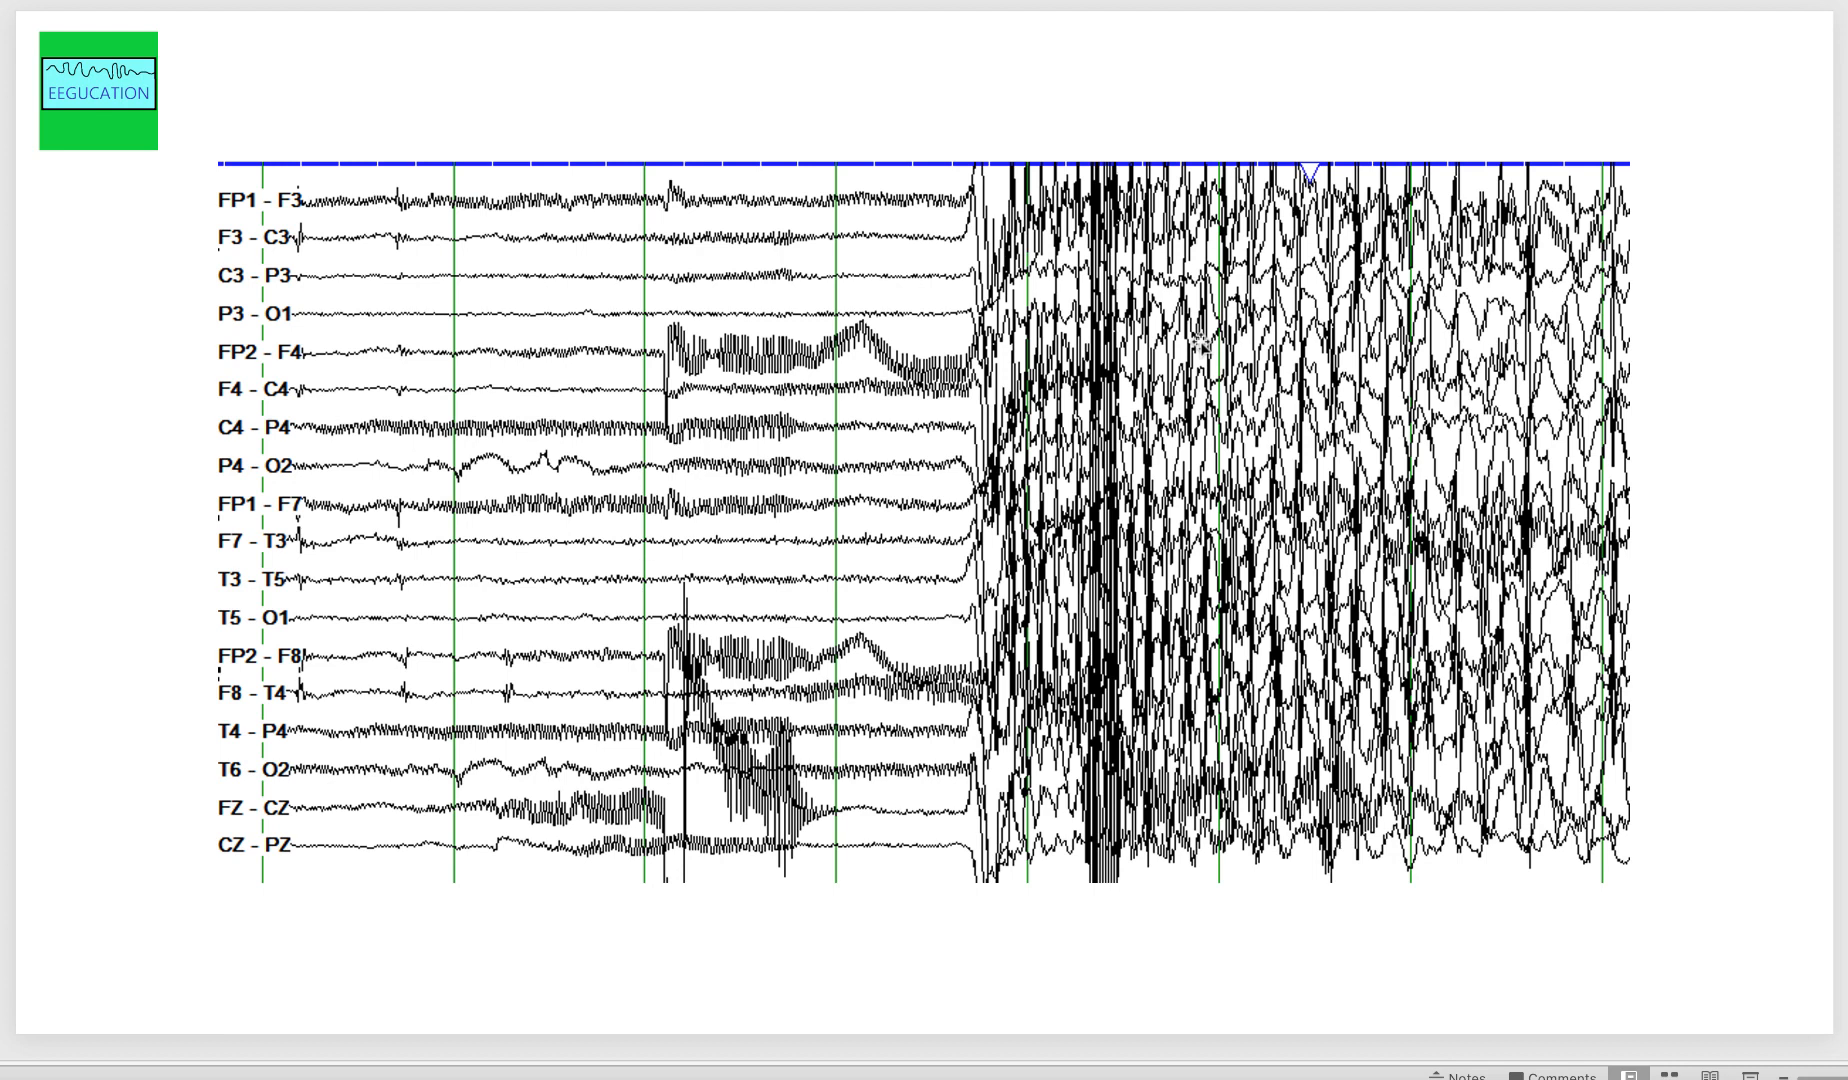
mouse_move(587, 578)
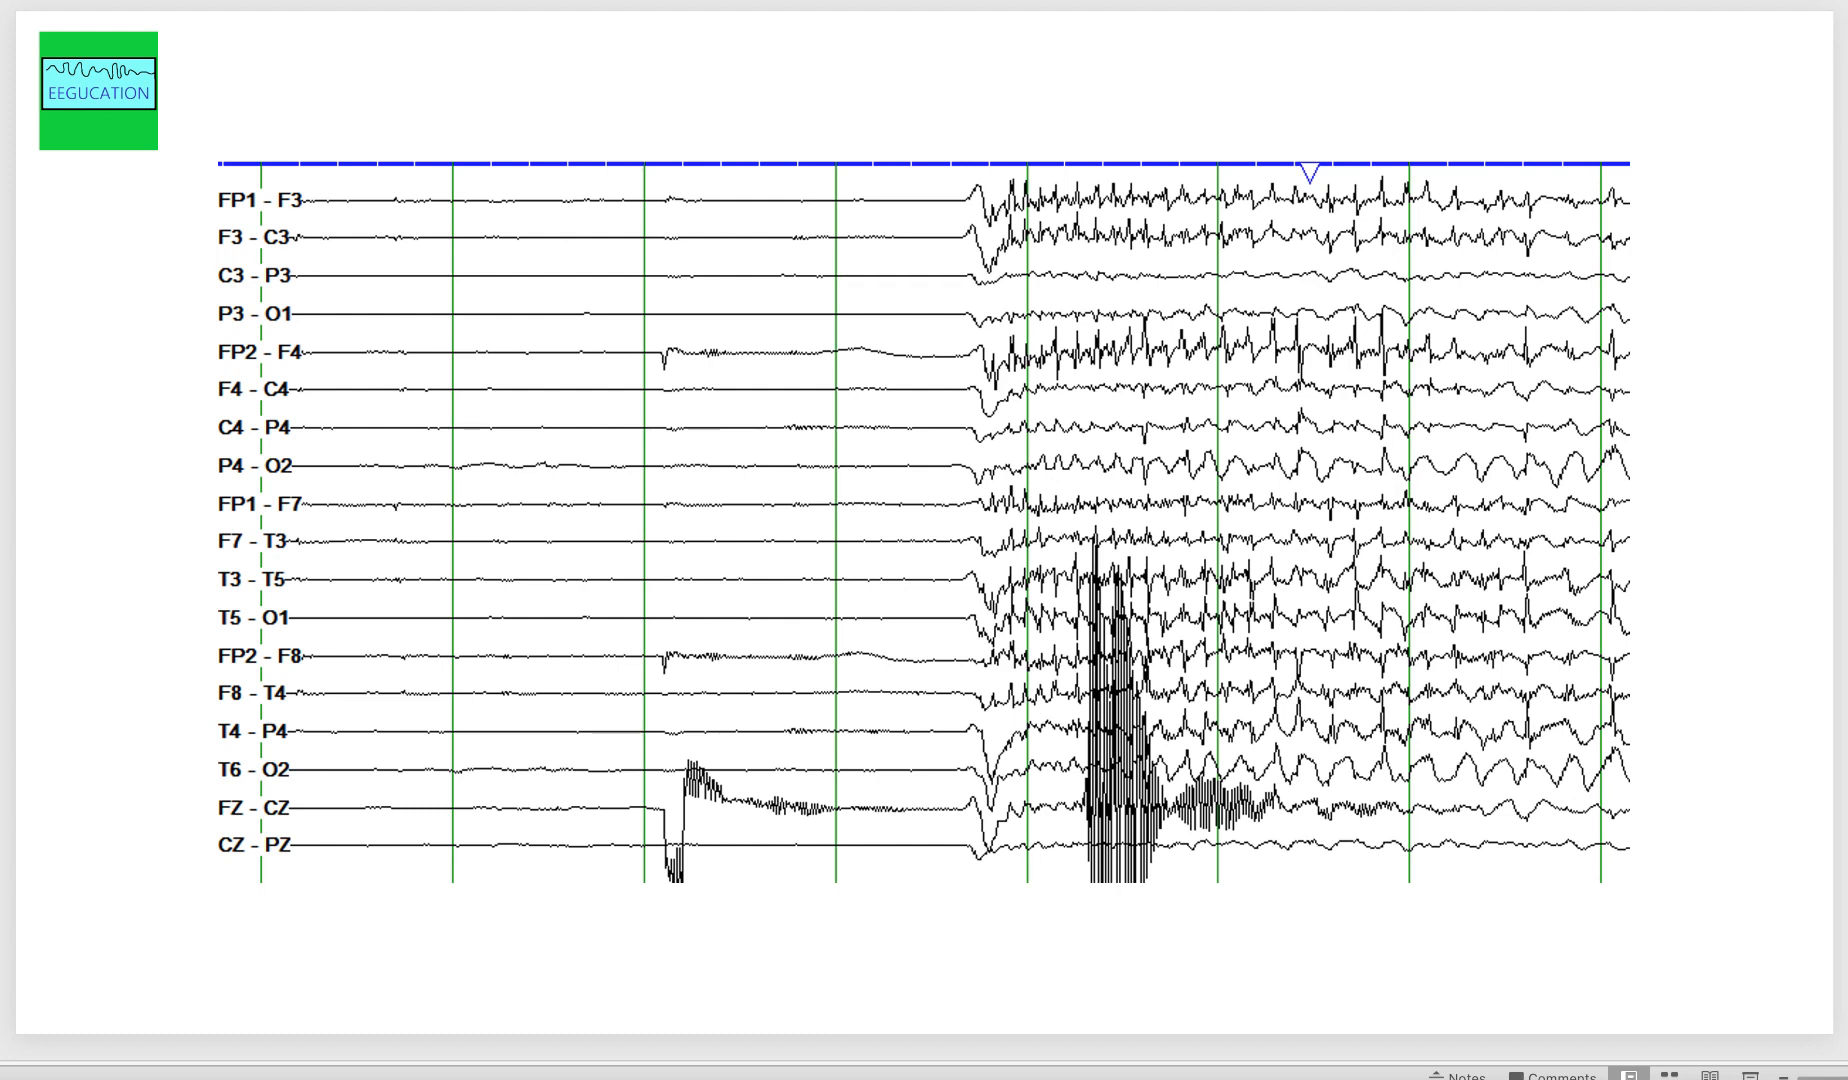
mouse_move(73, 791)
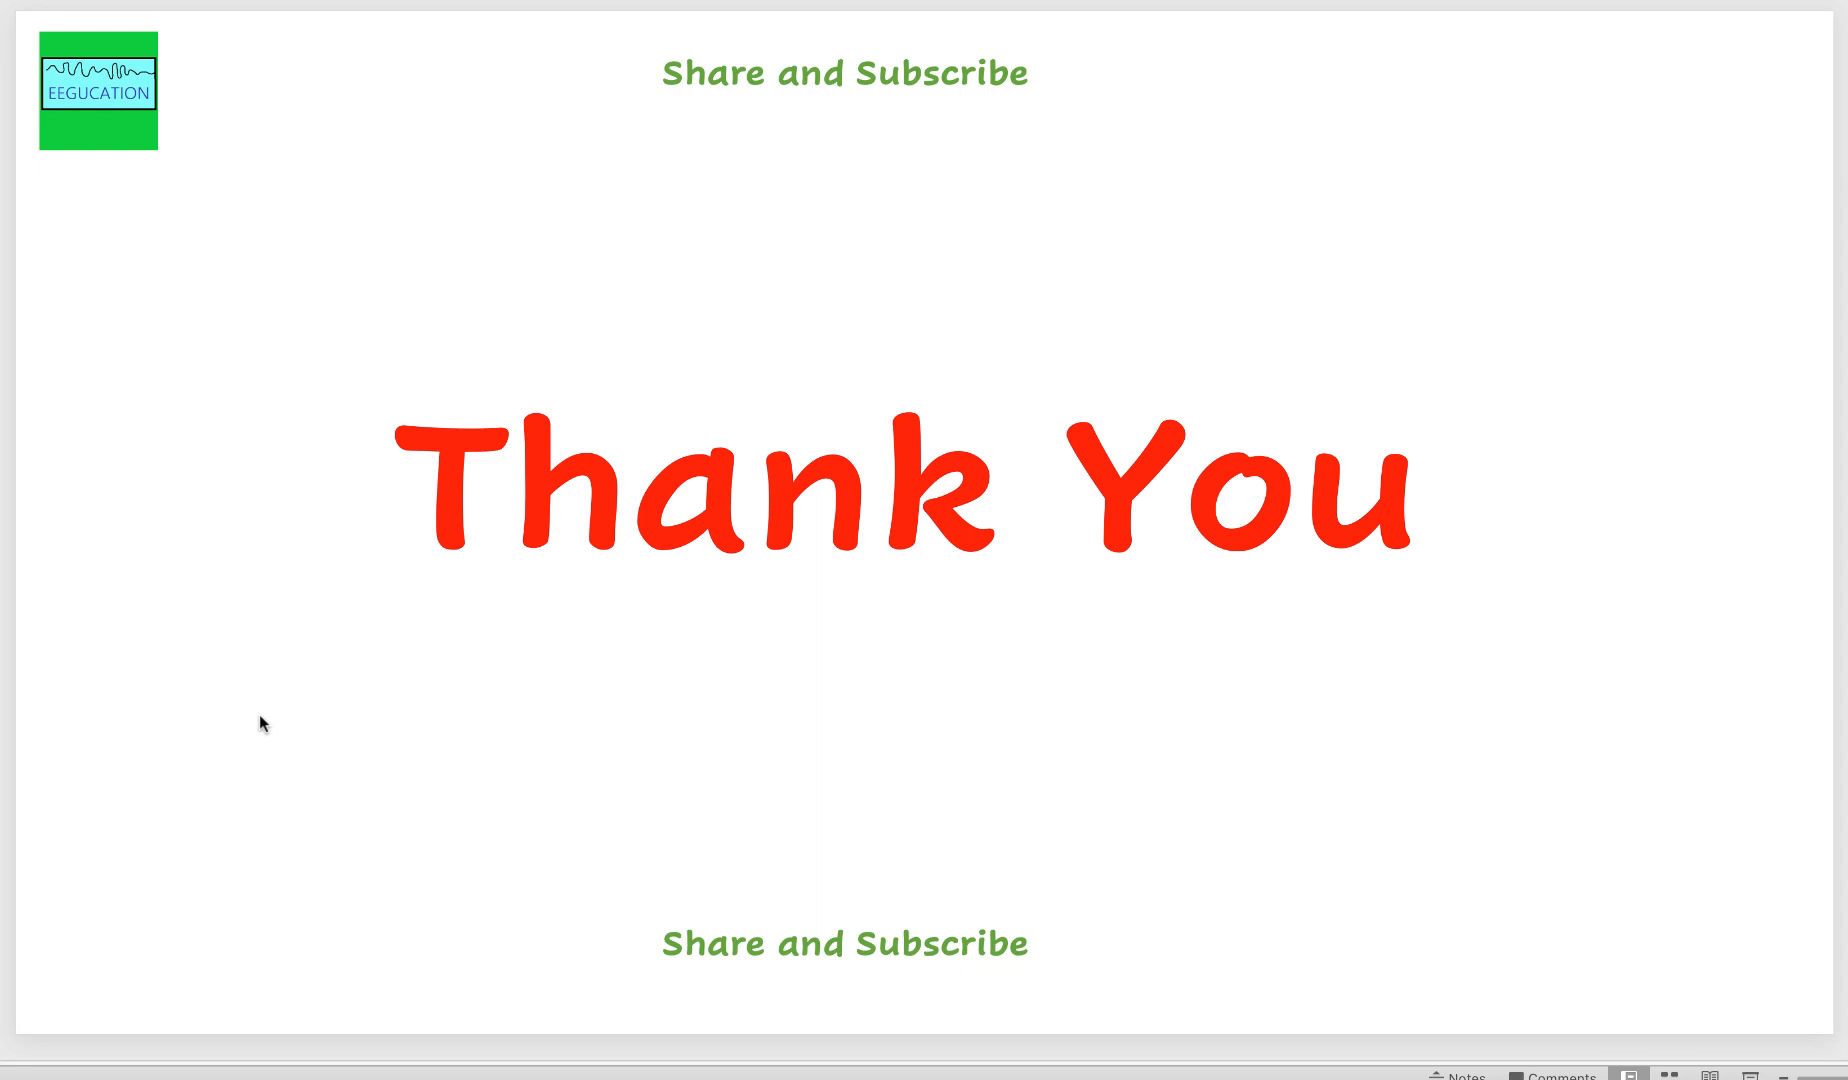
mouse_move(271, 594)
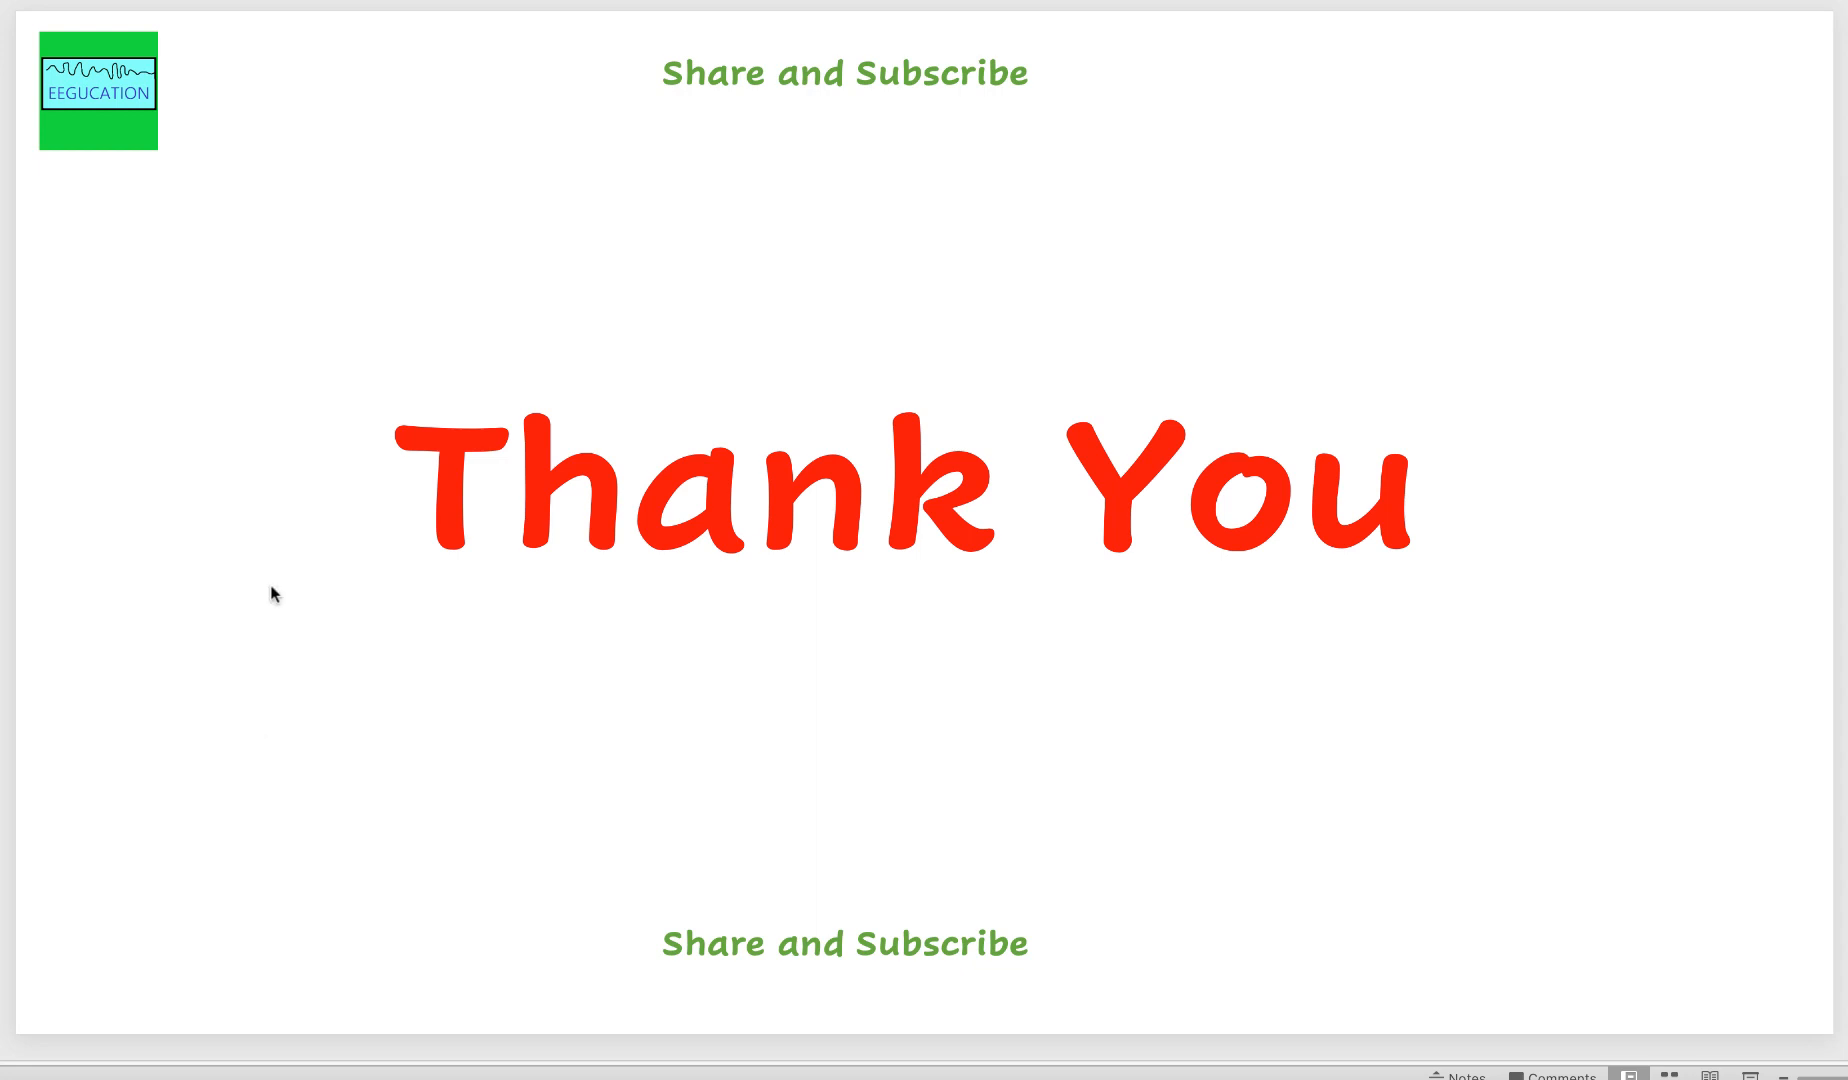